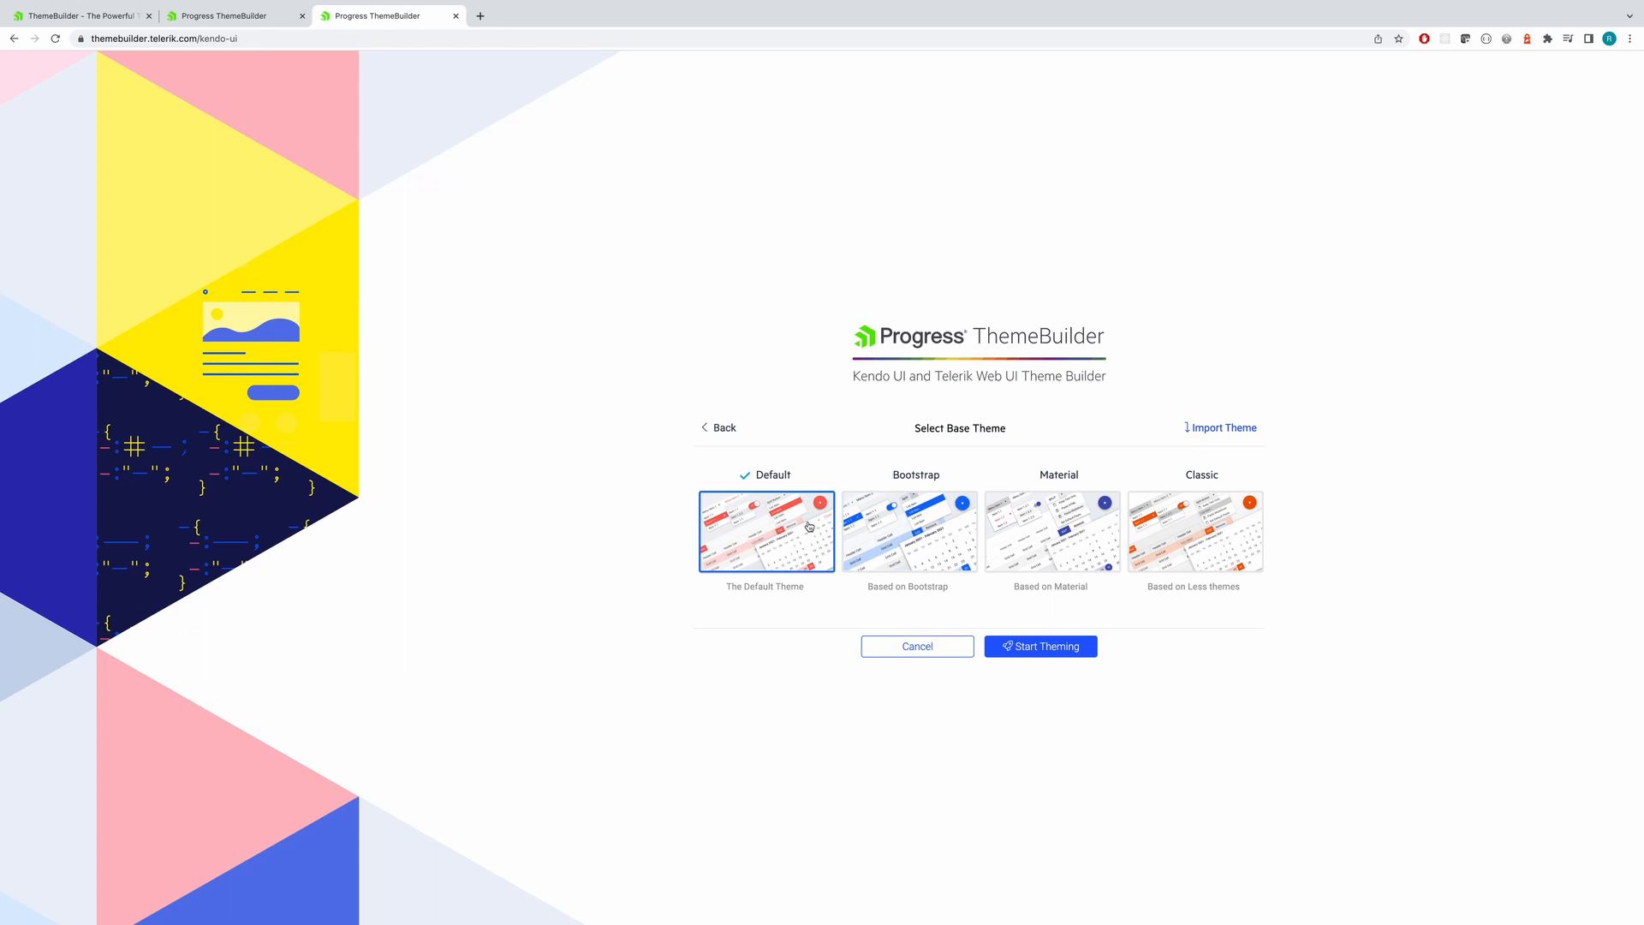
{"action": "mouse_move", "coordinate": [1012, 637]}
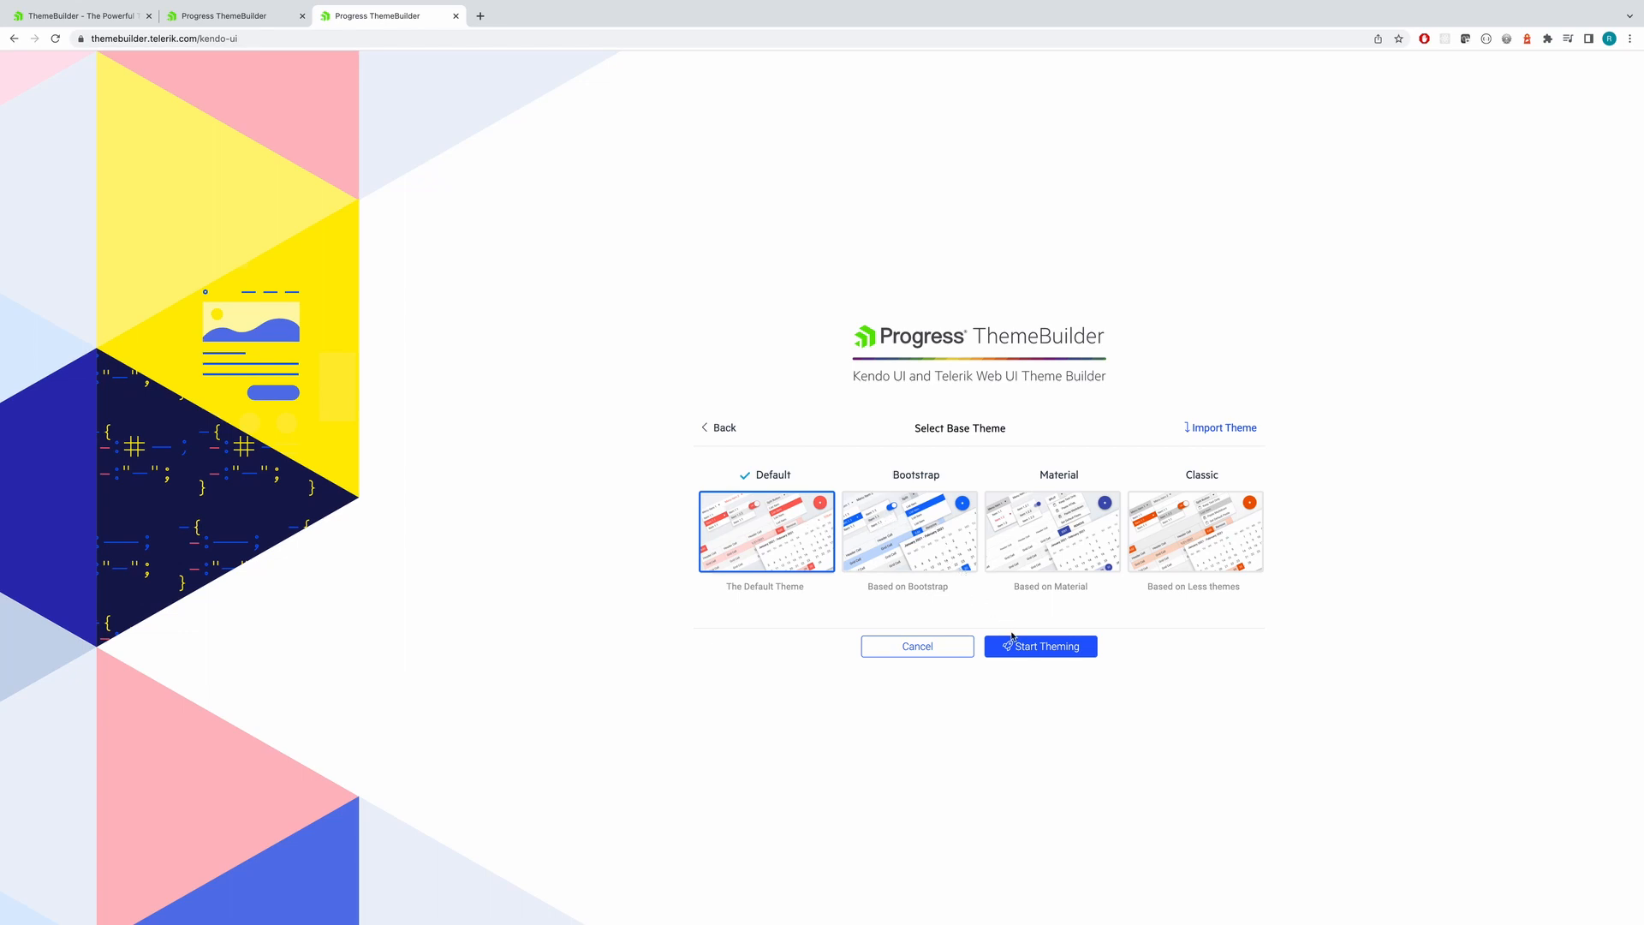
Start theming from the Default base theme so the editor and previews load.
{"action": "left_click", "coordinate": [1040, 646]}
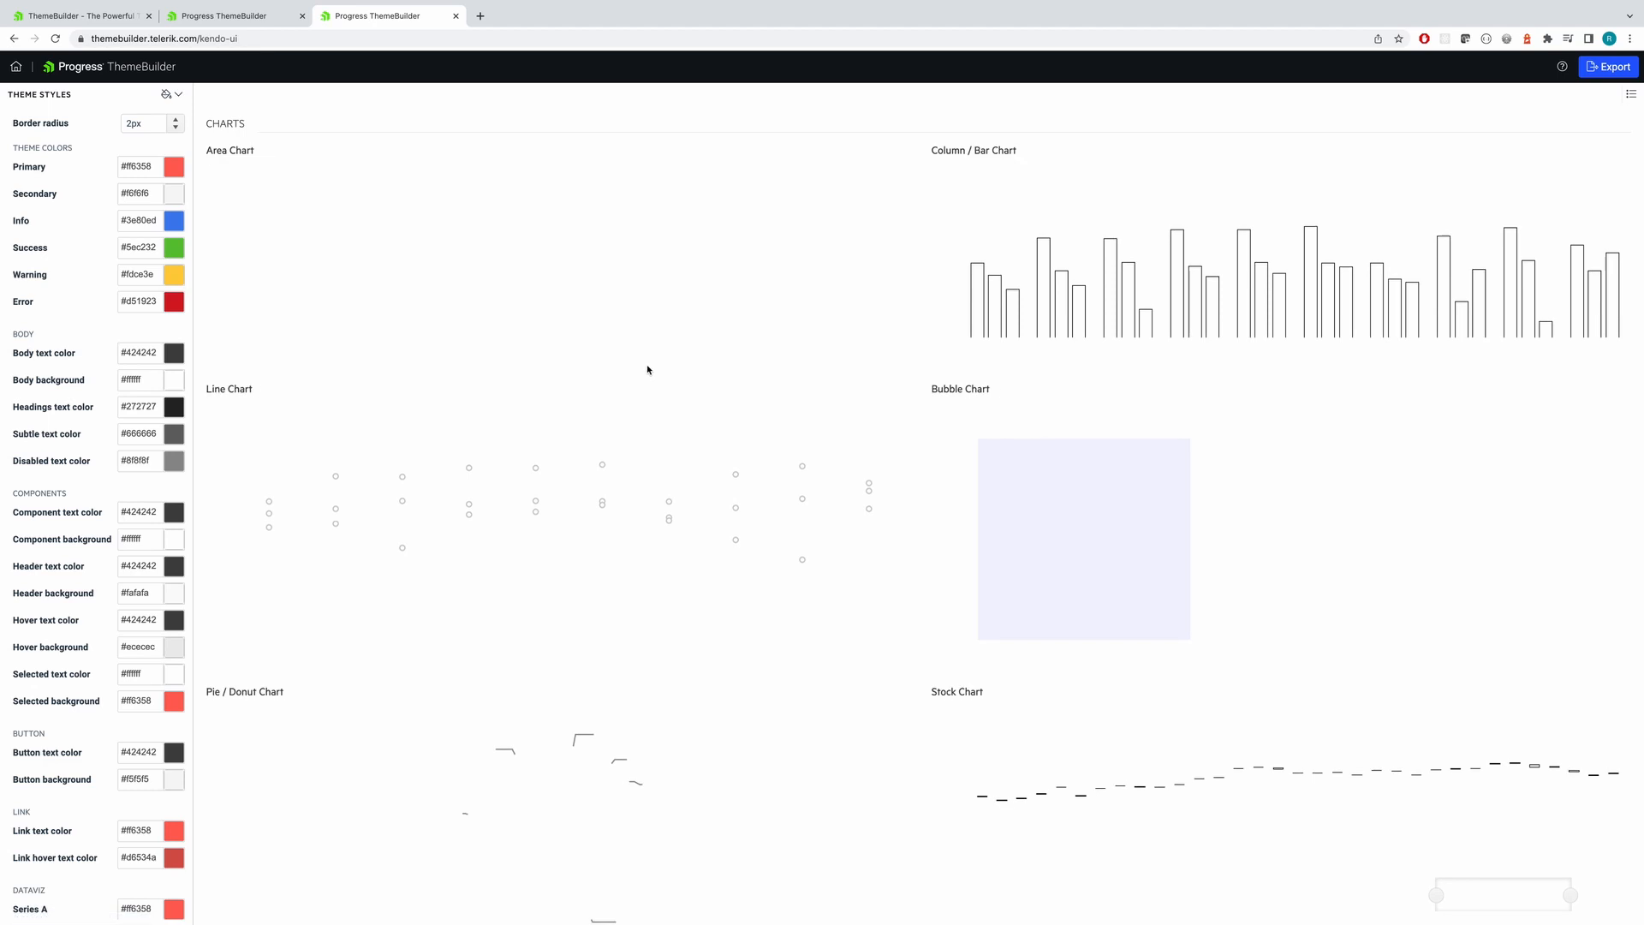
Set the Primary theme colour to dark blue #1111cc.
{"action": "scroll", "scroll_direction": "down", "scroll_amount": 3}
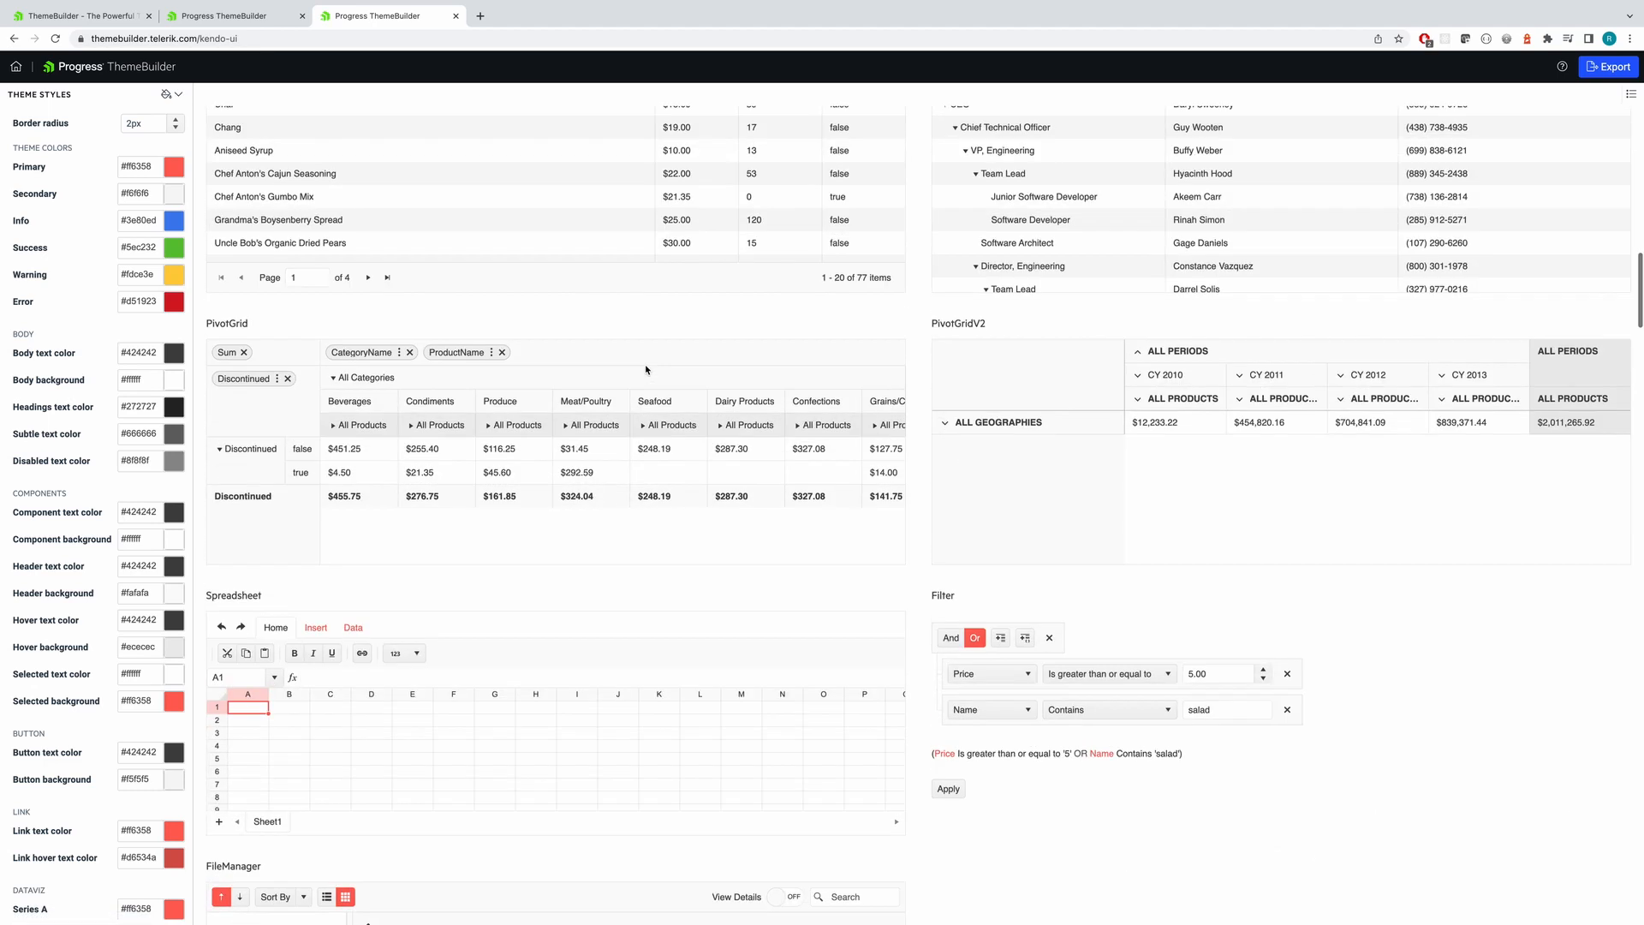
{"action": "scroll", "scroll_direction": "down", "scroll_amount": 3}
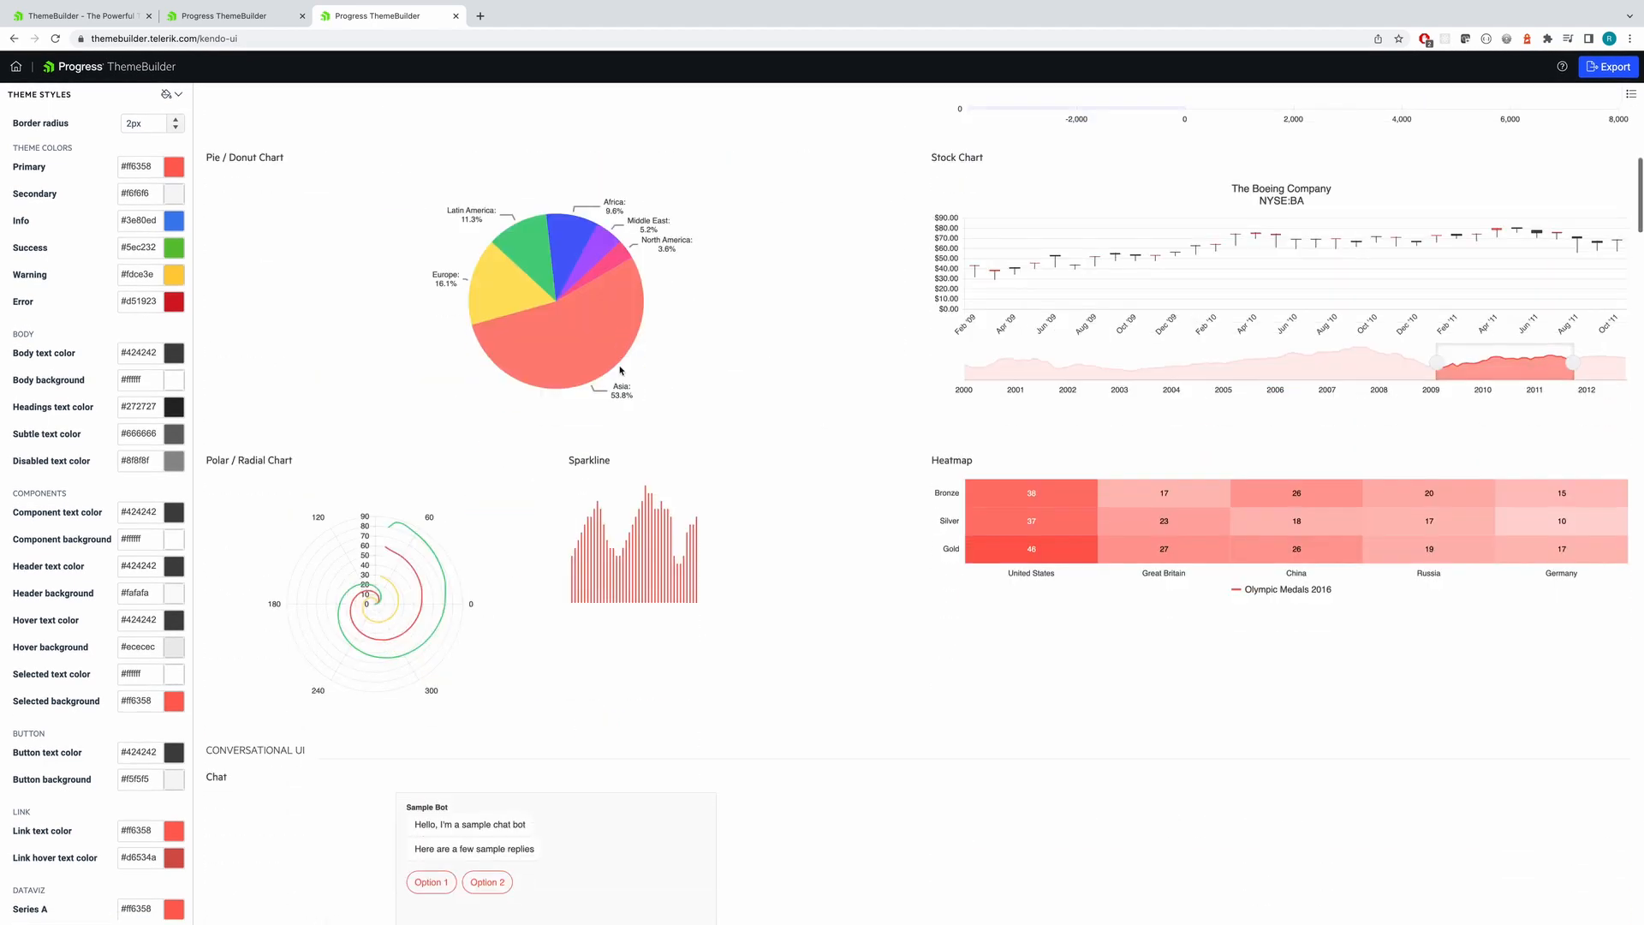
{"action": "left_click", "coordinate": [175, 166]}
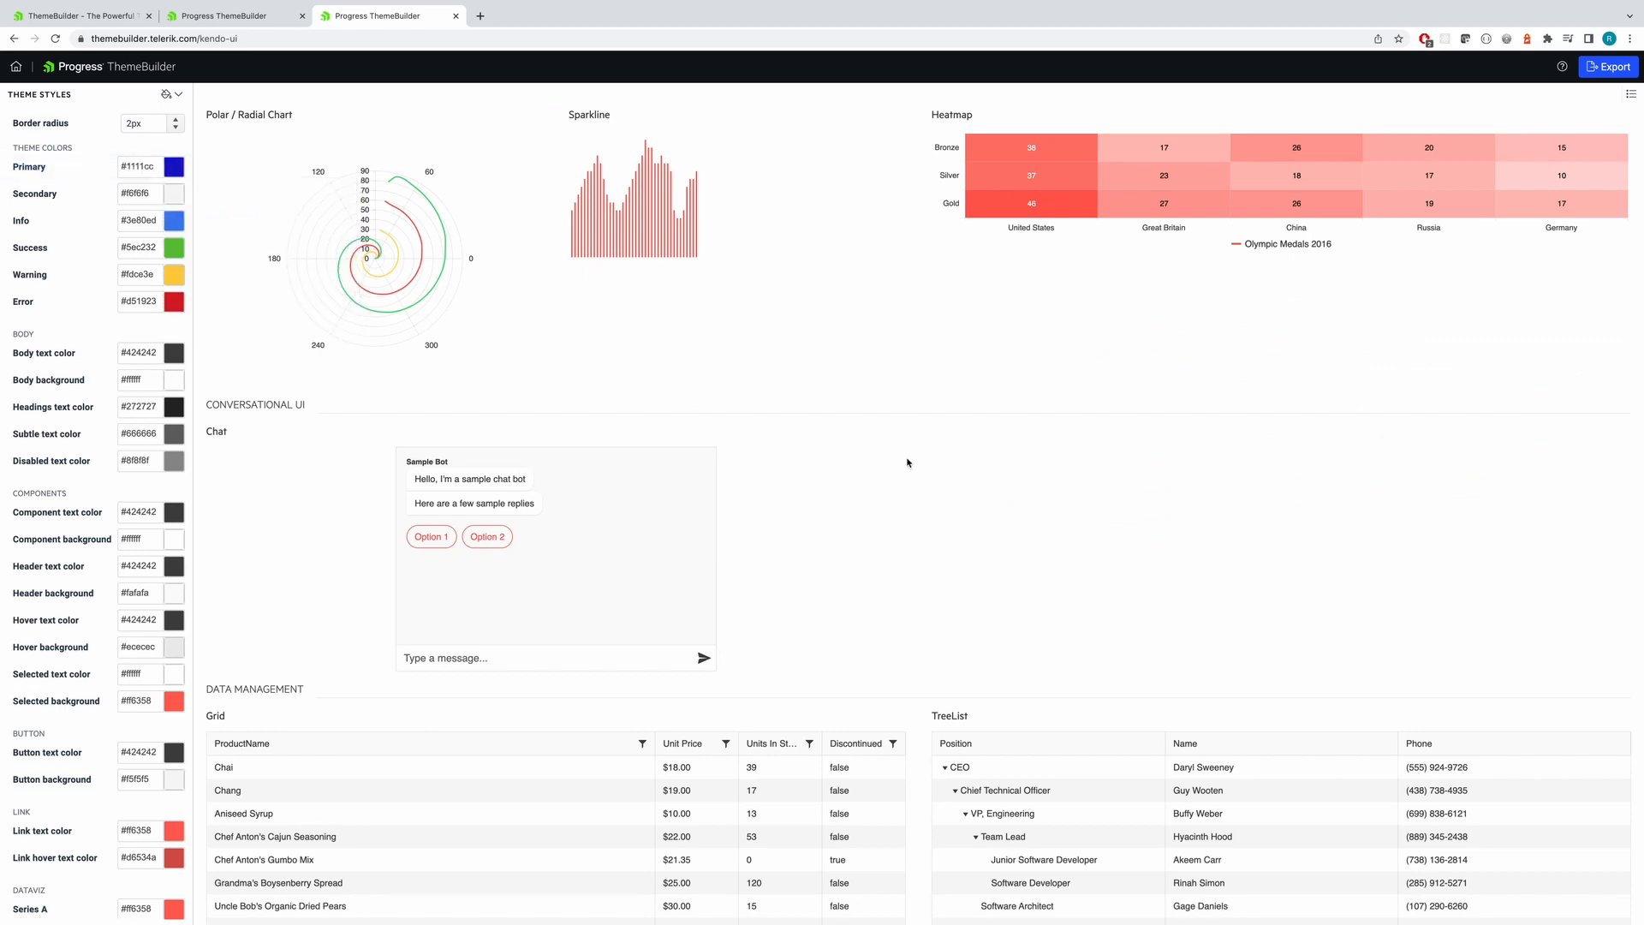
{"action": "scroll", "scroll_direction": "down", "scroll_amount": 3}
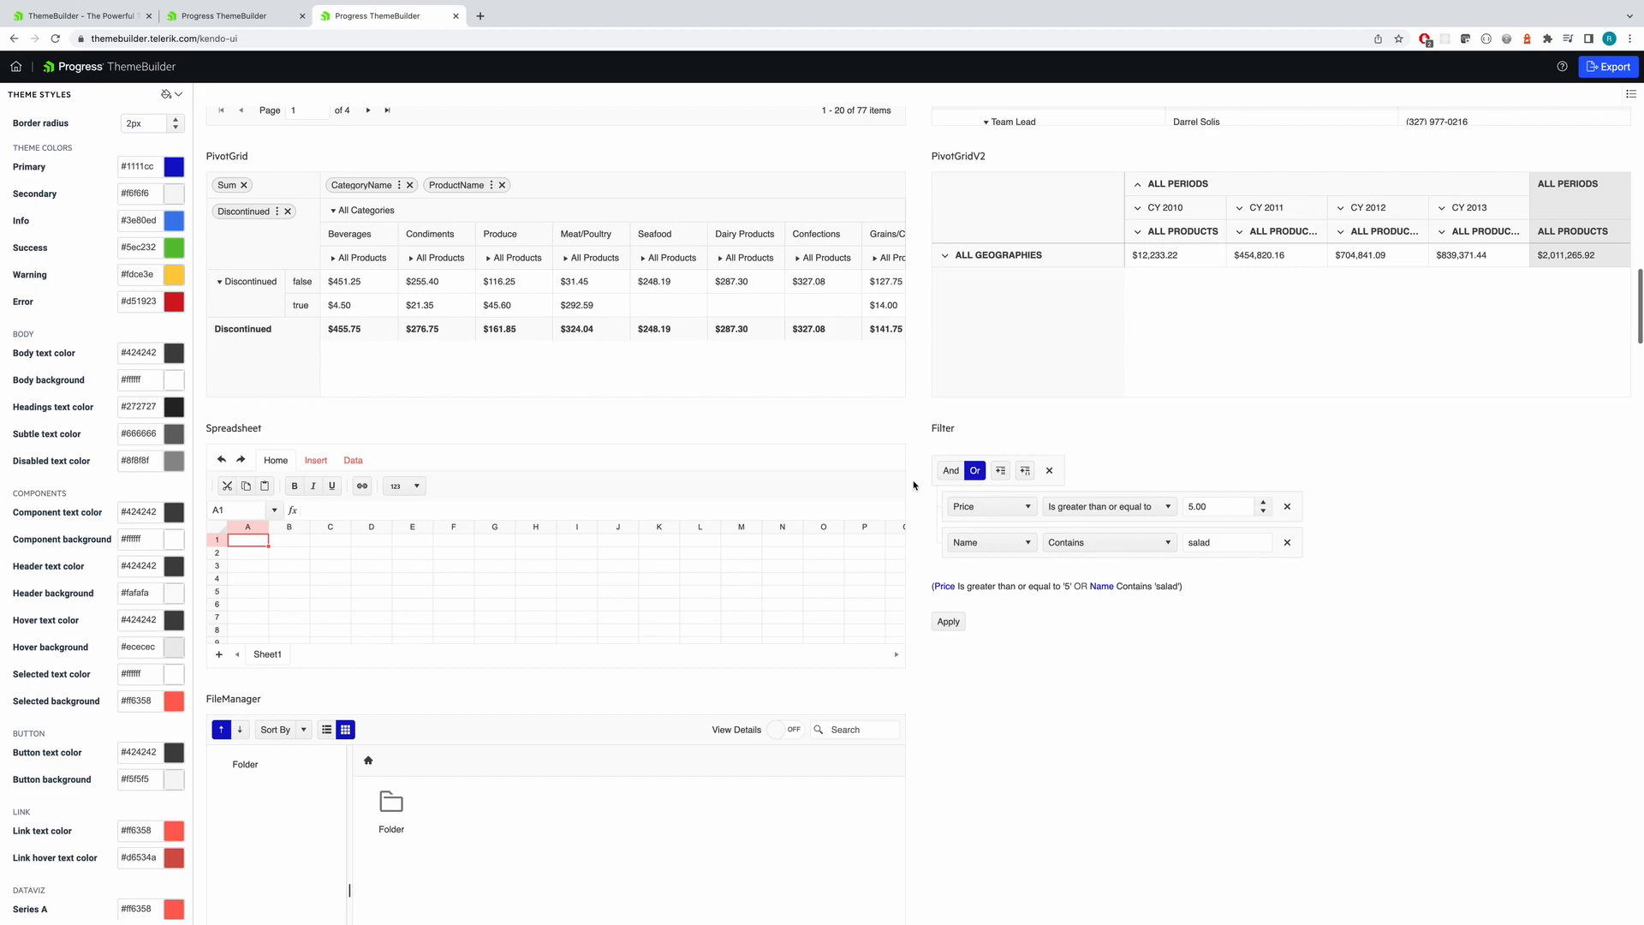
{"action": "scroll", "scroll_direction": "down", "scroll_amount": 3}
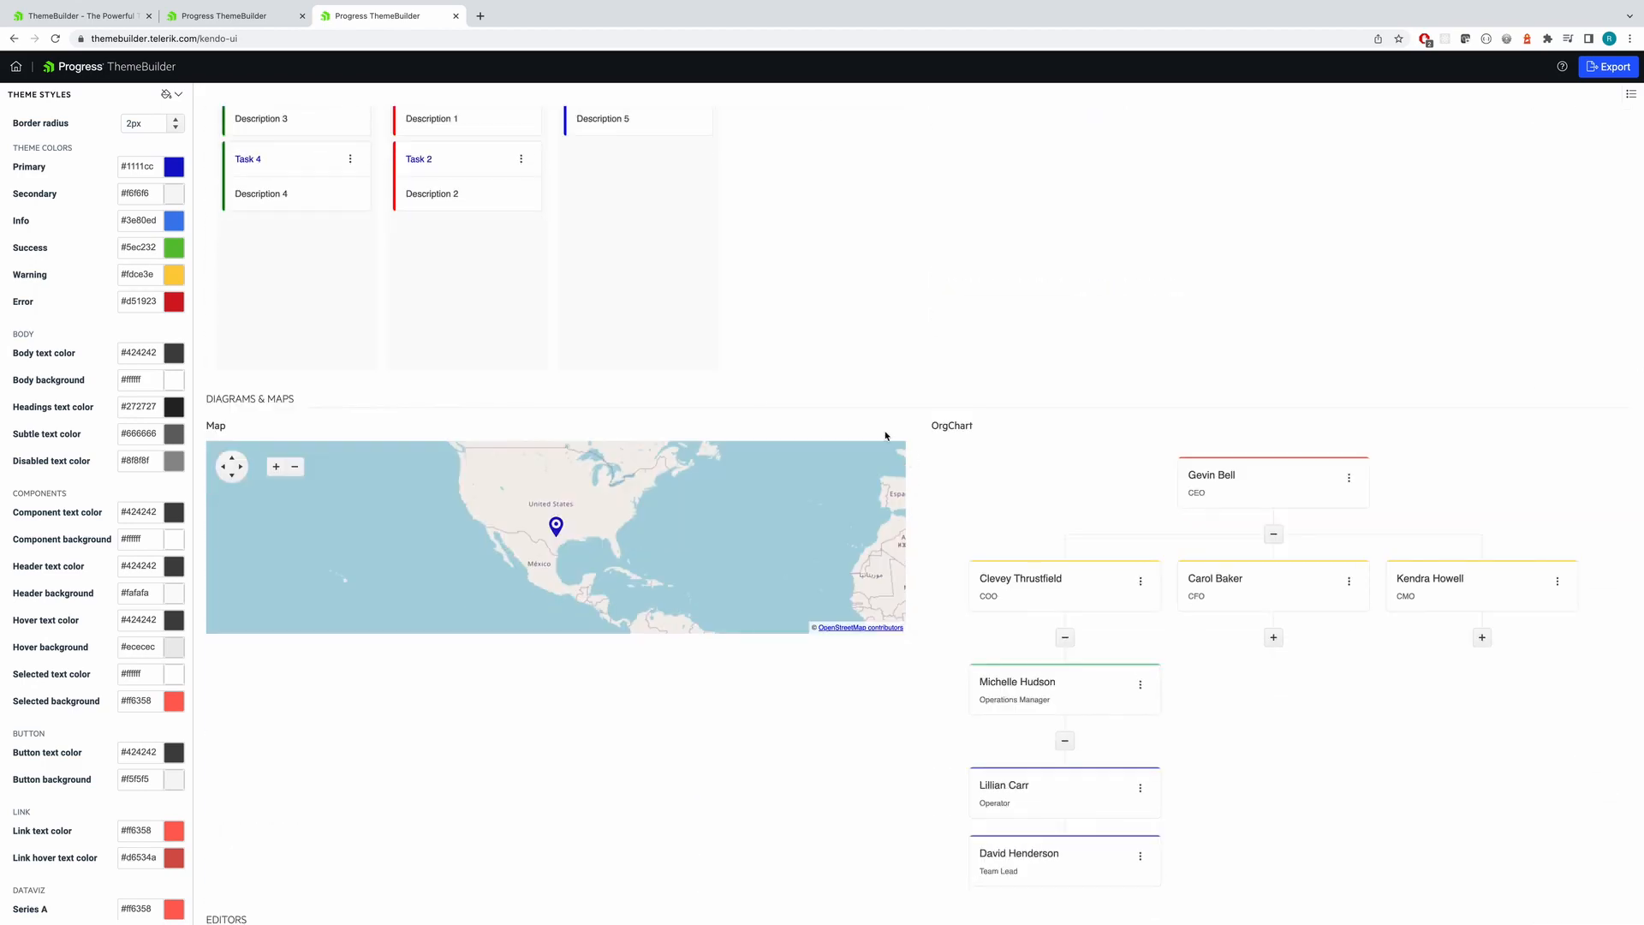
{"action": "scroll", "scroll_direction": "down", "scroll_amount": 3}
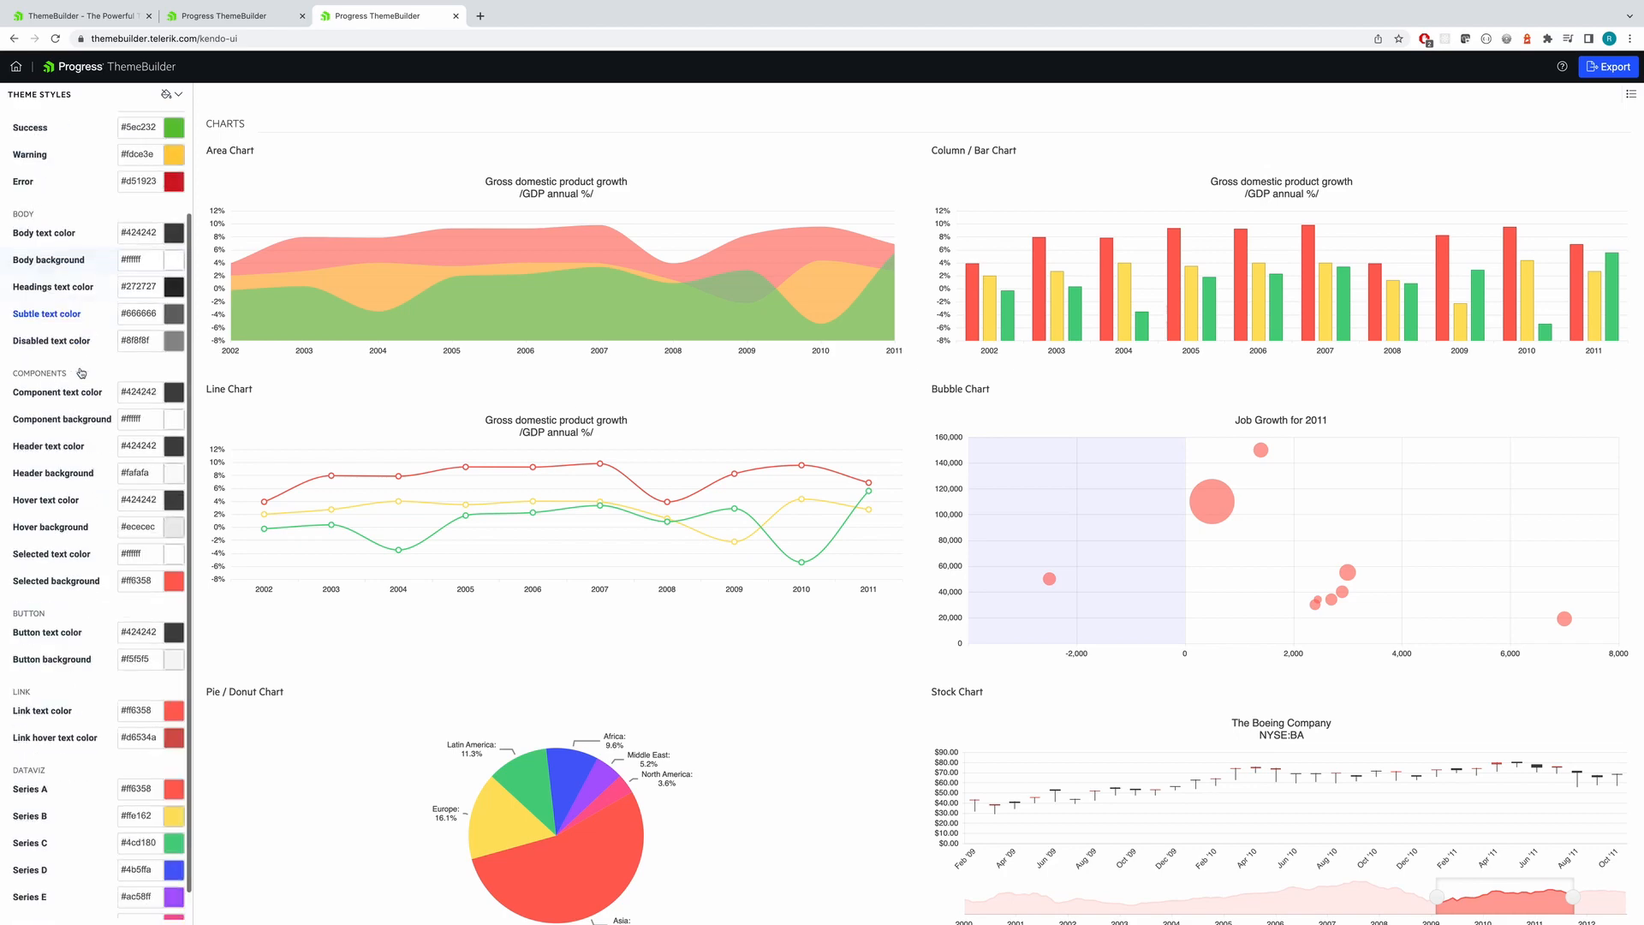
{"action": "scroll", "scroll_direction": "up", "scroll_amount": 3}
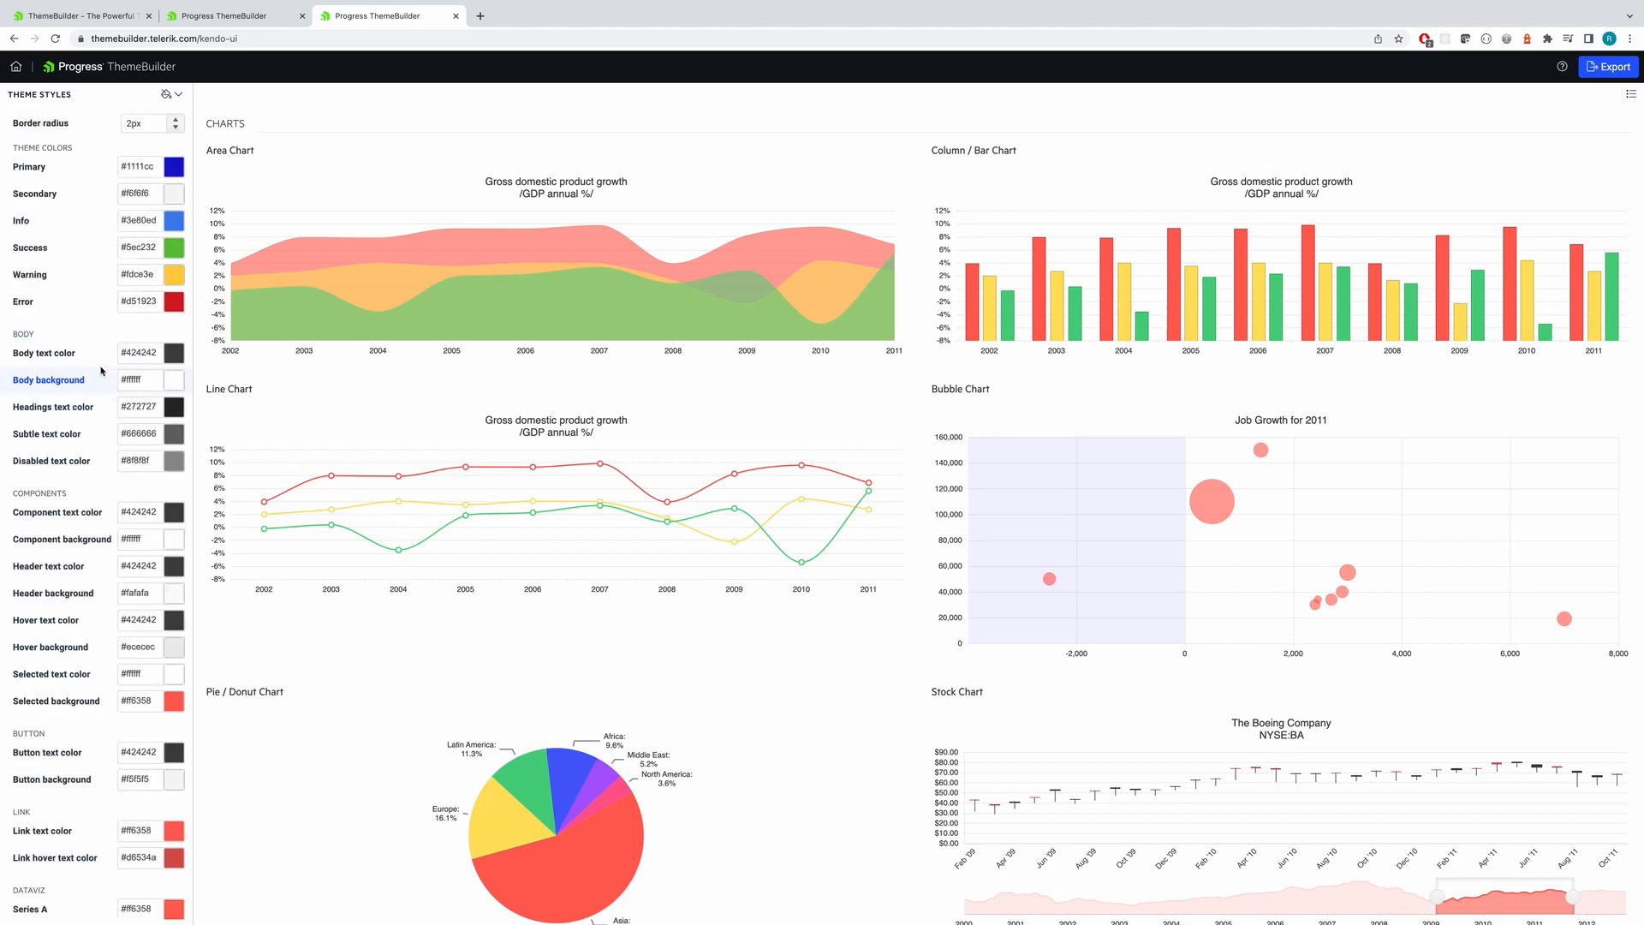
Recolour chart Series A to green #12c633 and Series B to magenta #ea0cc1.
{"action": "left_click", "coordinate": [175, 602]}
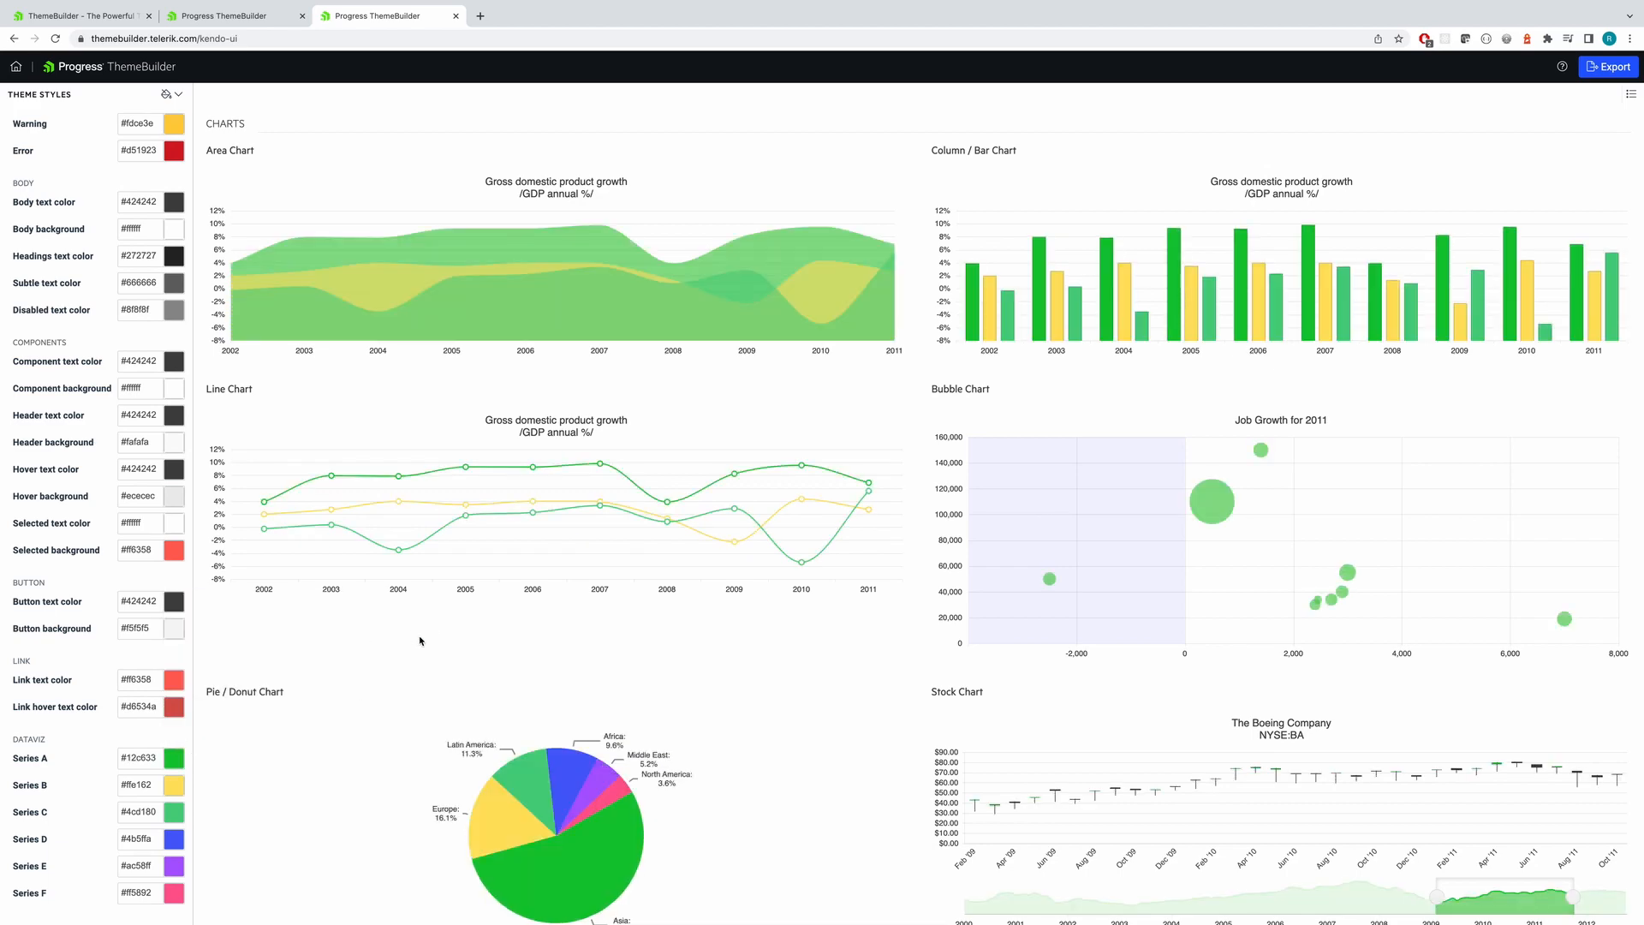
{"action": "left_click", "coordinate": [176, 785]}
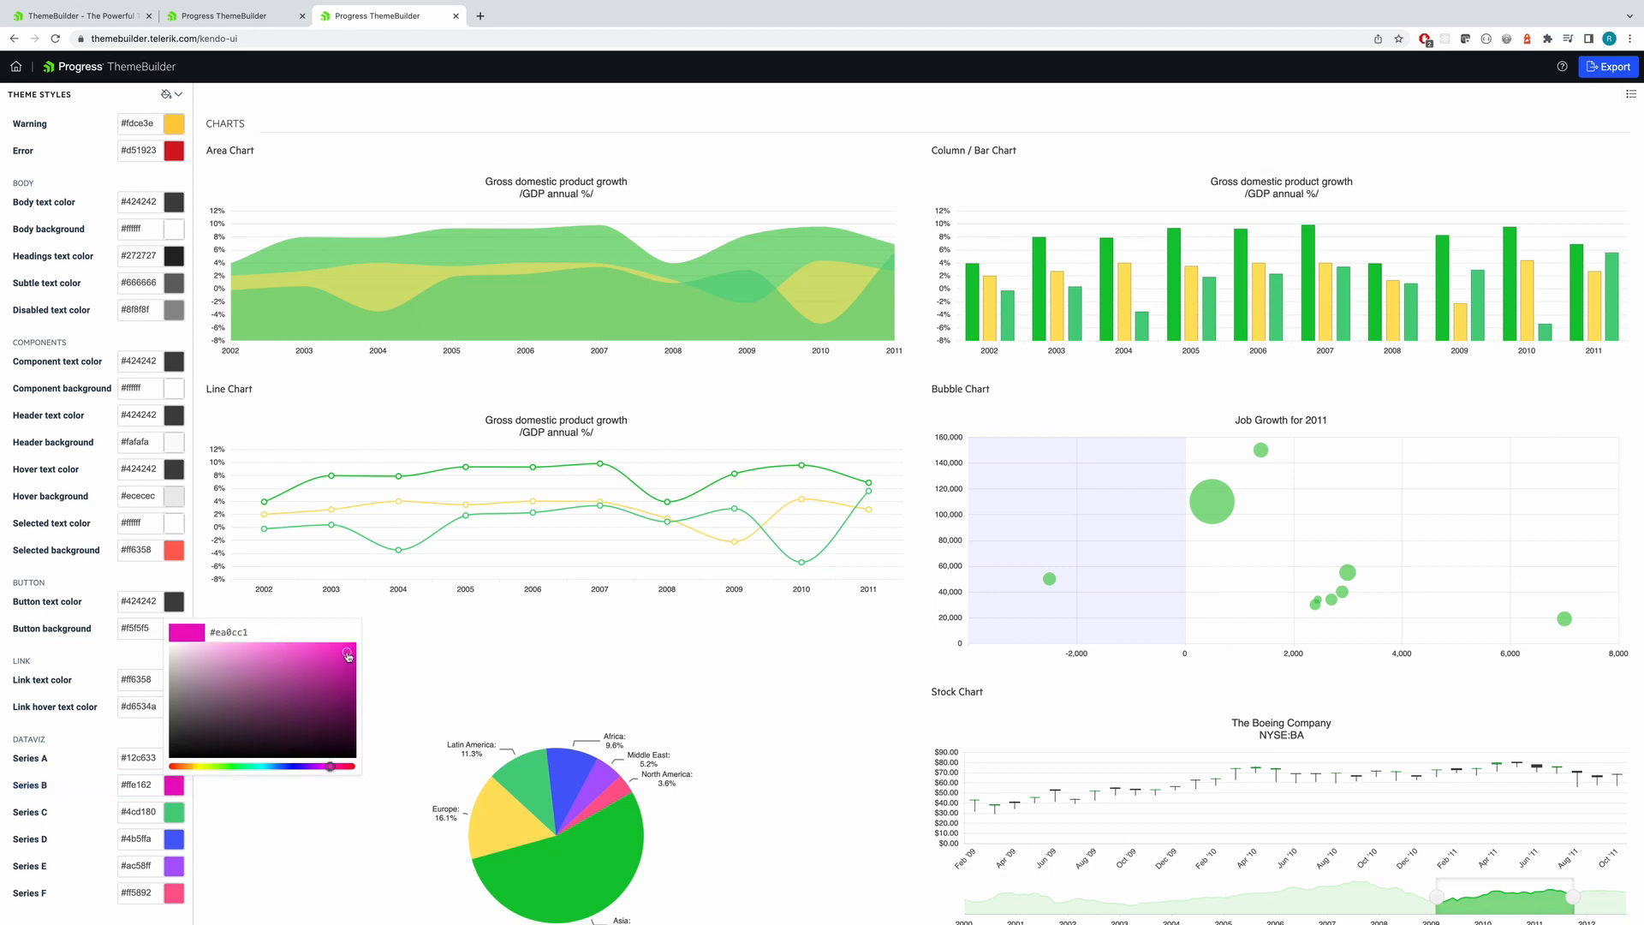
{"action": "left_click", "coordinate": [429, 654]}
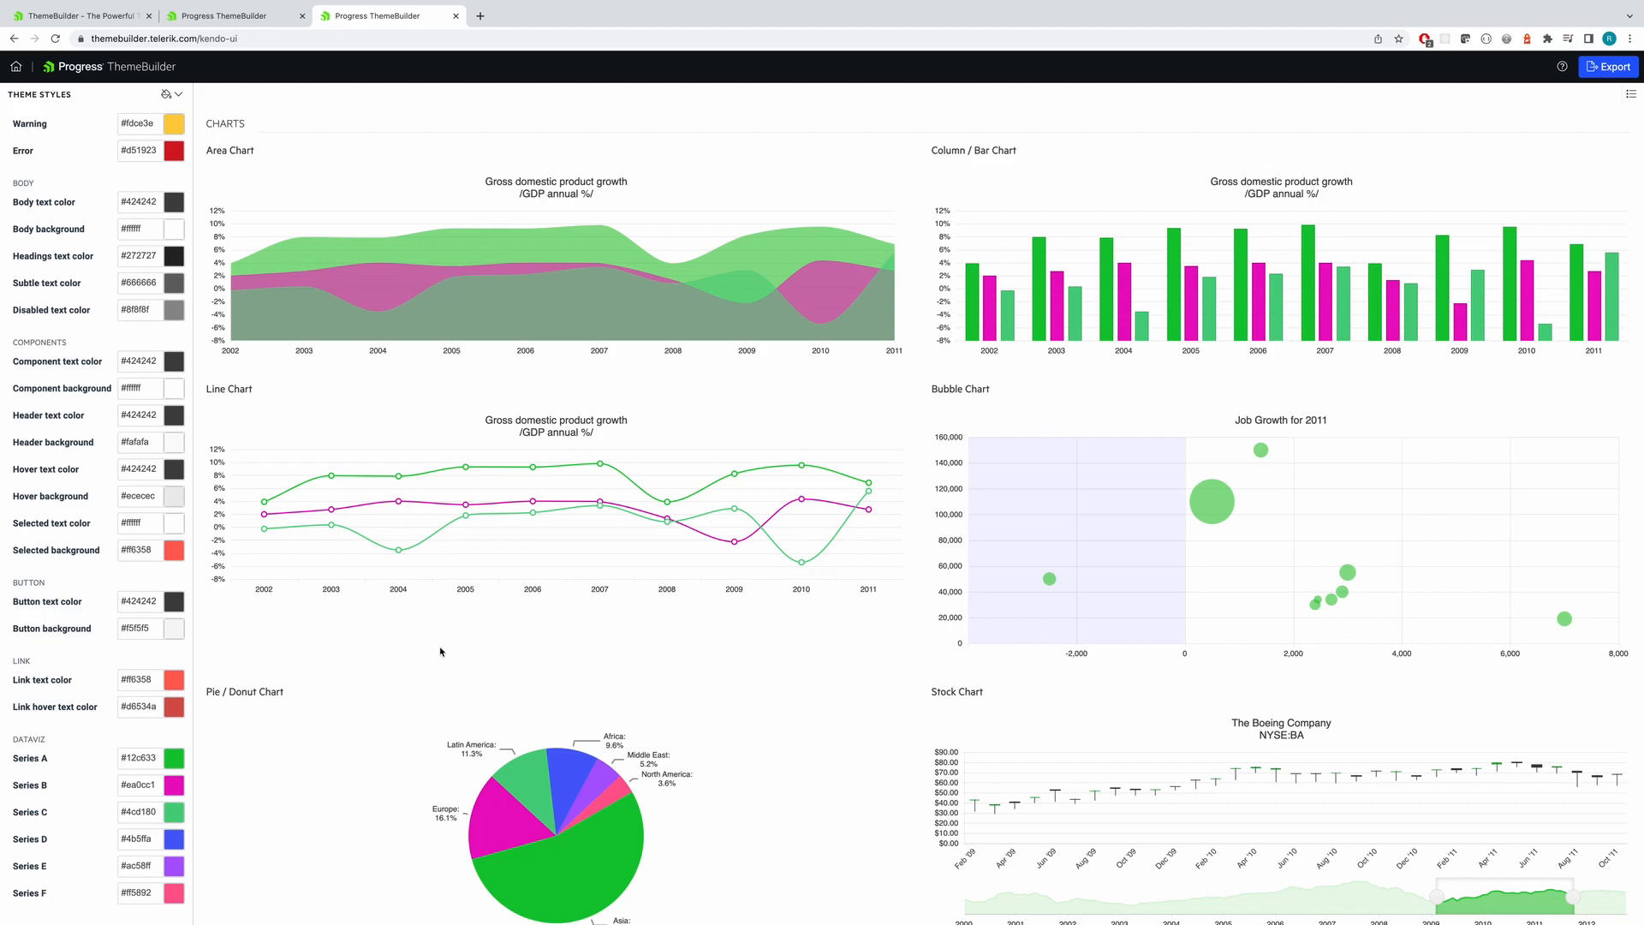
{"action": "mouse_move", "coordinate": [311, 139]}
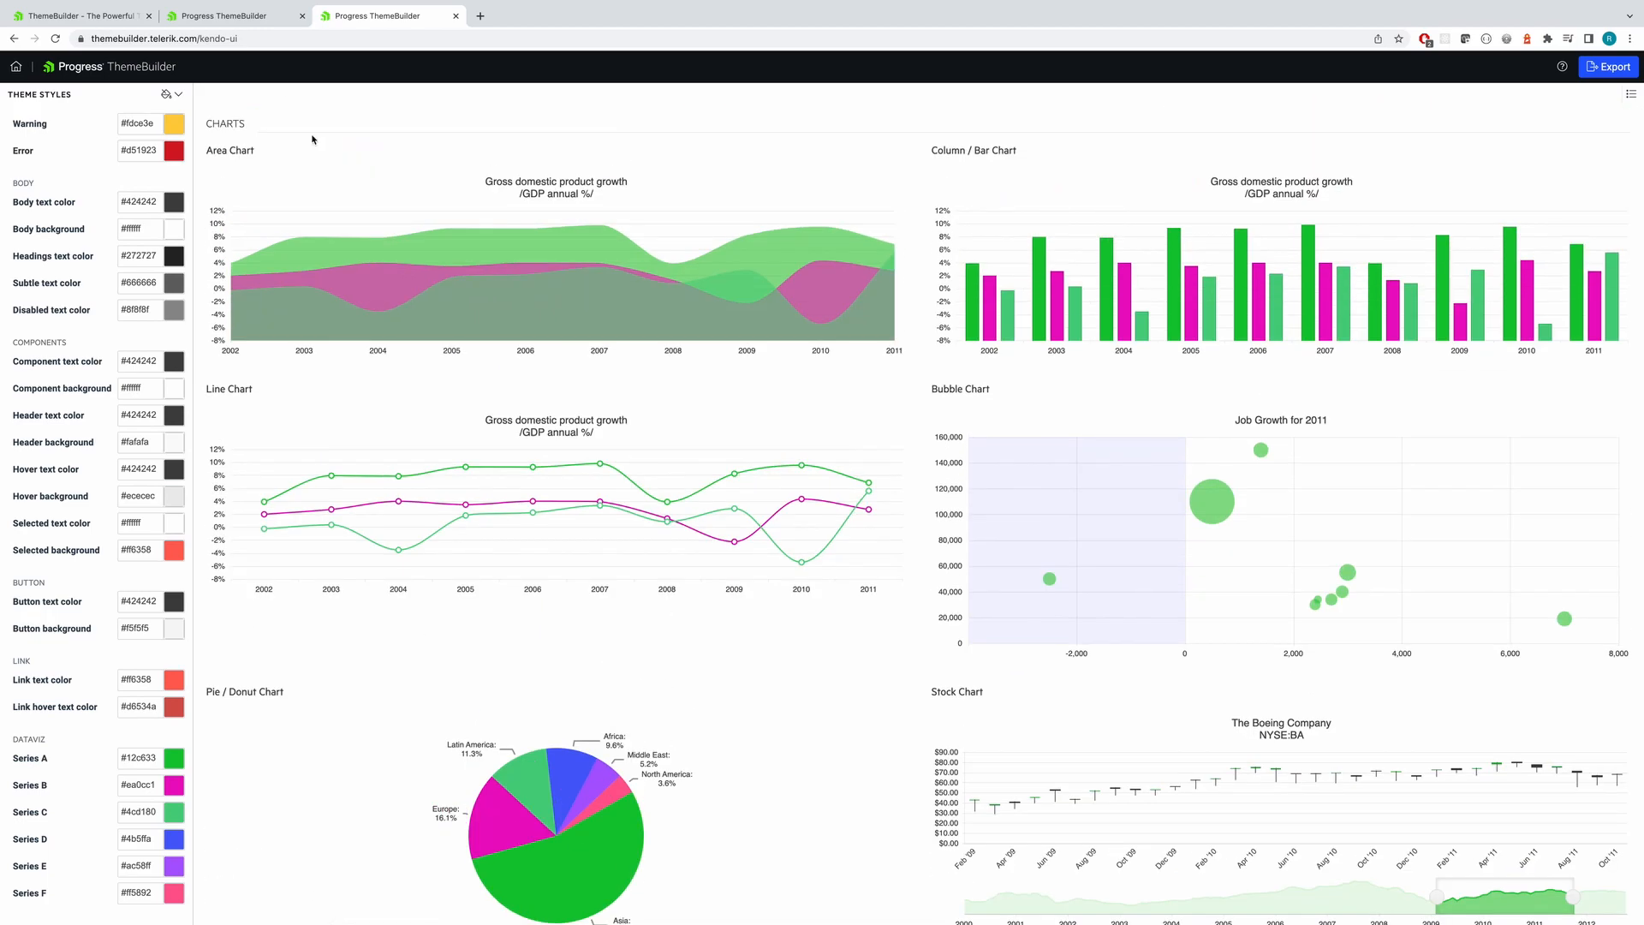
{"action": "left_click", "coordinate": [231, 15]}
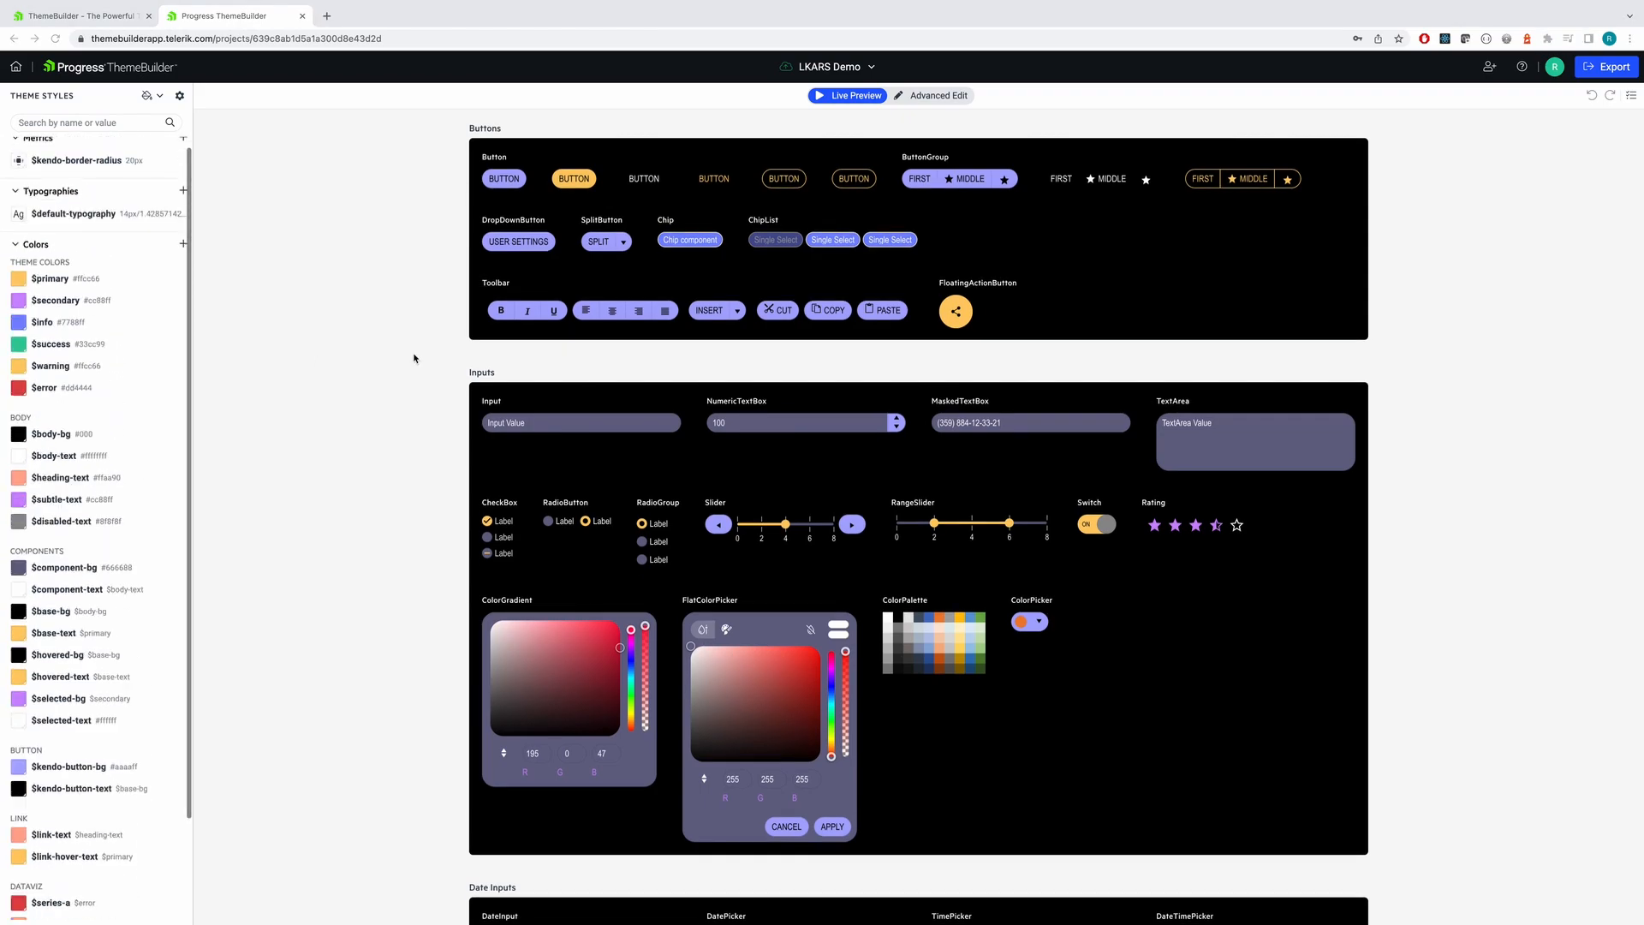
Scroll through the LKARS Demo project's dark themed component sections in Live Preview.
{"action": "scroll", "scroll_direction": "down", "scroll_amount": 3}
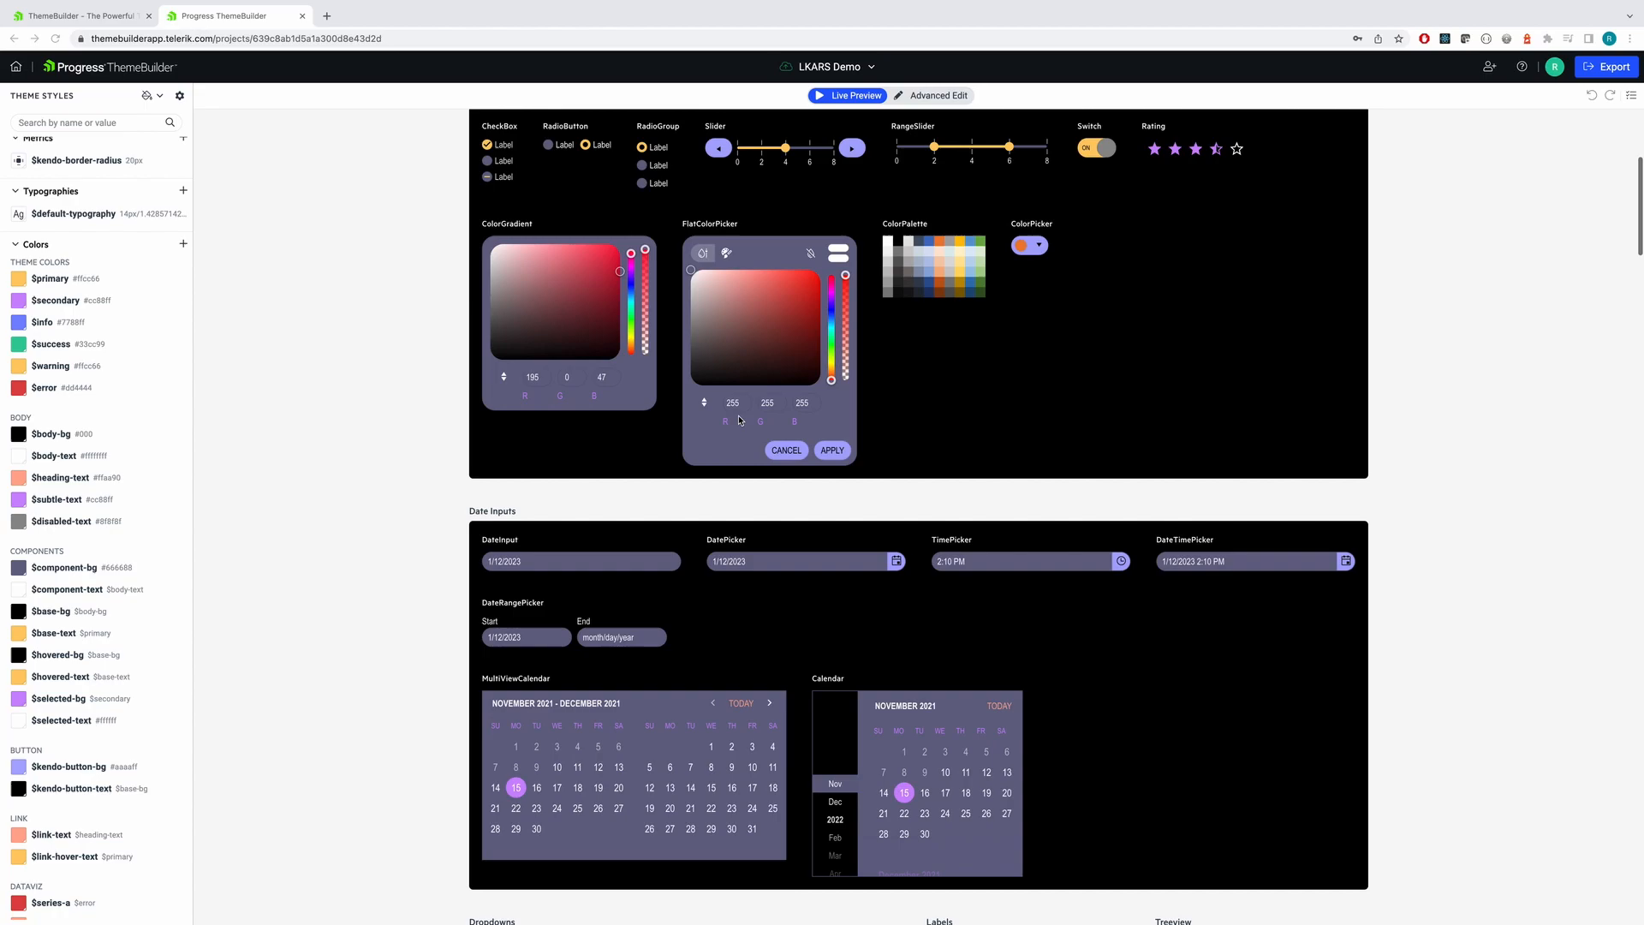
{"action": "scroll", "scroll_direction": "down", "scroll_amount": 3}
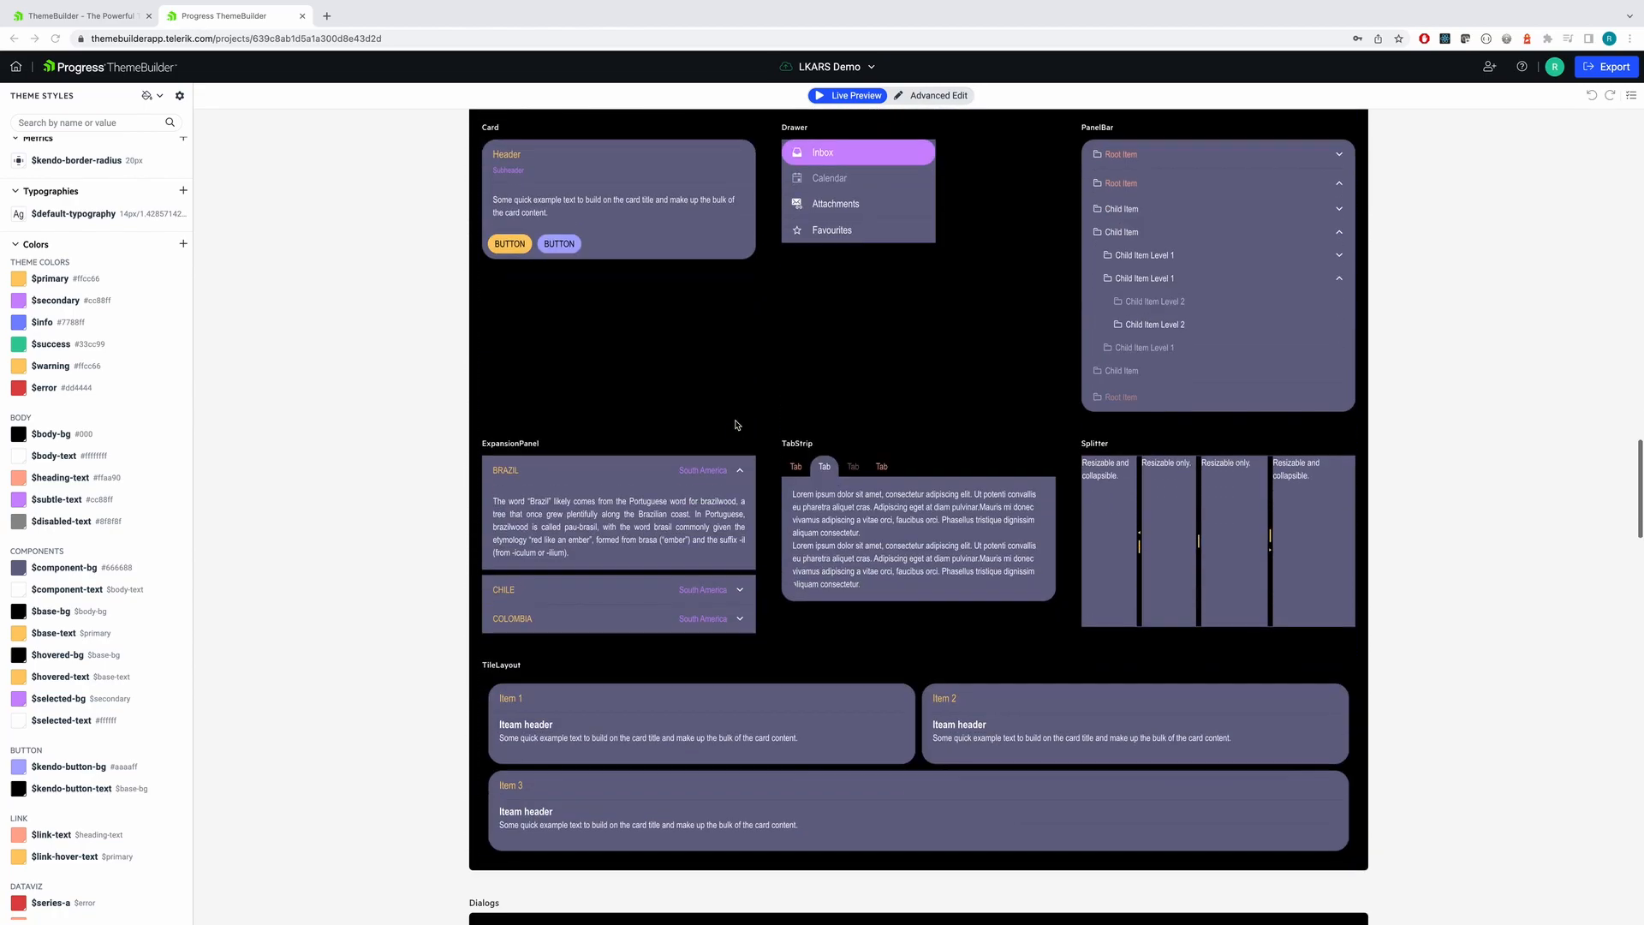
{"action": "scroll", "scroll_direction": "down", "scroll_amount": 3}
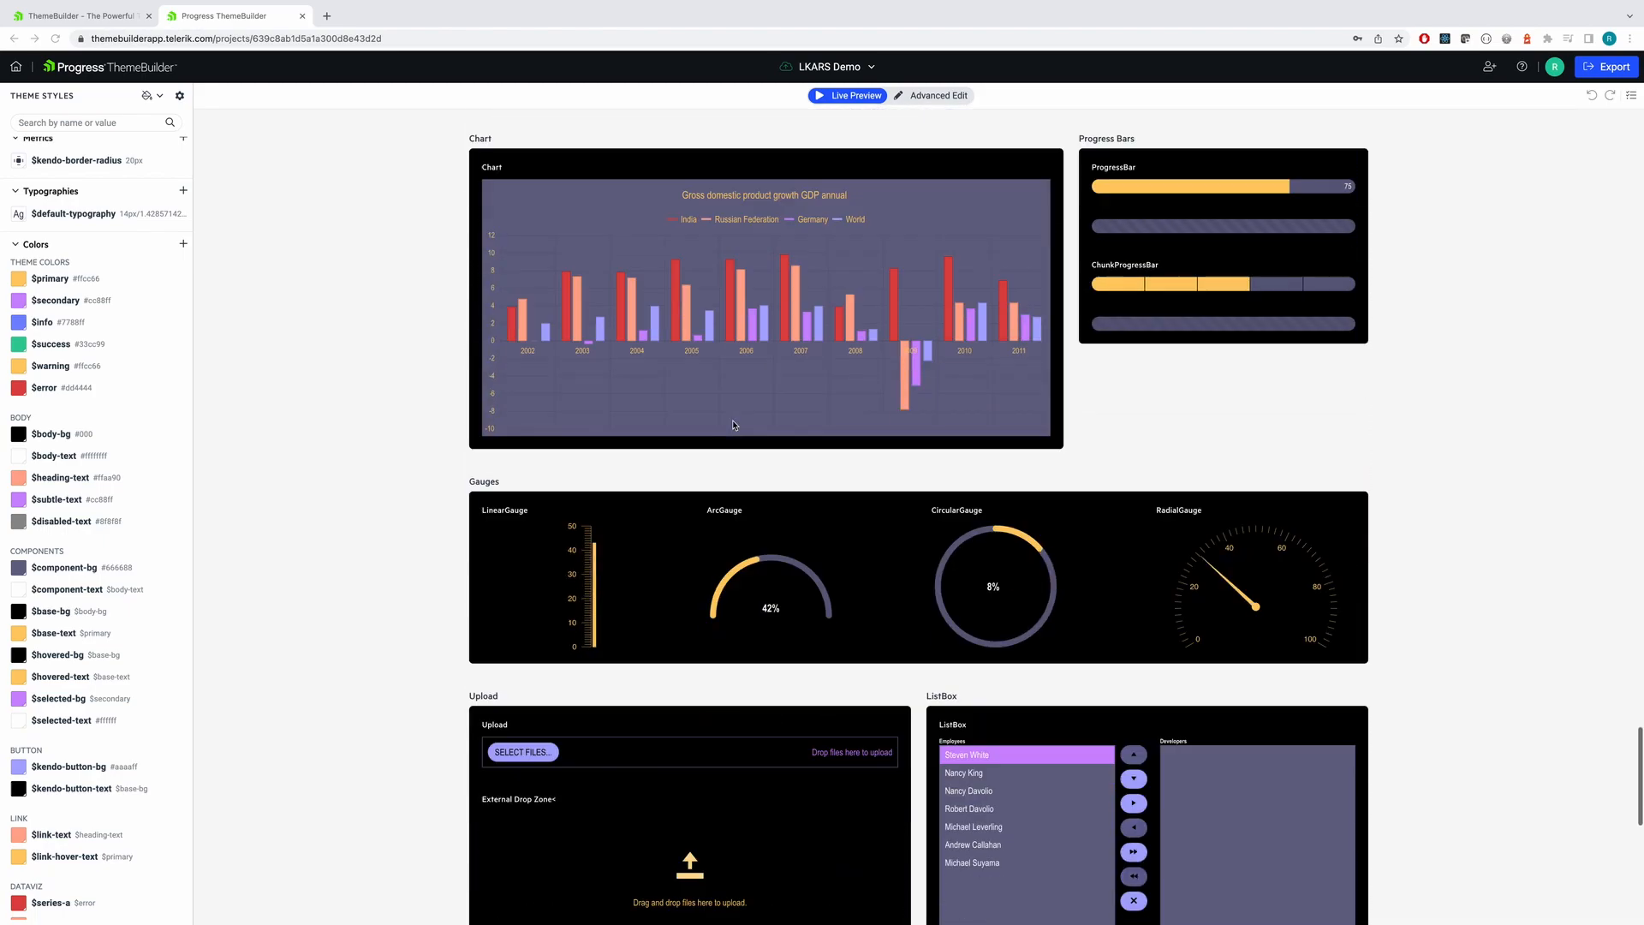
{"action": "scroll", "scroll_direction": "down", "scroll_amount": 3}
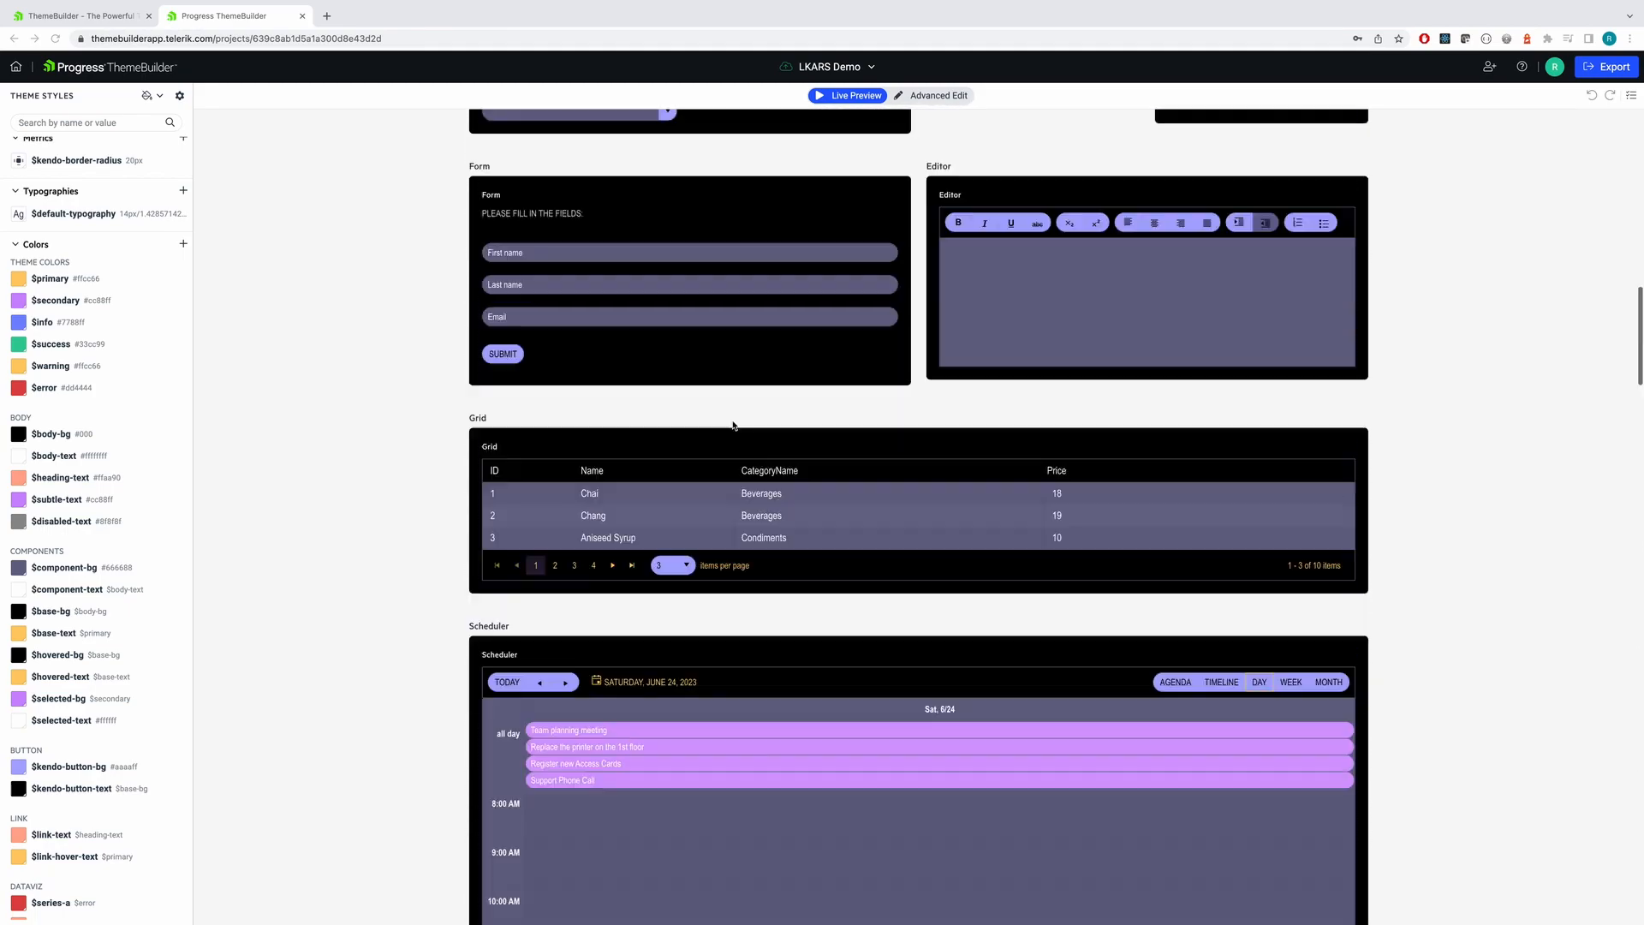
{"action": "left_click", "coordinate": [938, 96]}
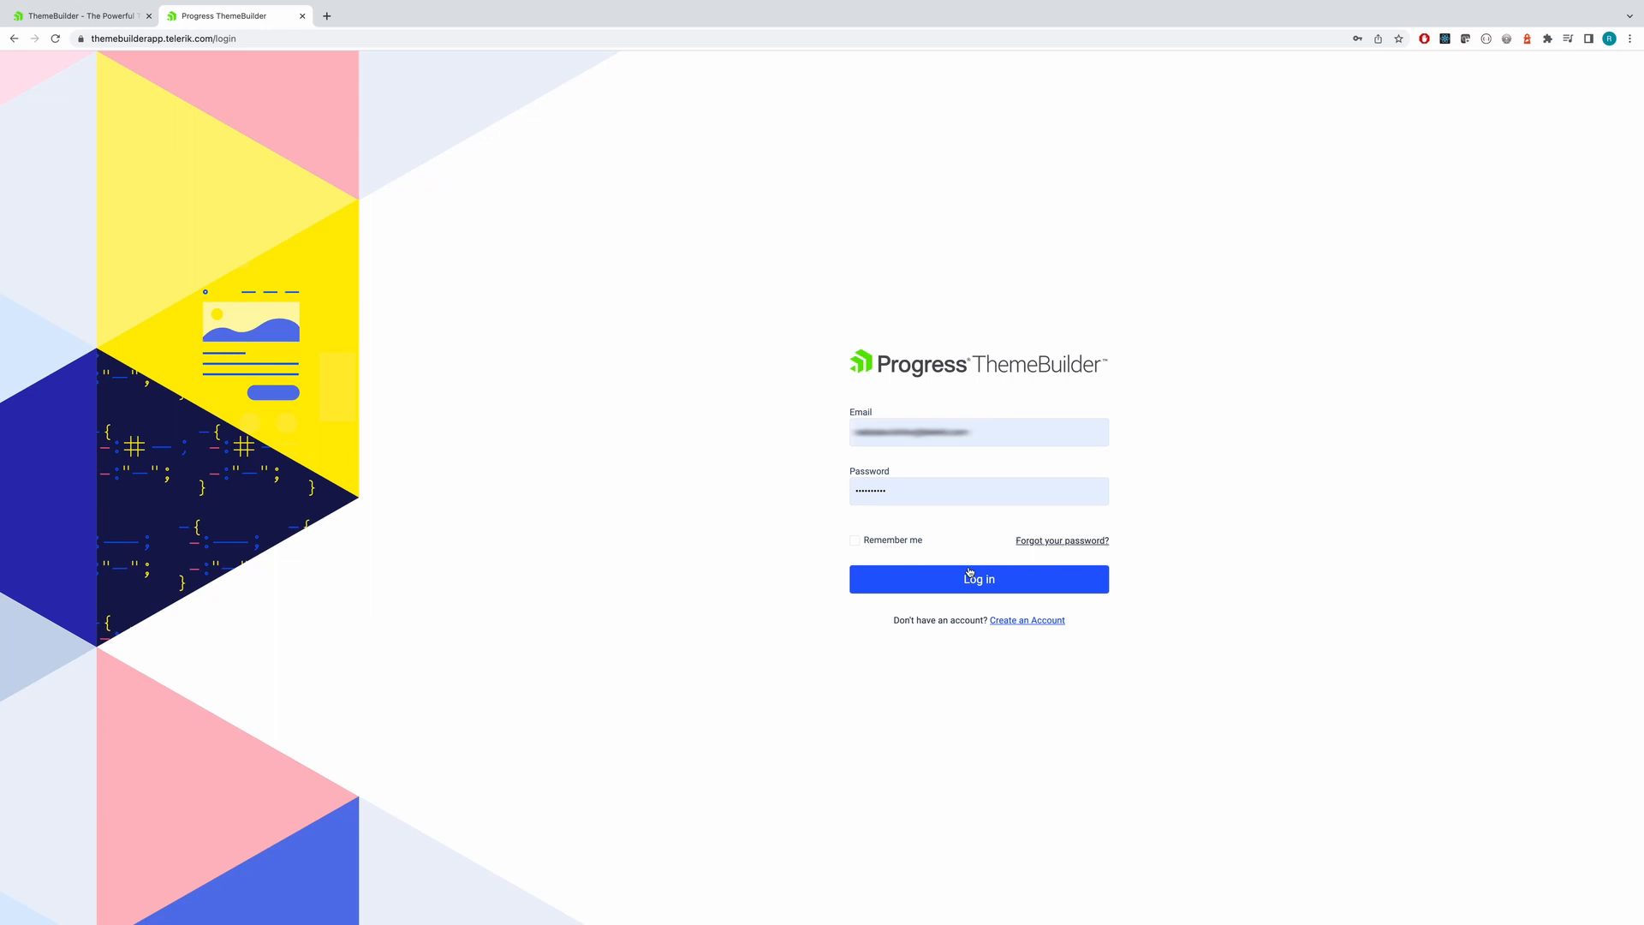
Log in to the dashboard and start the Create New Project form.
{"action": "left_click", "coordinate": [978, 579]}
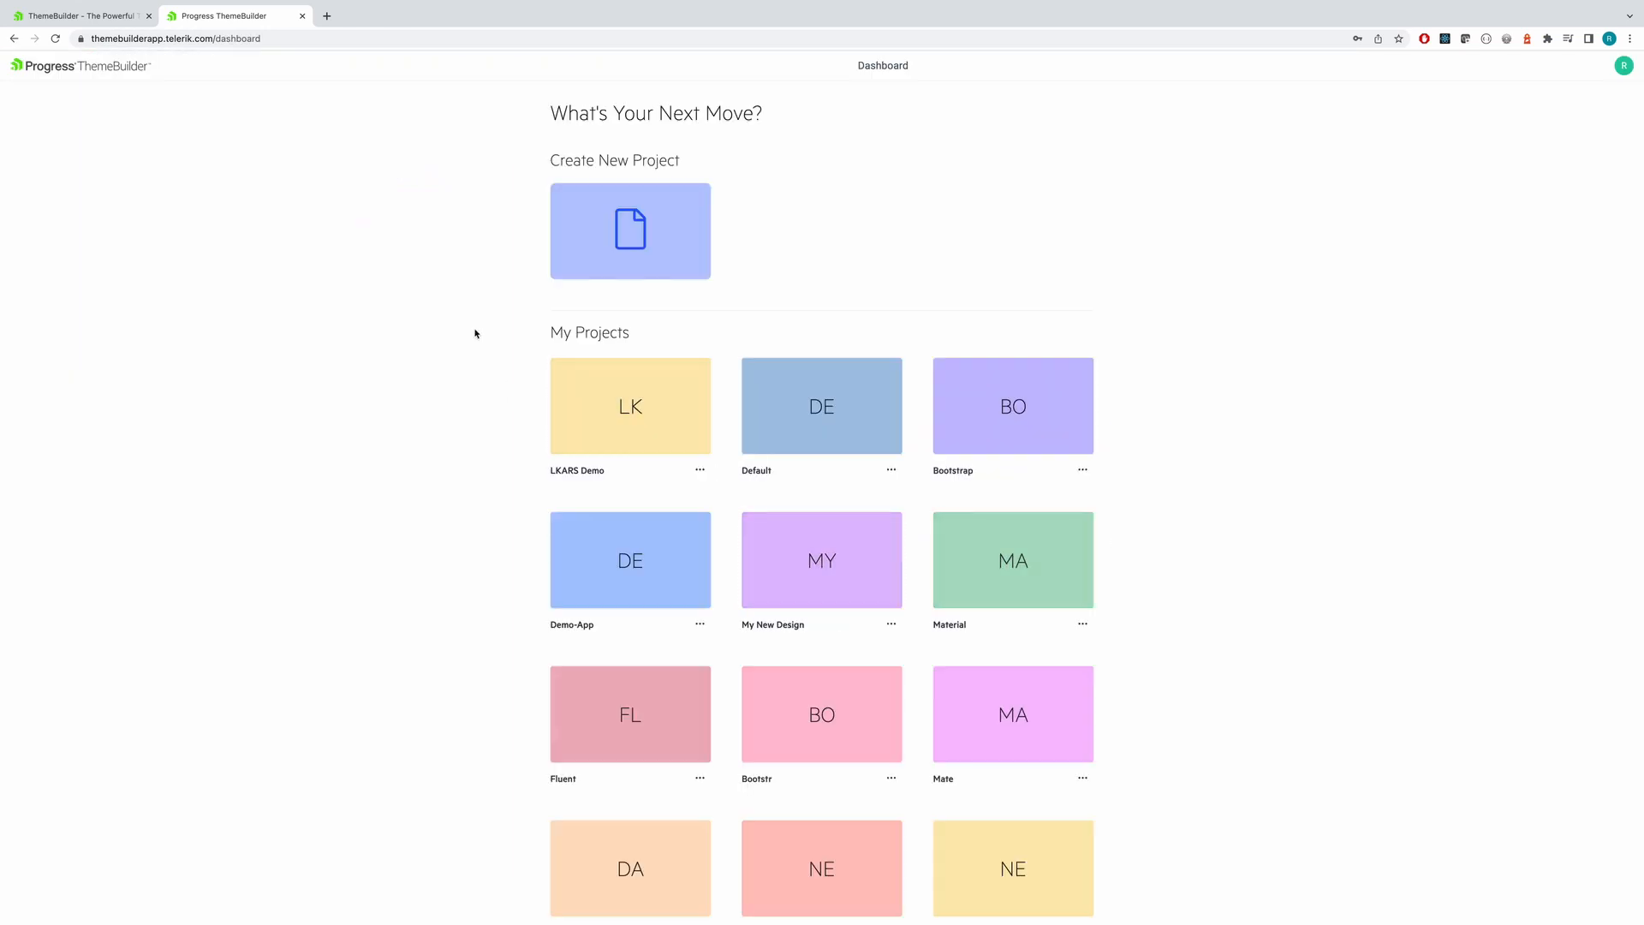
{"action": "left_click", "coordinate": [628, 232]}
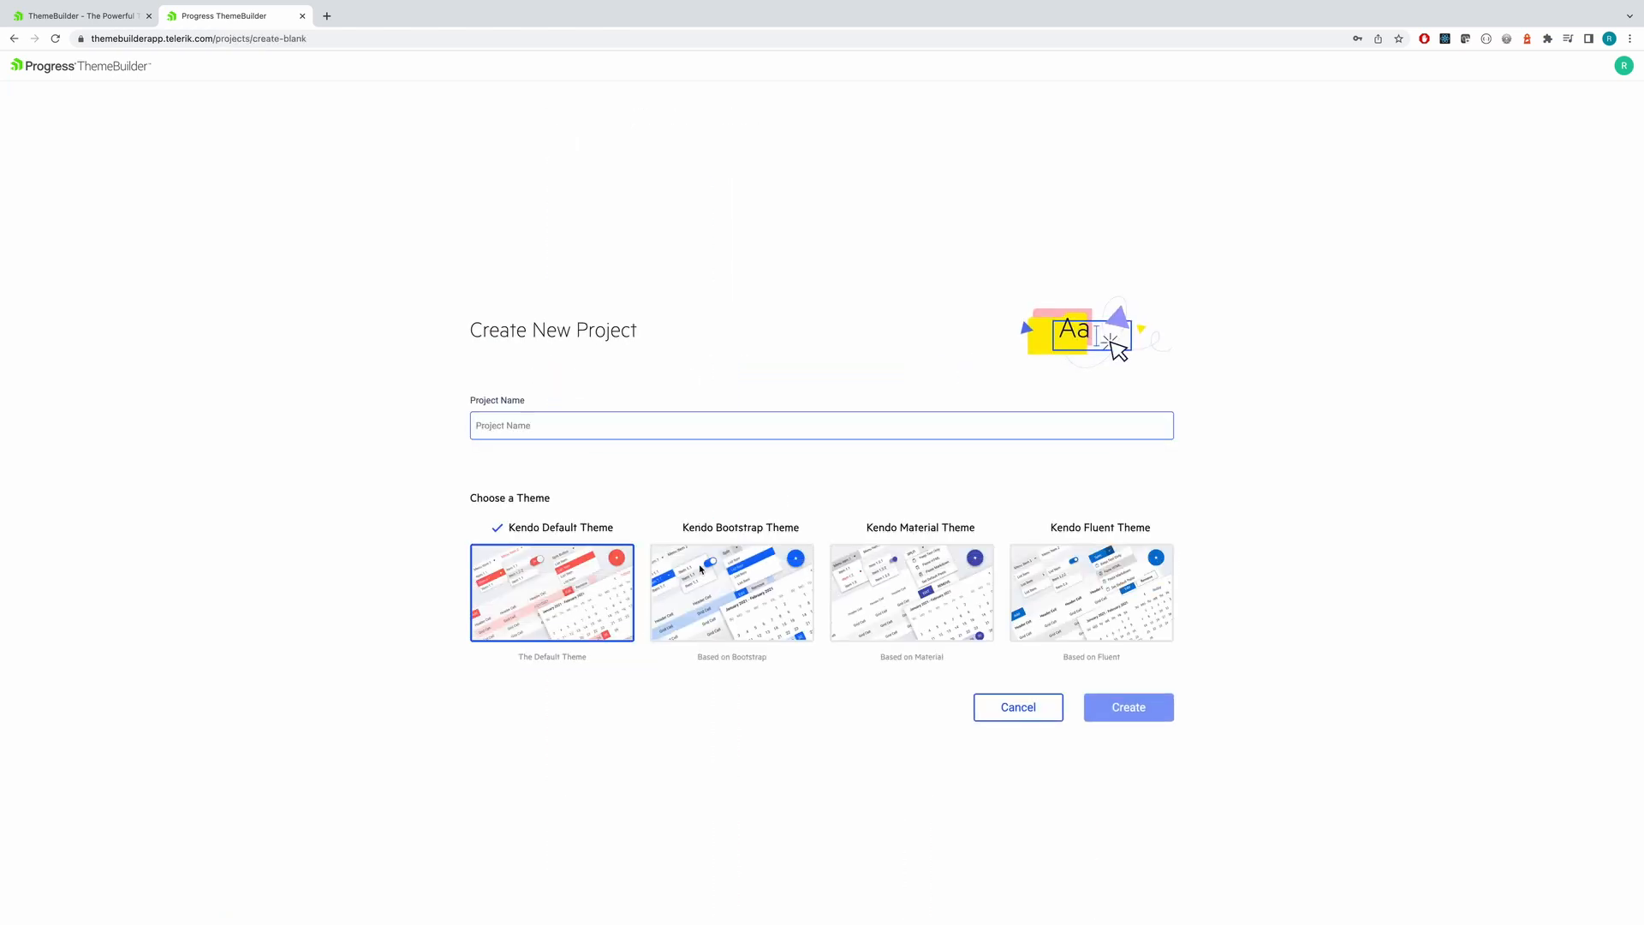
Create 'my new project' based on the Kendo Fluent Theme.
{"action": "left_click", "coordinate": [911, 591]}
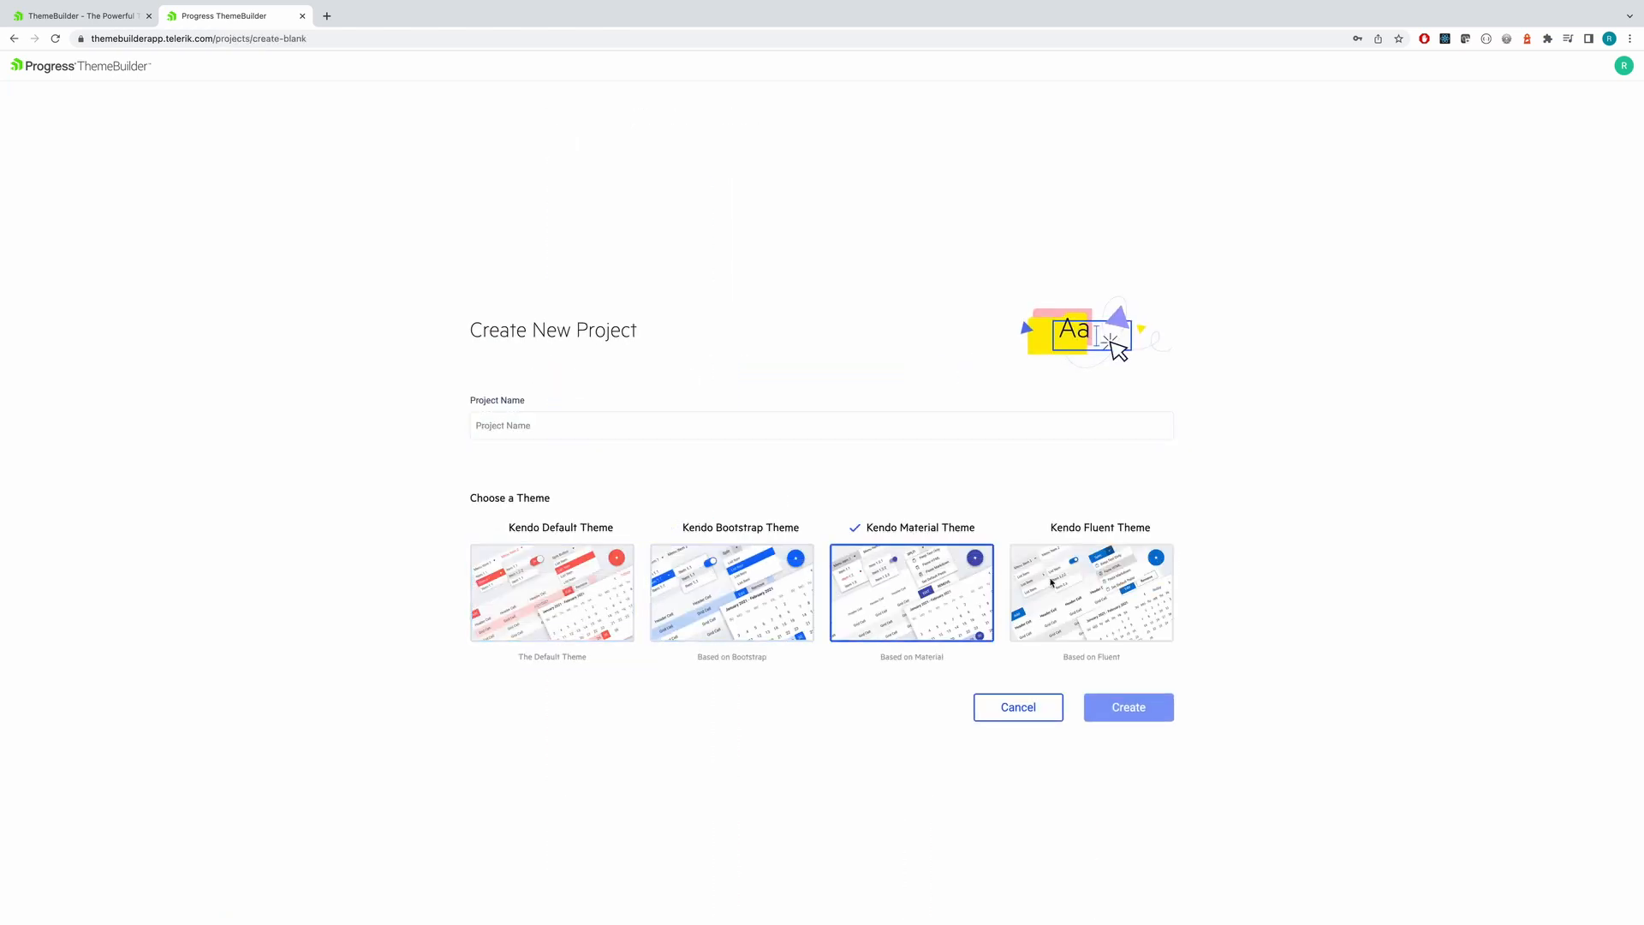
{"action": "left_click", "coordinate": [1091, 591]}
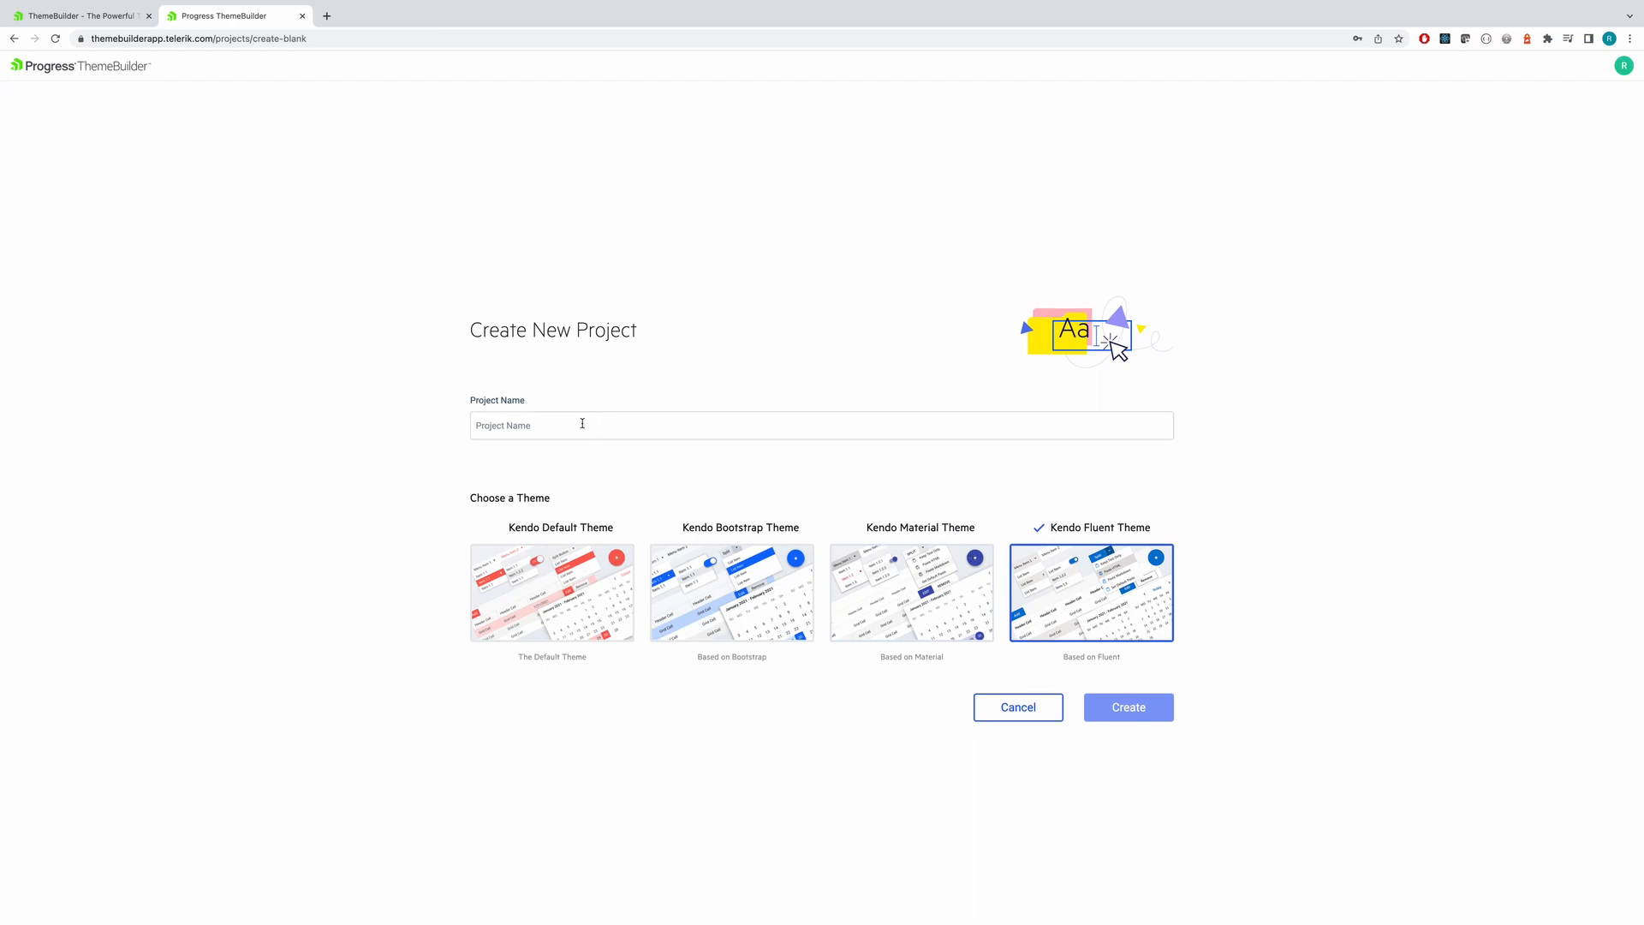
{"action": "type", "text": "my new pr"}
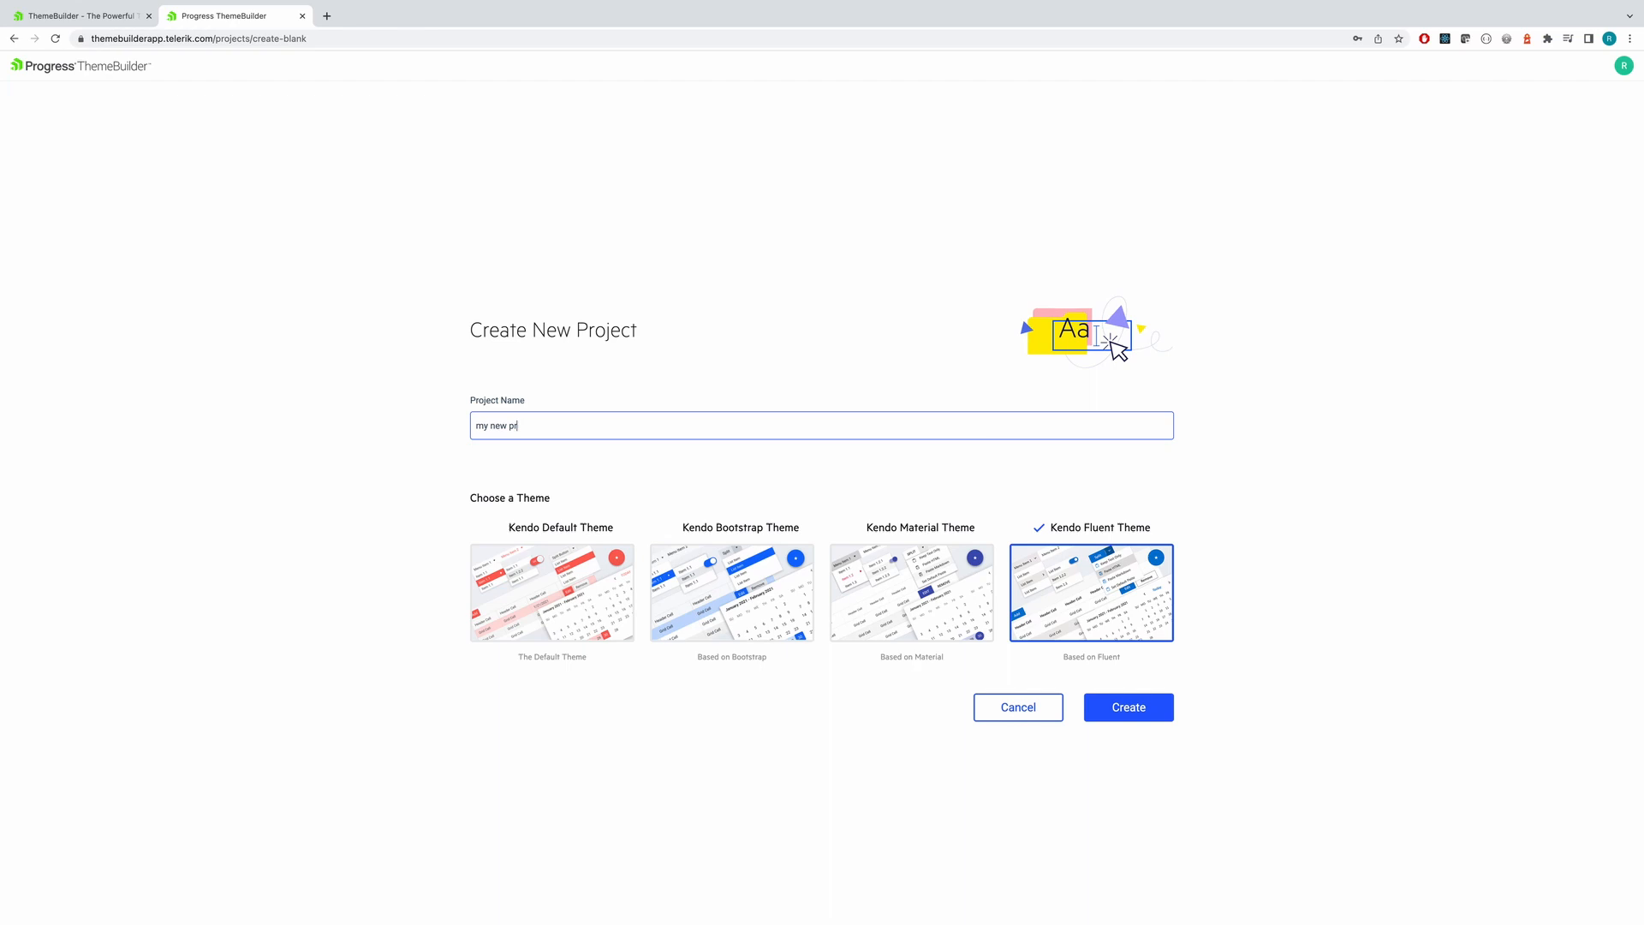
{"action": "type", "text": "oject"}
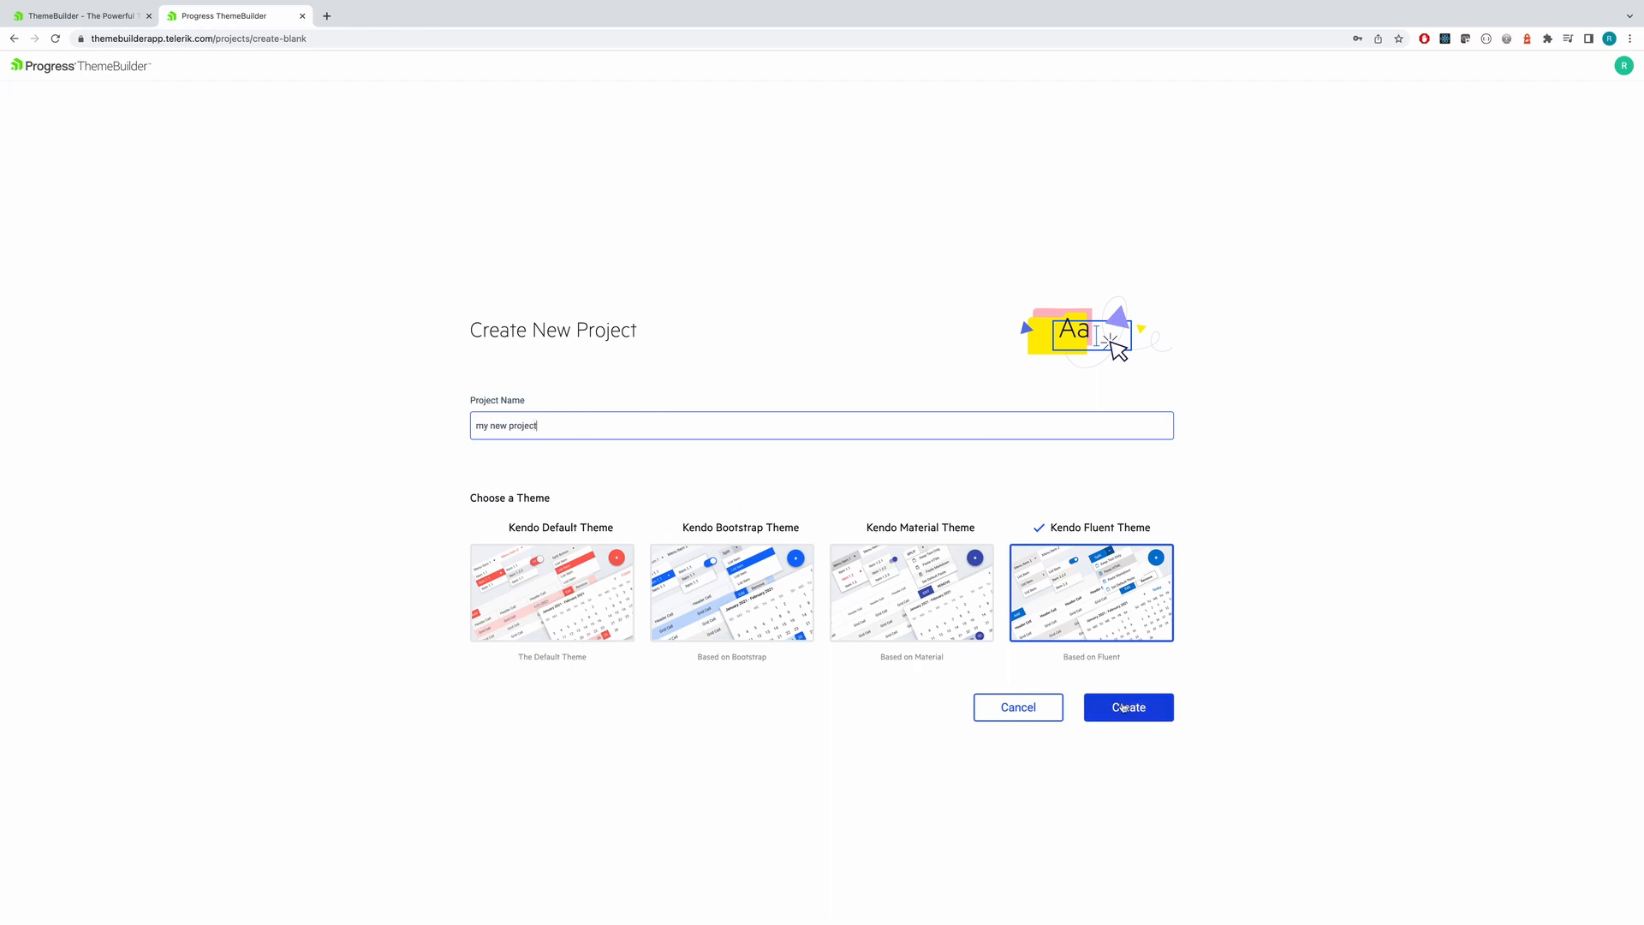
{"action": "left_click", "coordinate": [1127, 708]}
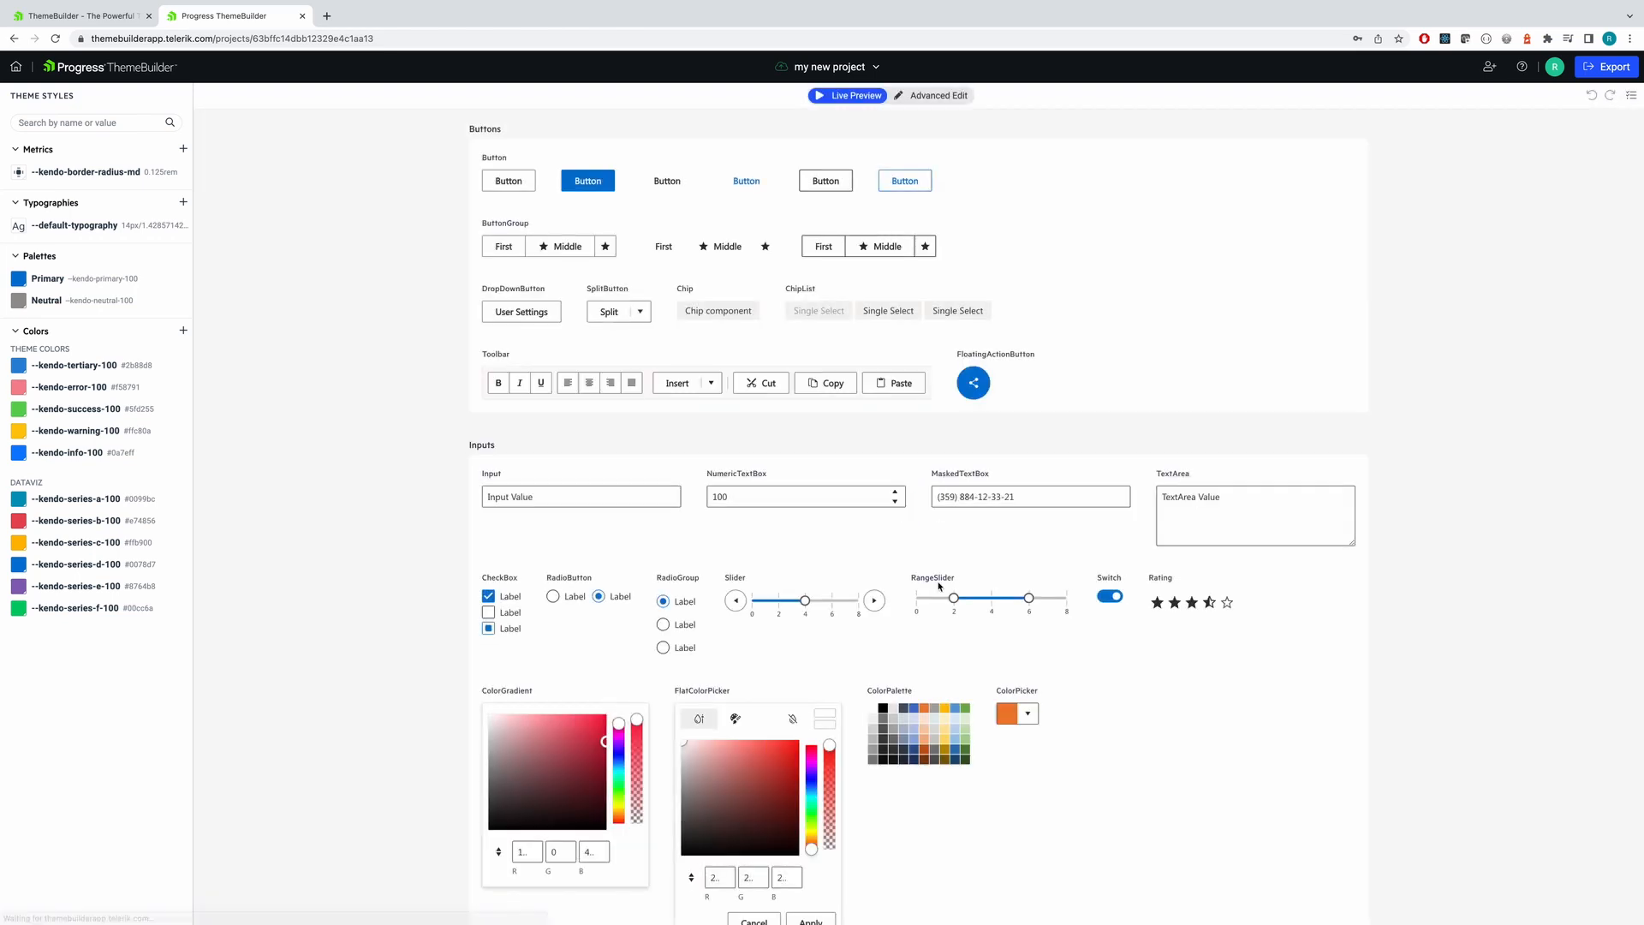
{"action": "scroll", "scroll_direction": "down", "scroll_amount": 3}
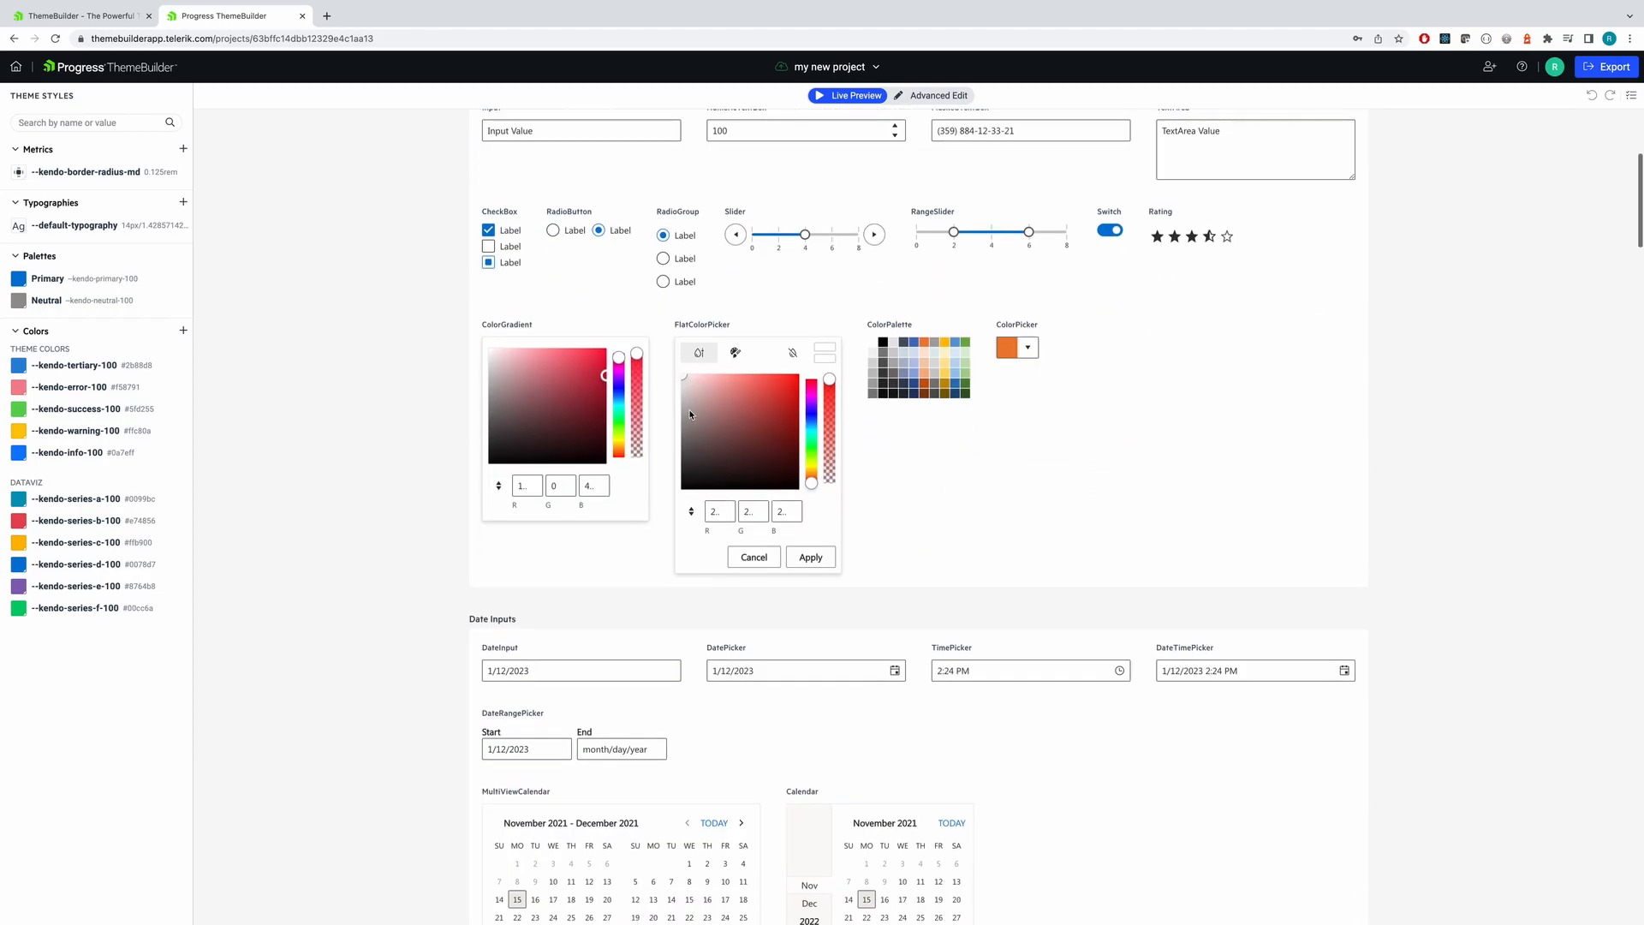
{"action": "scroll", "scroll_direction": "down", "scroll_amount": 3}
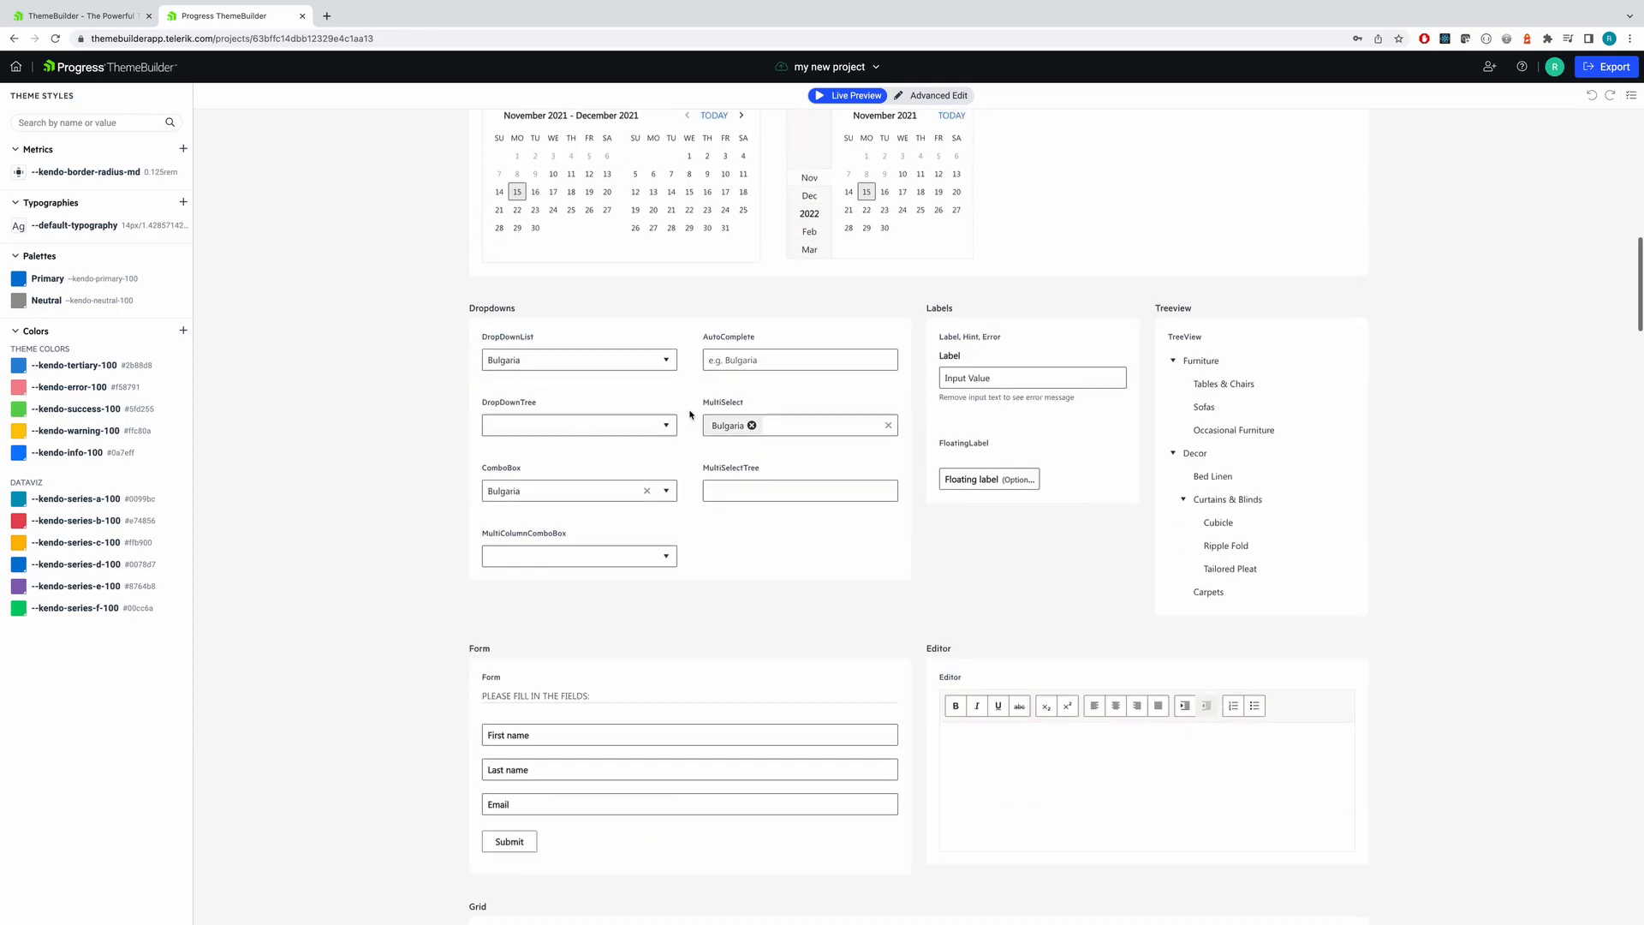
{"action": "scroll", "scroll_direction": "down", "scroll_amount": 3}
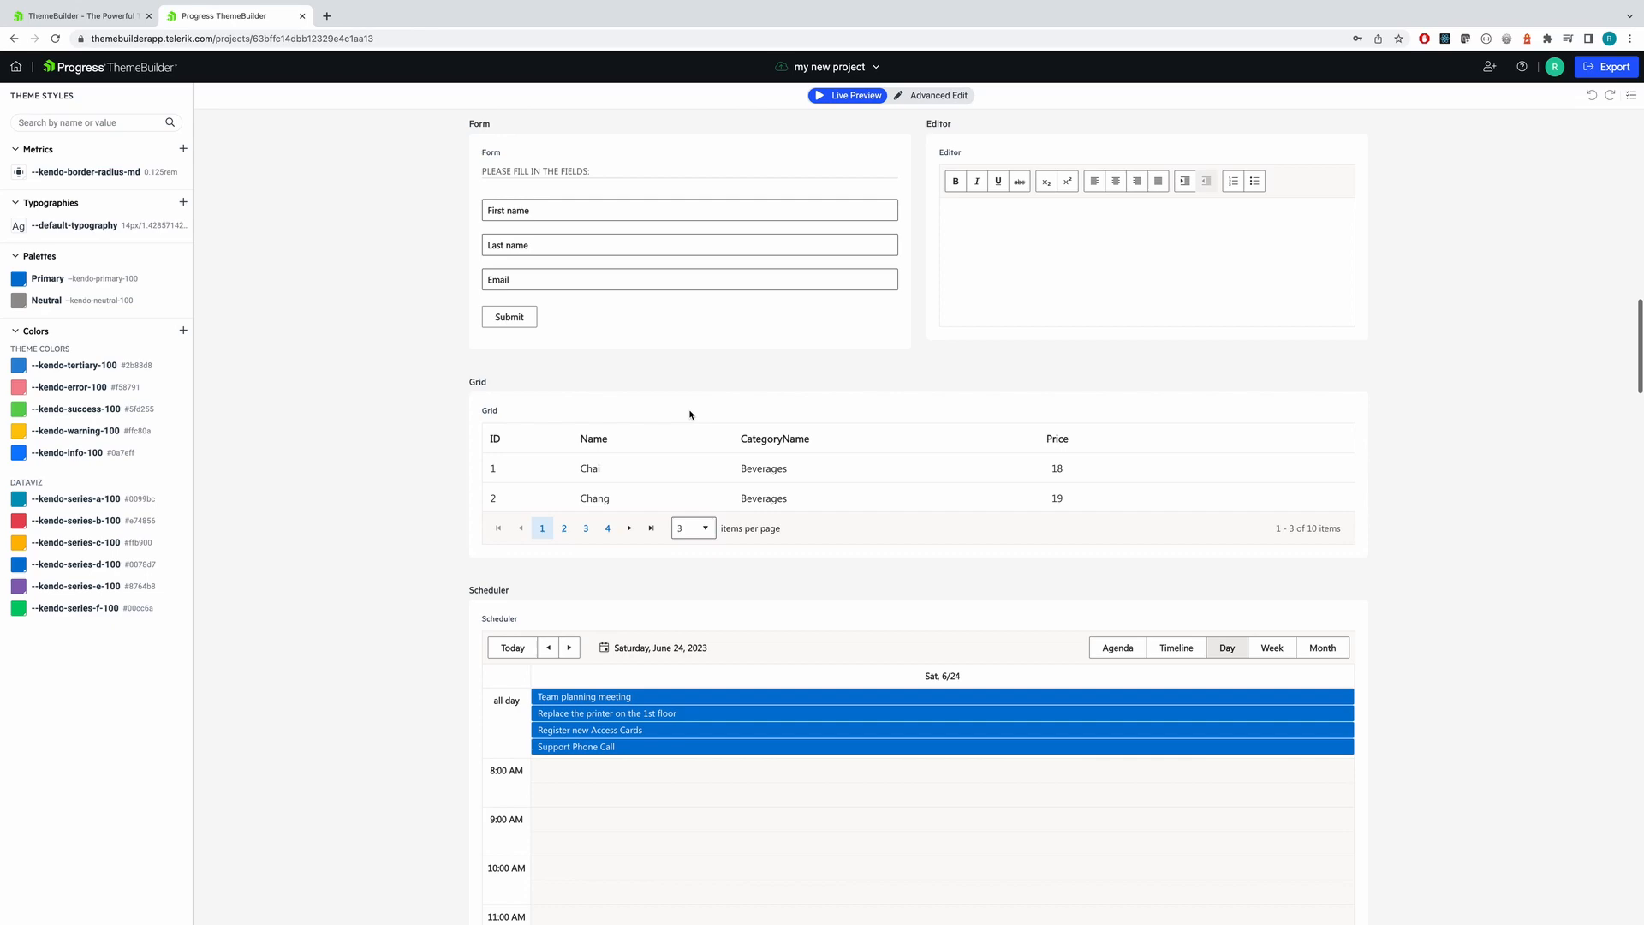
{"action": "scroll", "scroll_direction": "down", "scroll_amount": 3}
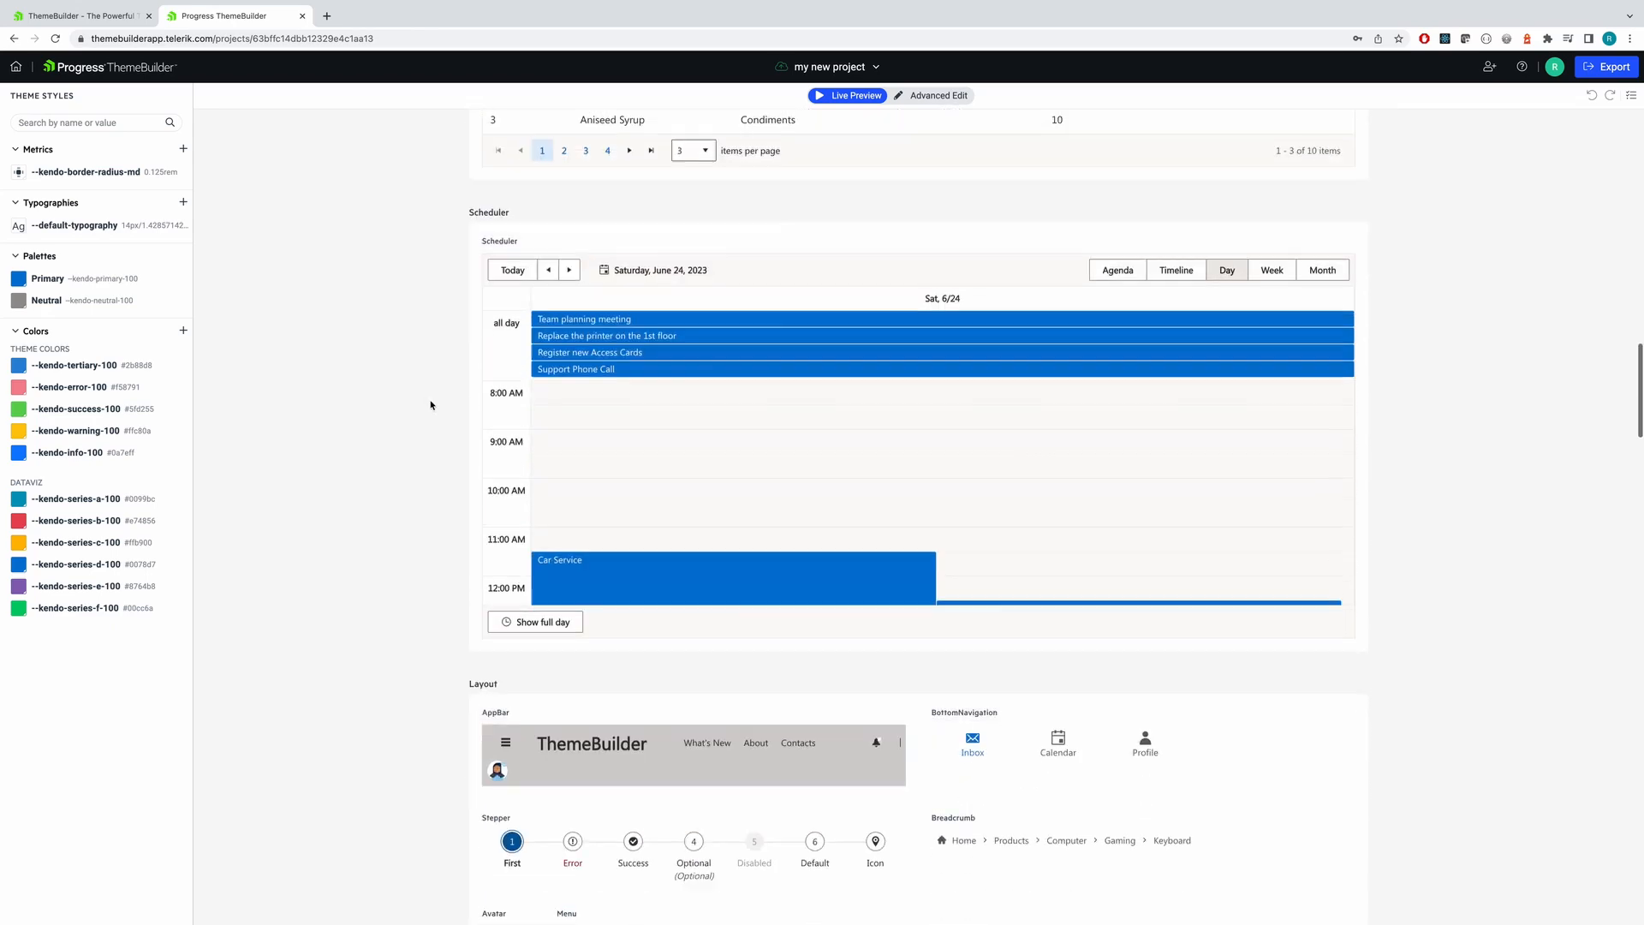
{"action": "scroll", "scroll_direction": "down", "scroll_amount": 3}
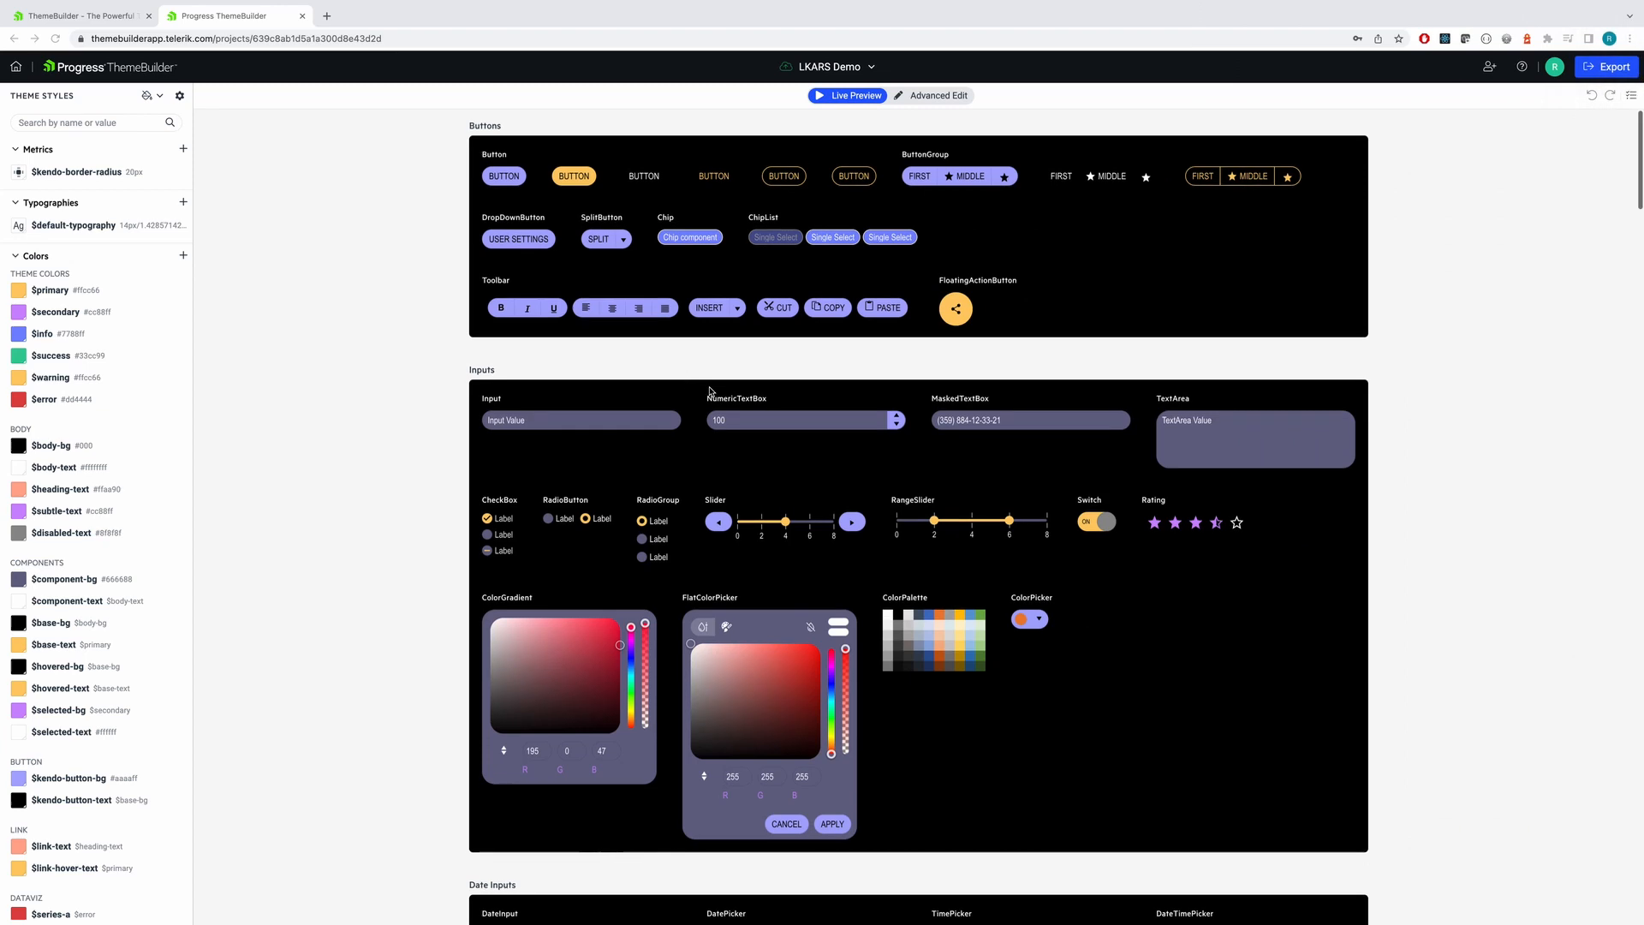
Try 0px on LKARS Demo's $kendo-border-radius, then set it back to 20px.
{"action": "left_click", "coordinate": [79, 171]}
{"action": "type", "text": "0"}
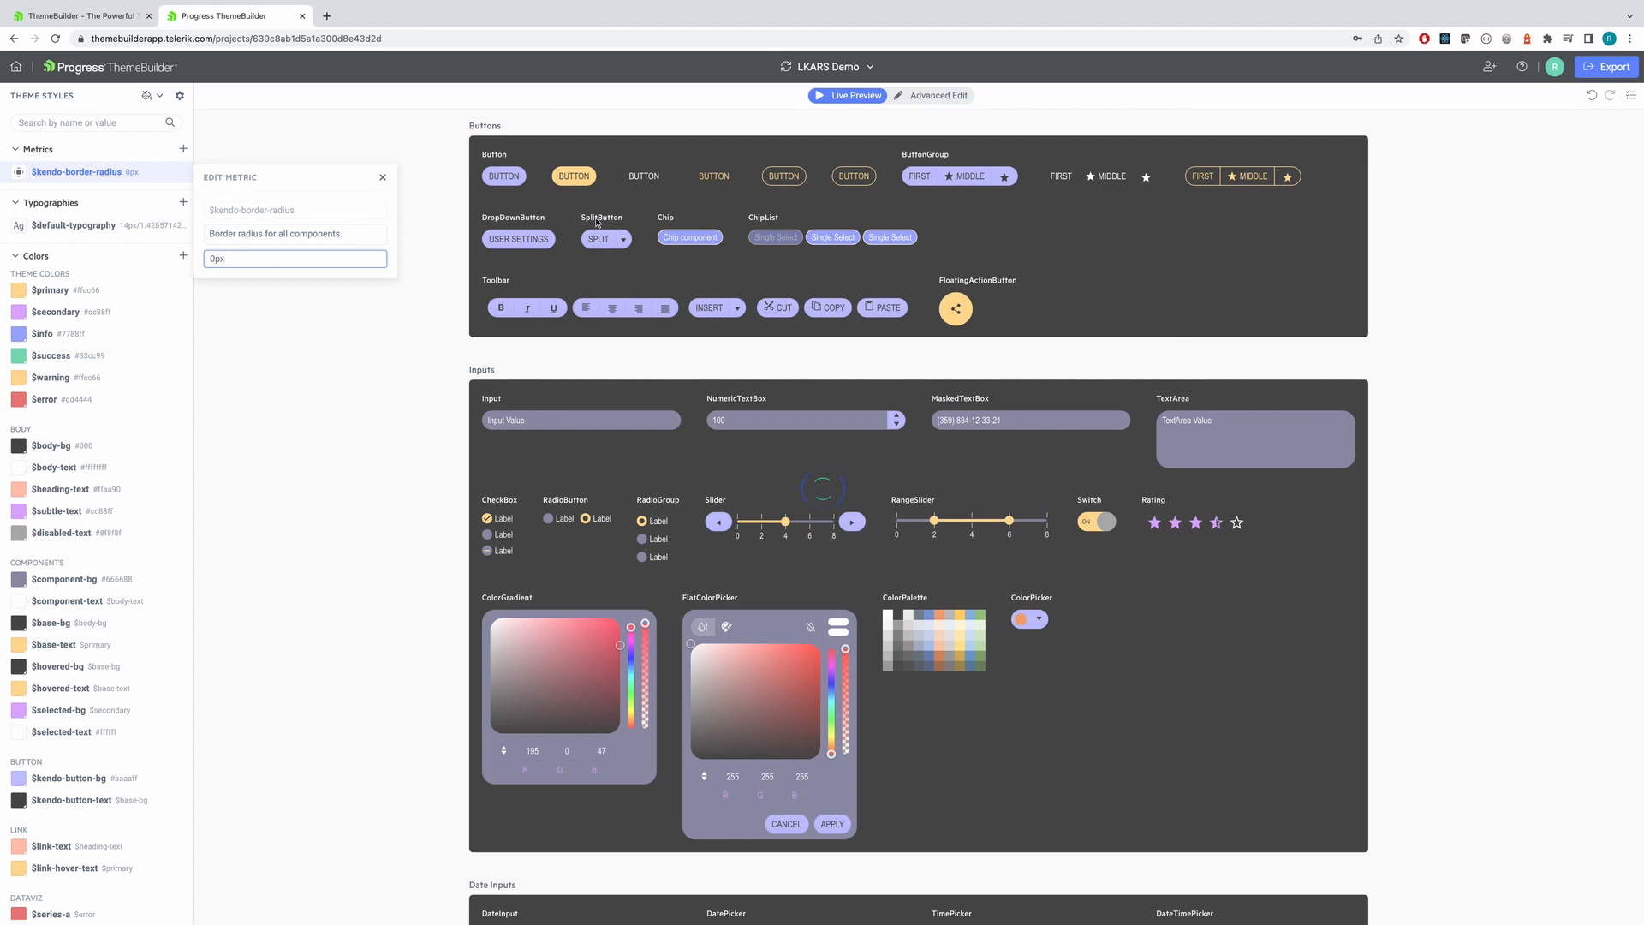
{"action": "left_click", "coordinate": [295, 259]}
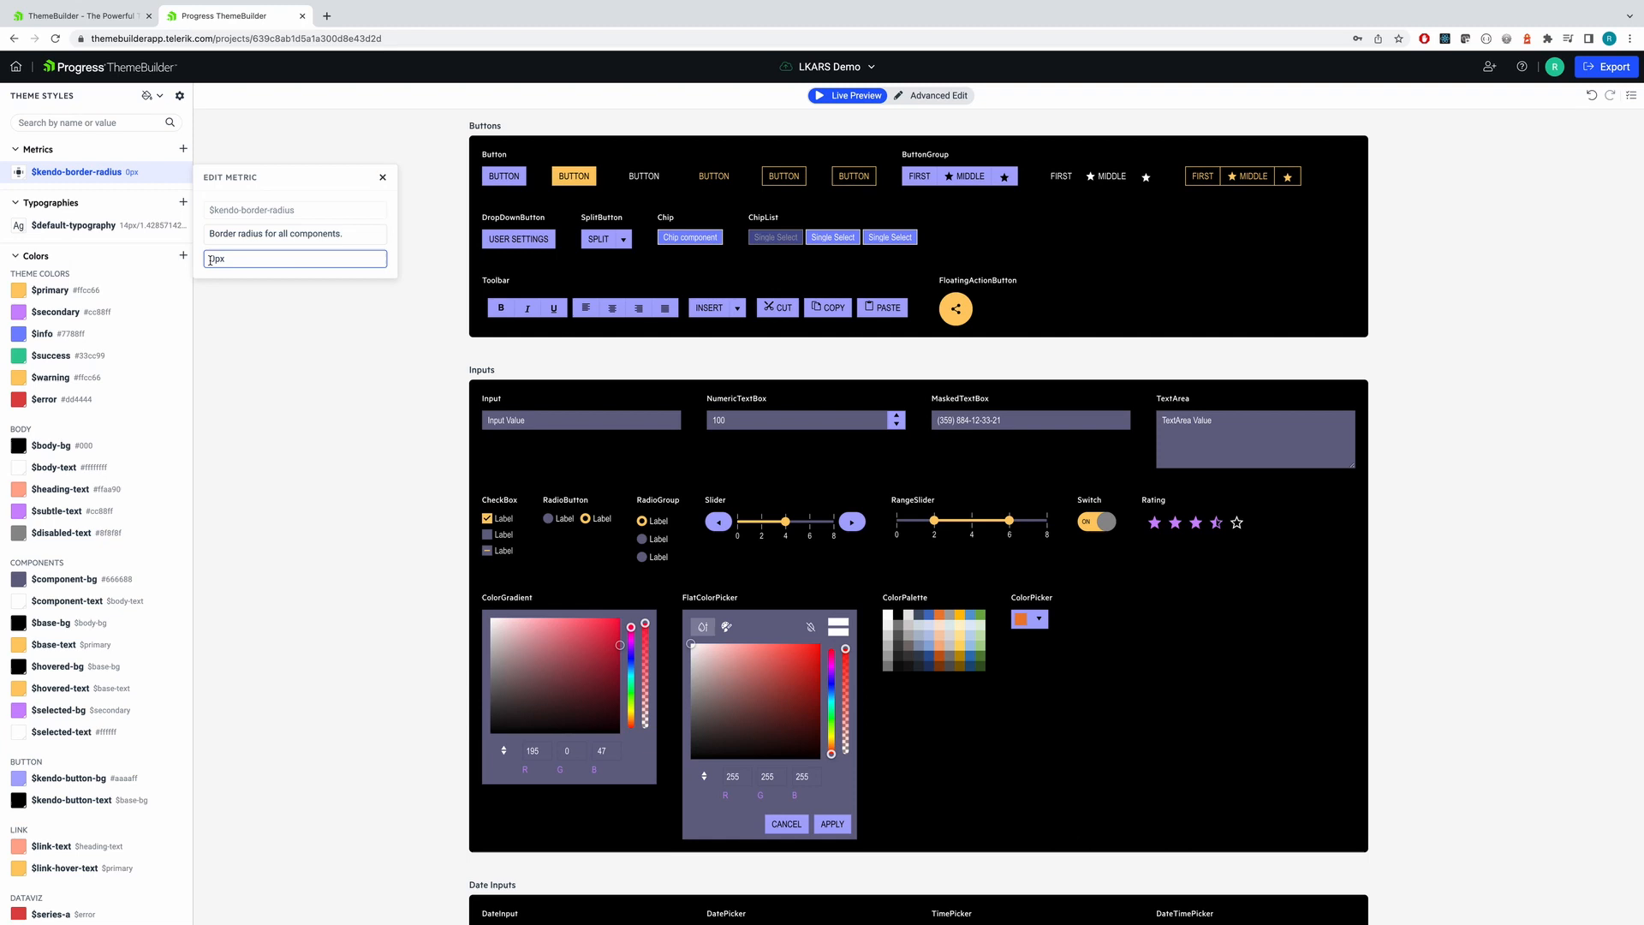
{"action": "type", "text": "20px"}
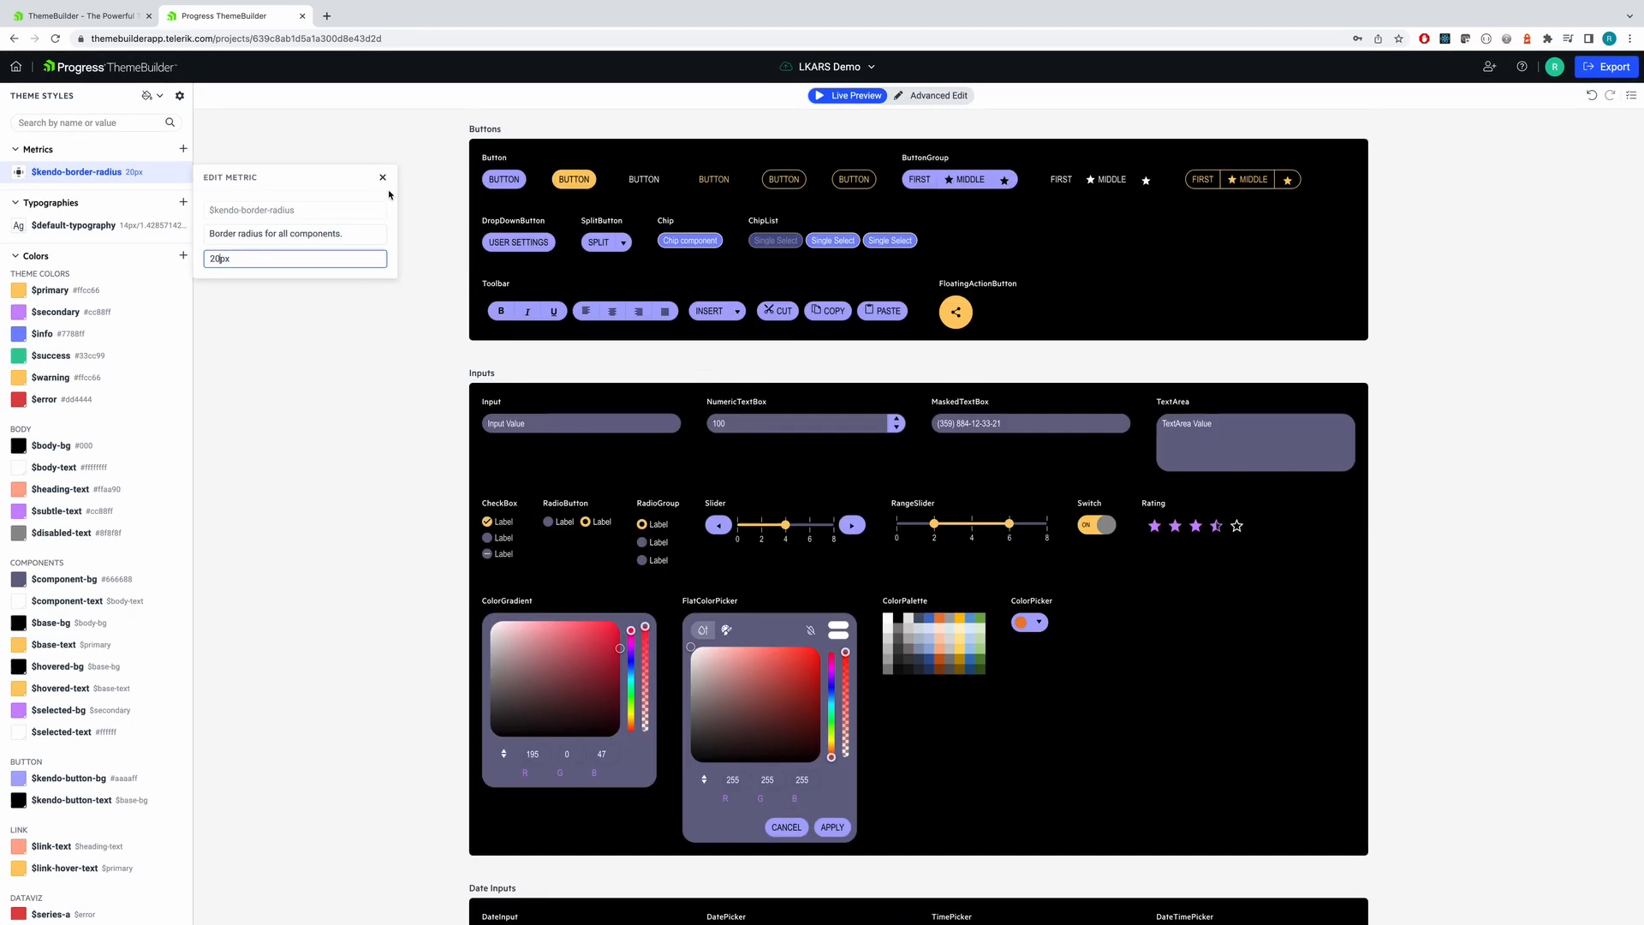
{"action": "left_click", "coordinate": [382, 177]}
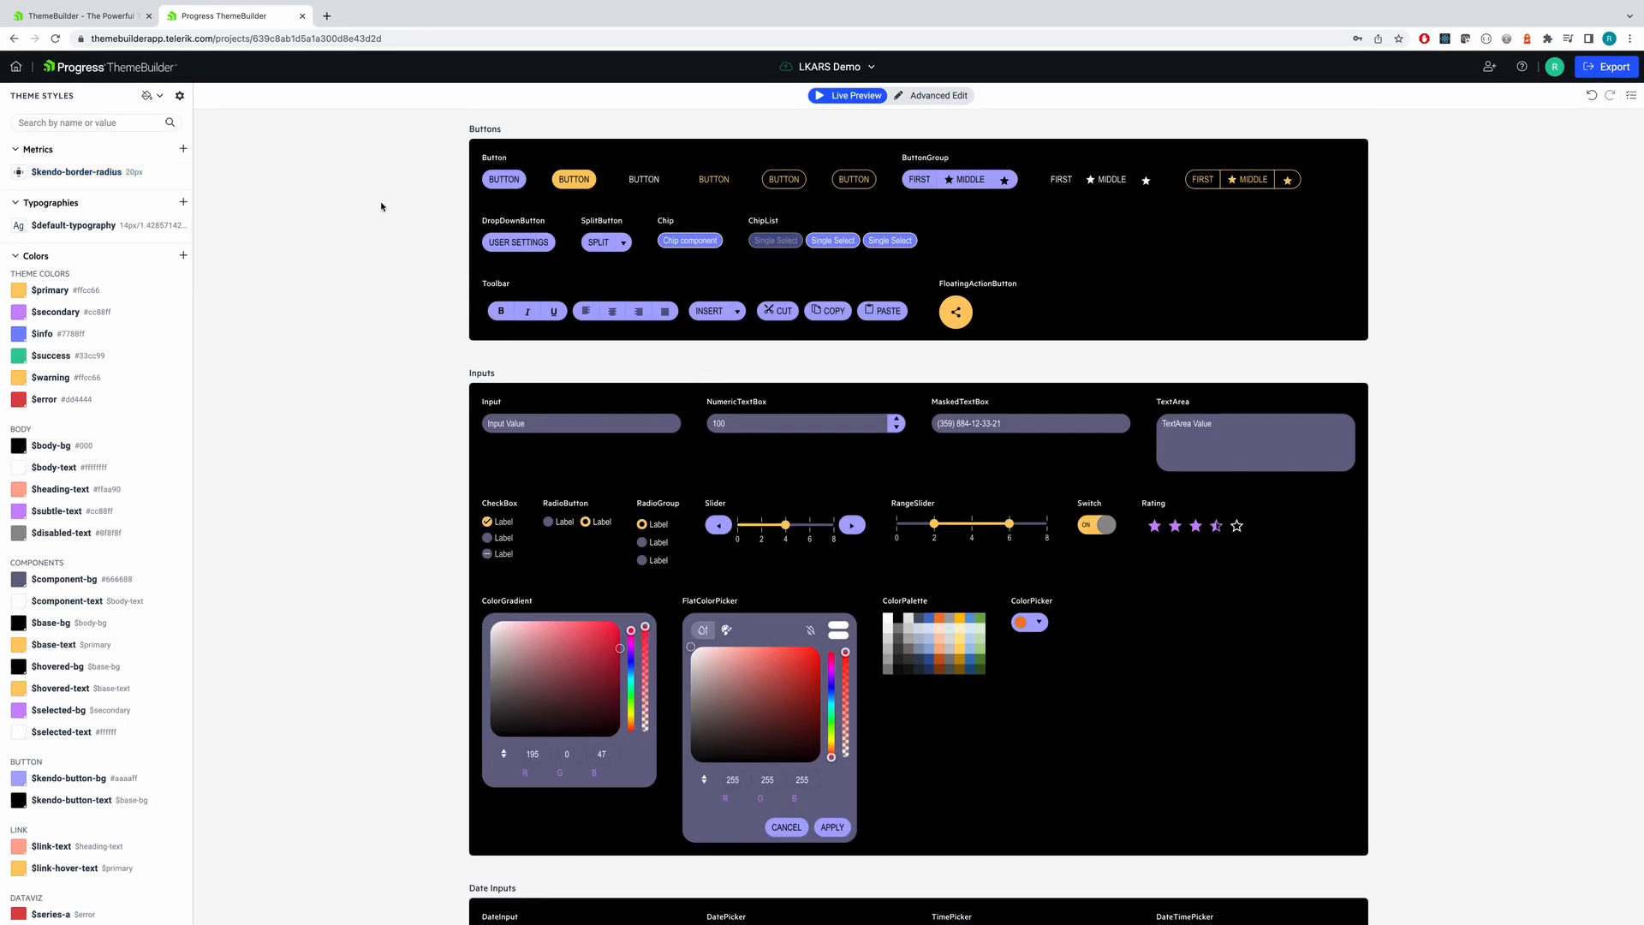
{"action": "left_click", "coordinate": [73, 225]}
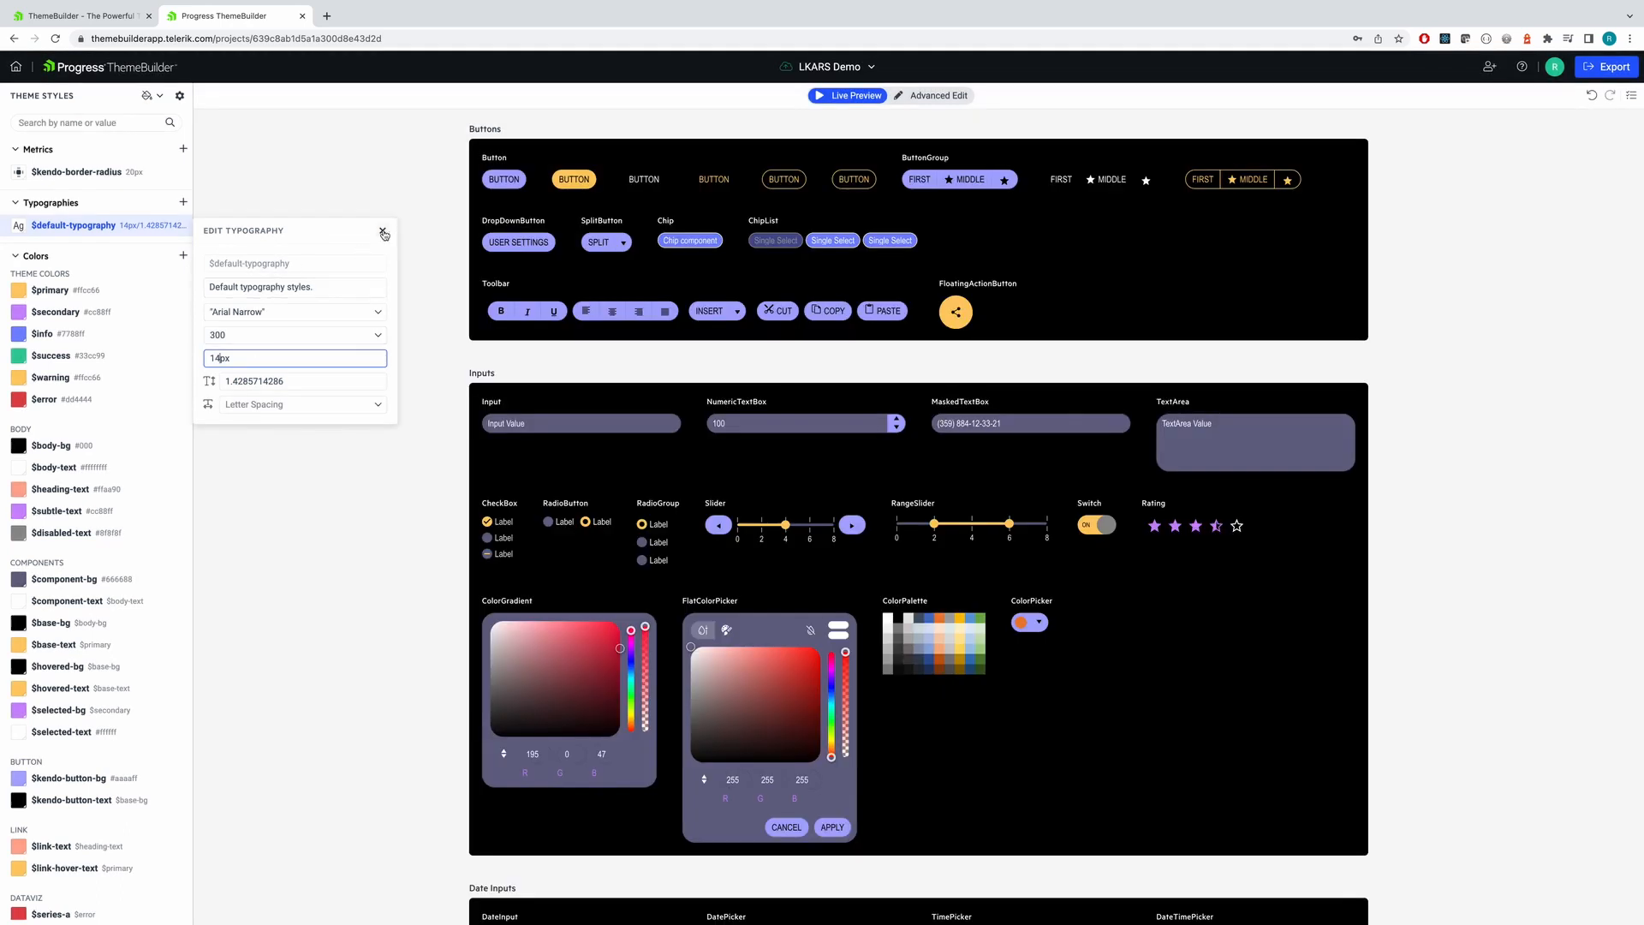
{"action": "left_click", "coordinate": [384, 231]}
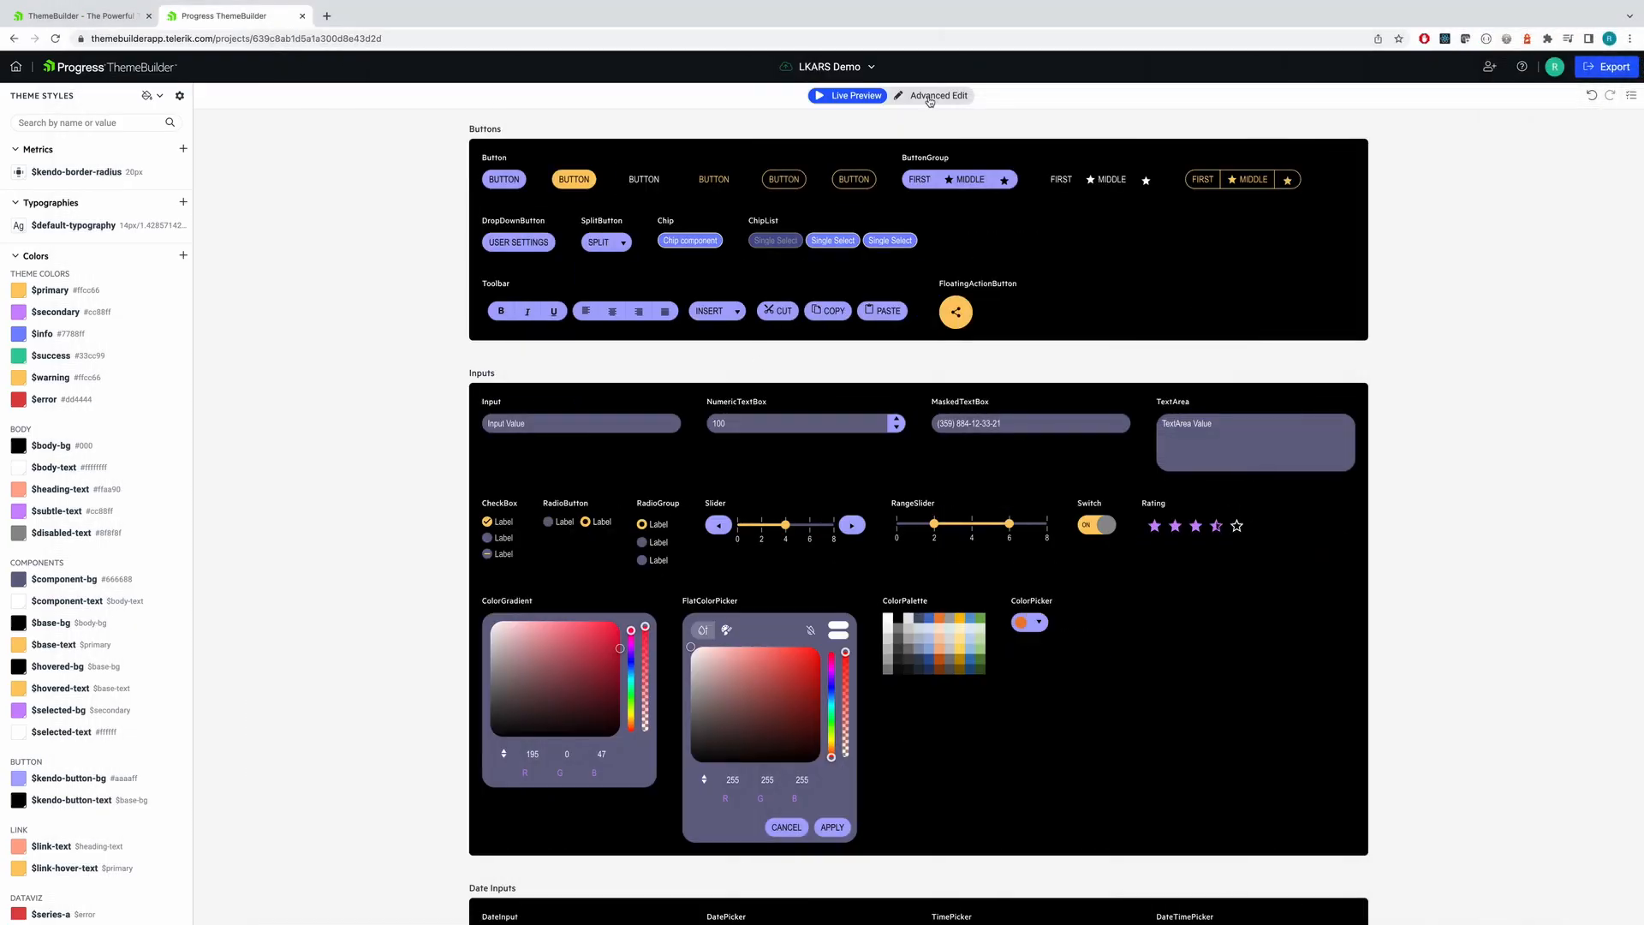
In Advanced Edit, change the Button background token from $kendo-button-bg to $error red.
{"action": "left_click", "coordinate": [936, 96]}
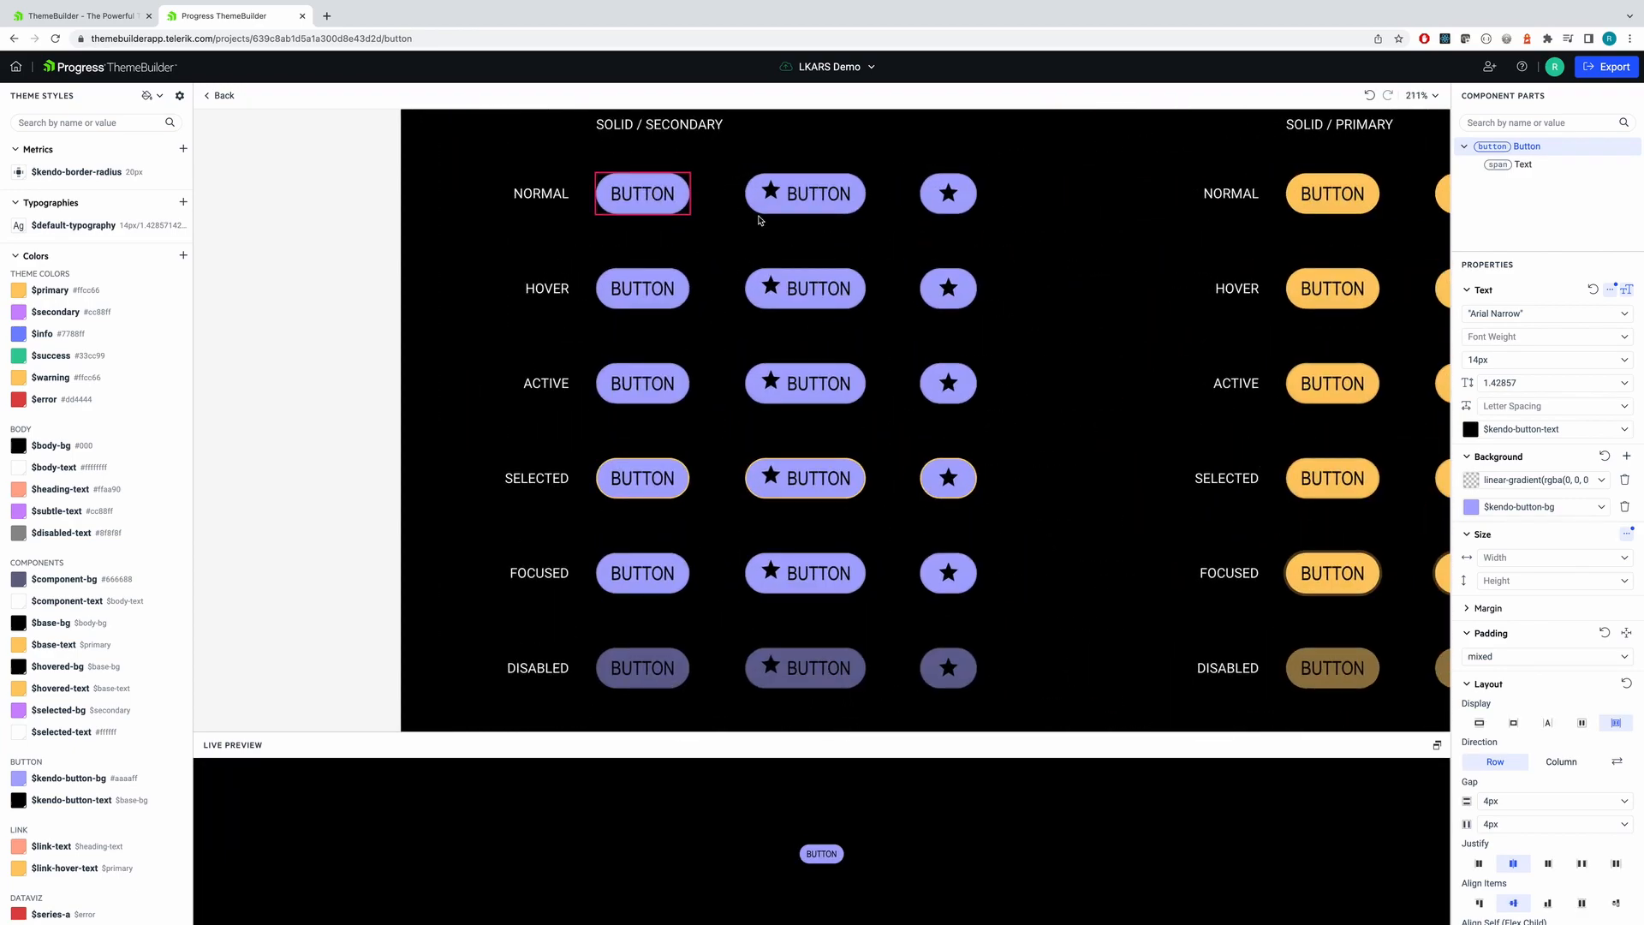
{"action": "left_click", "coordinate": [626, 193]}
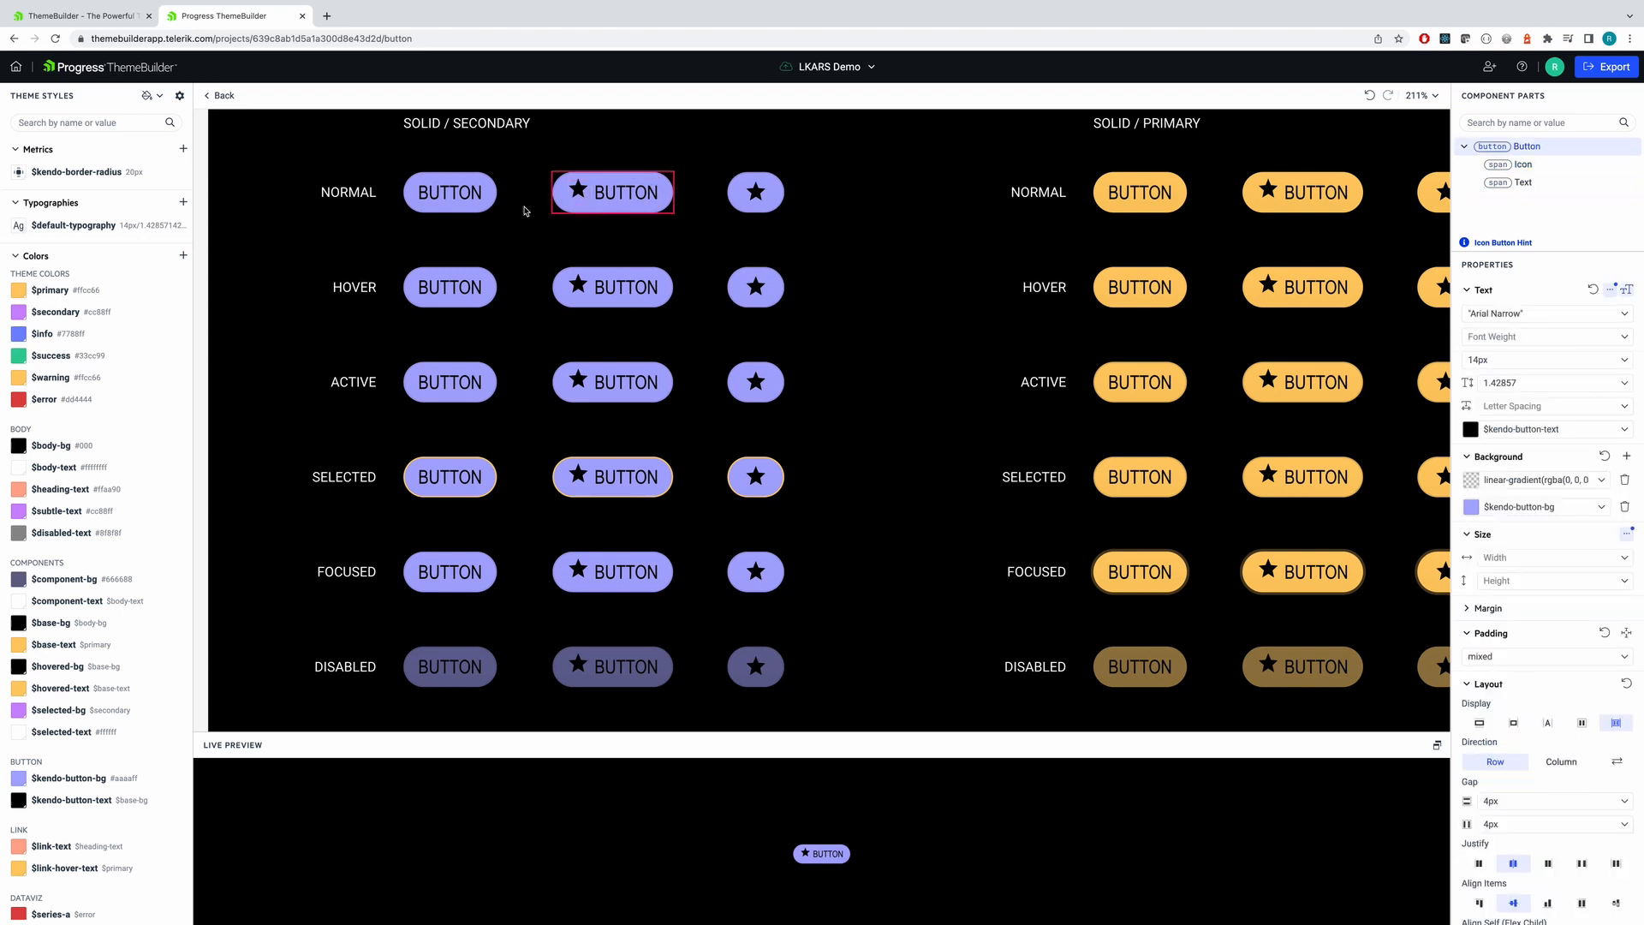
{"action": "left_click", "coordinate": [449, 192]}
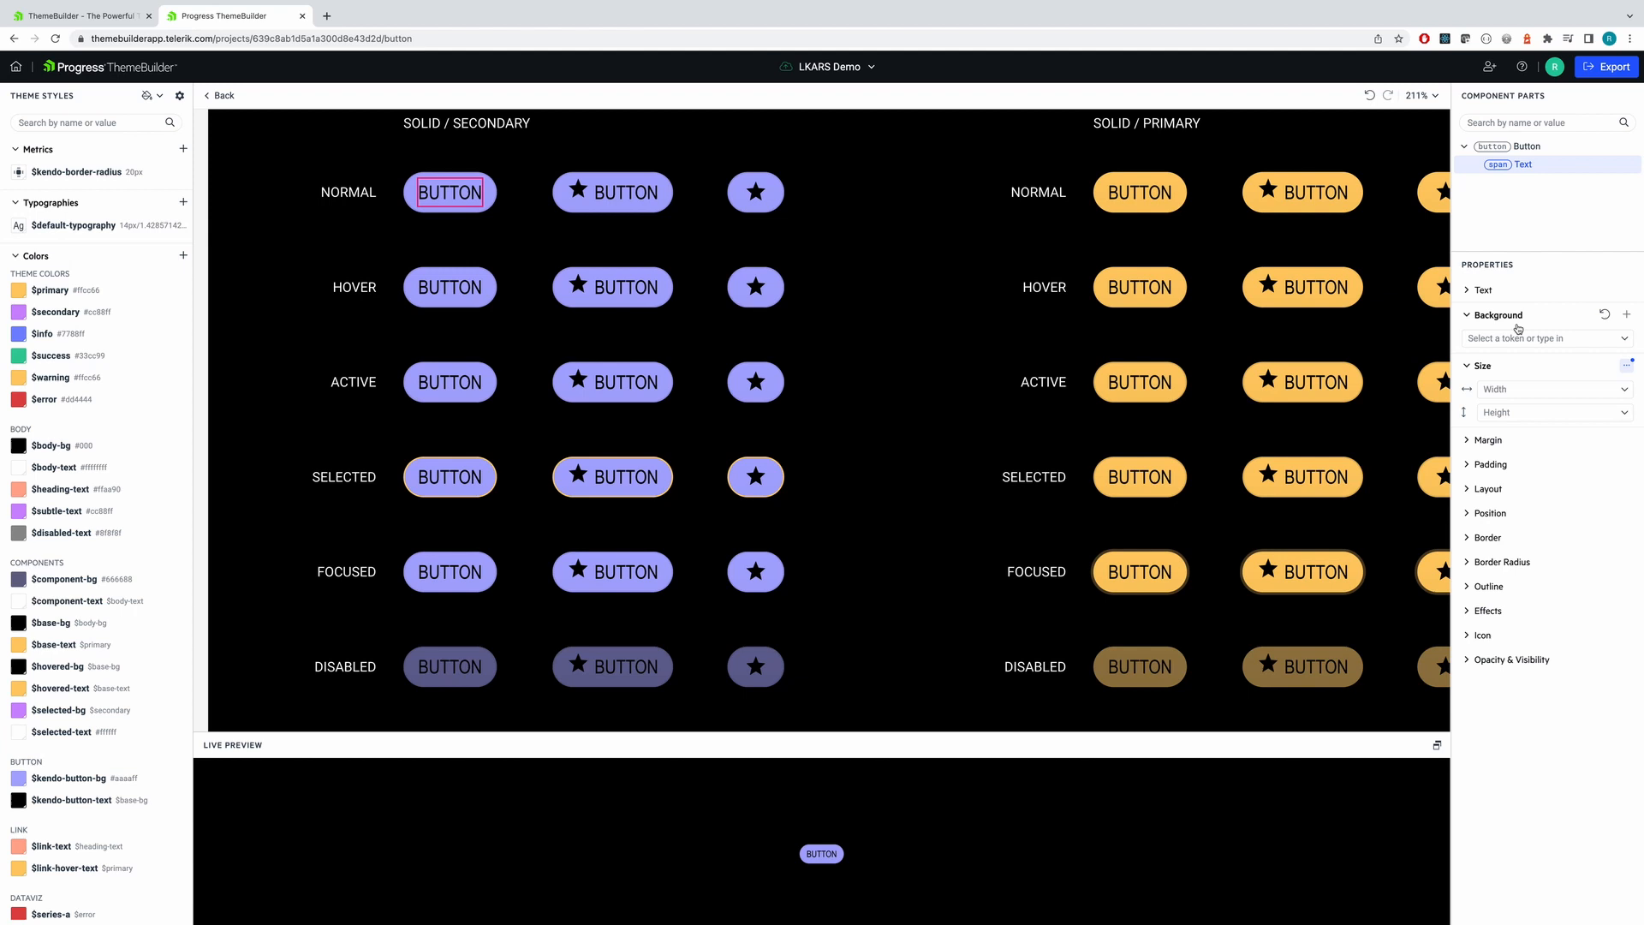
{"action": "left_click", "coordinate": [1511, 164]}
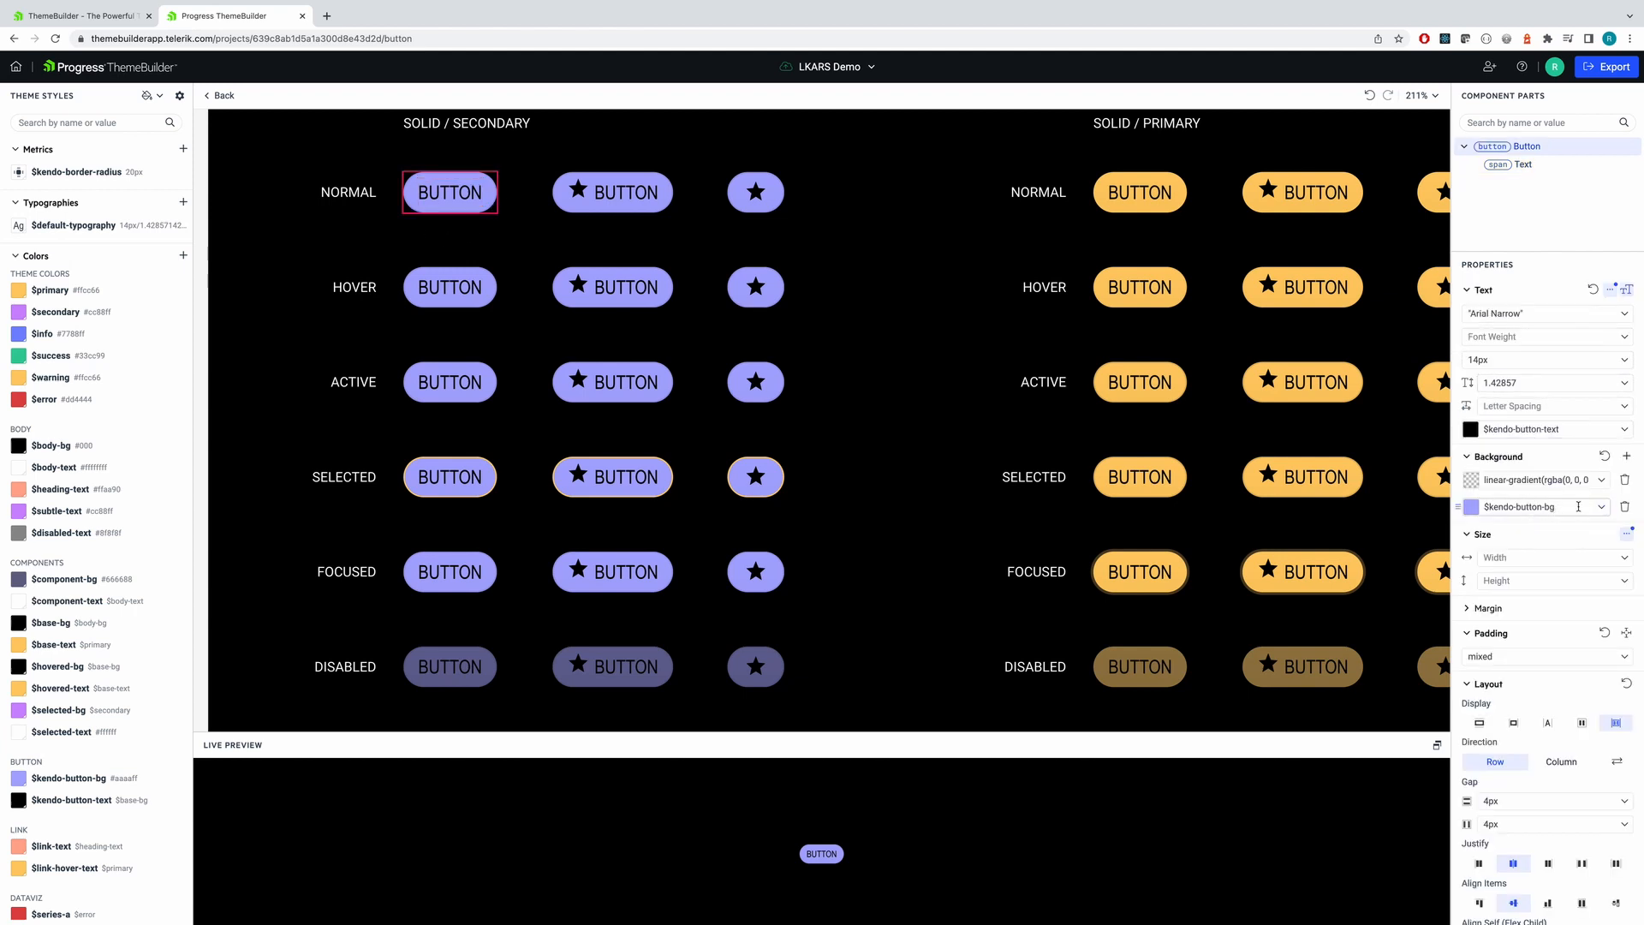
{"action": "left_click", "coordinate": [1541, 507]}
{"action": "type", "text": "$error"}
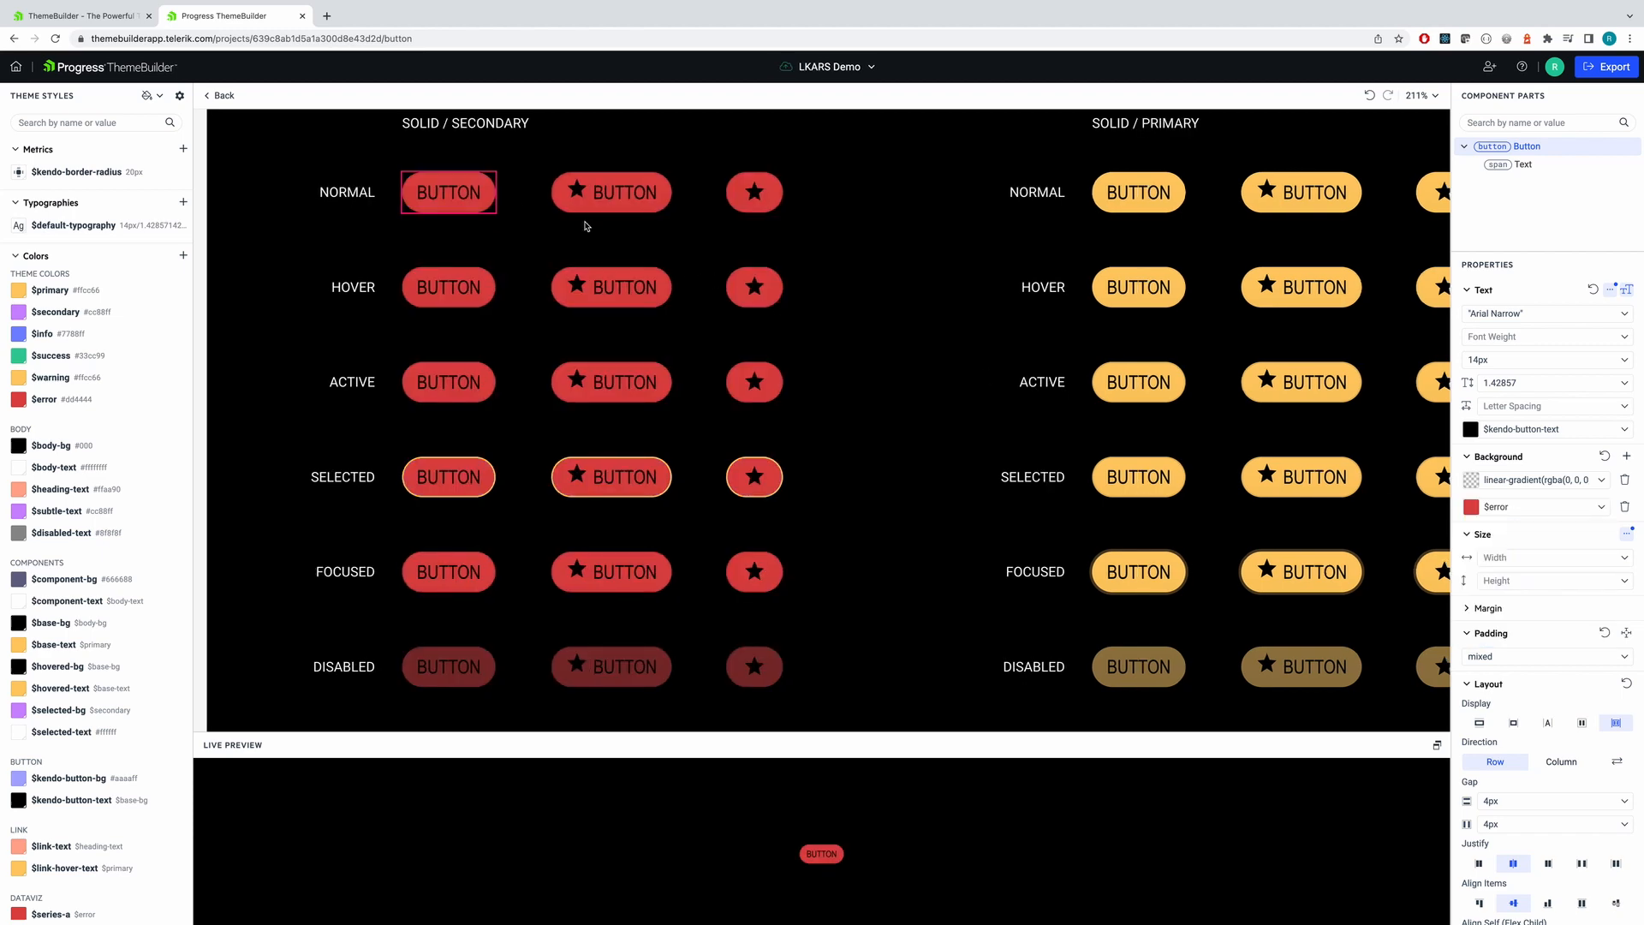
{"action": "left_click", "coordinate": [221, 96]}
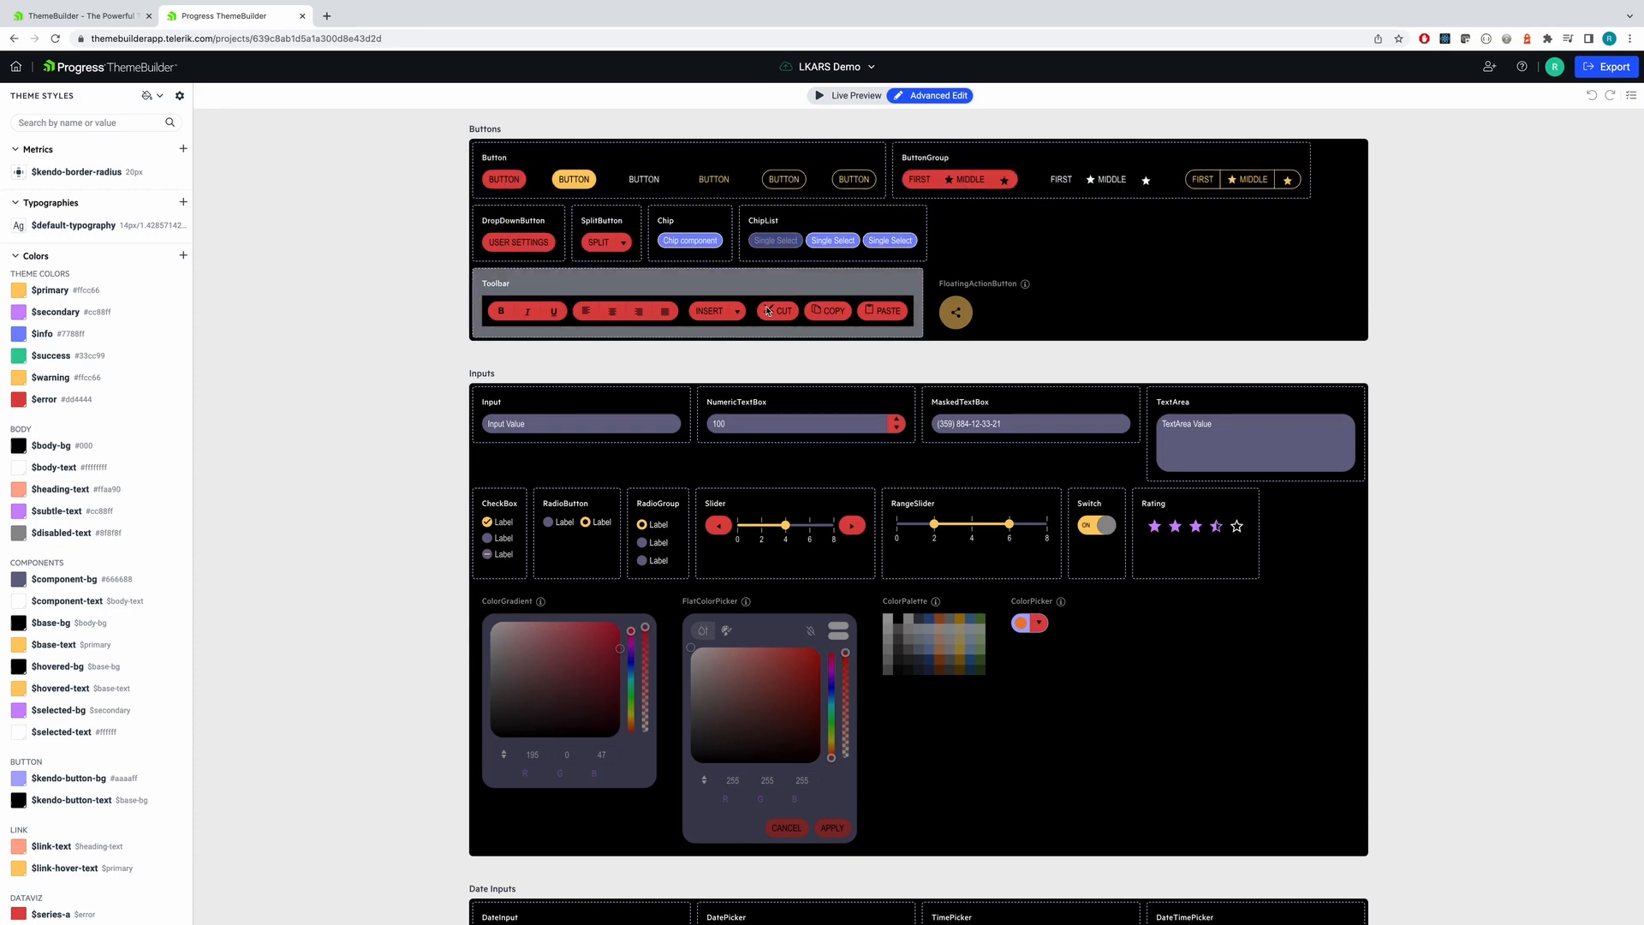
{"action": "scroll", "scroll_direction": "down", "scroll_amount": 3}
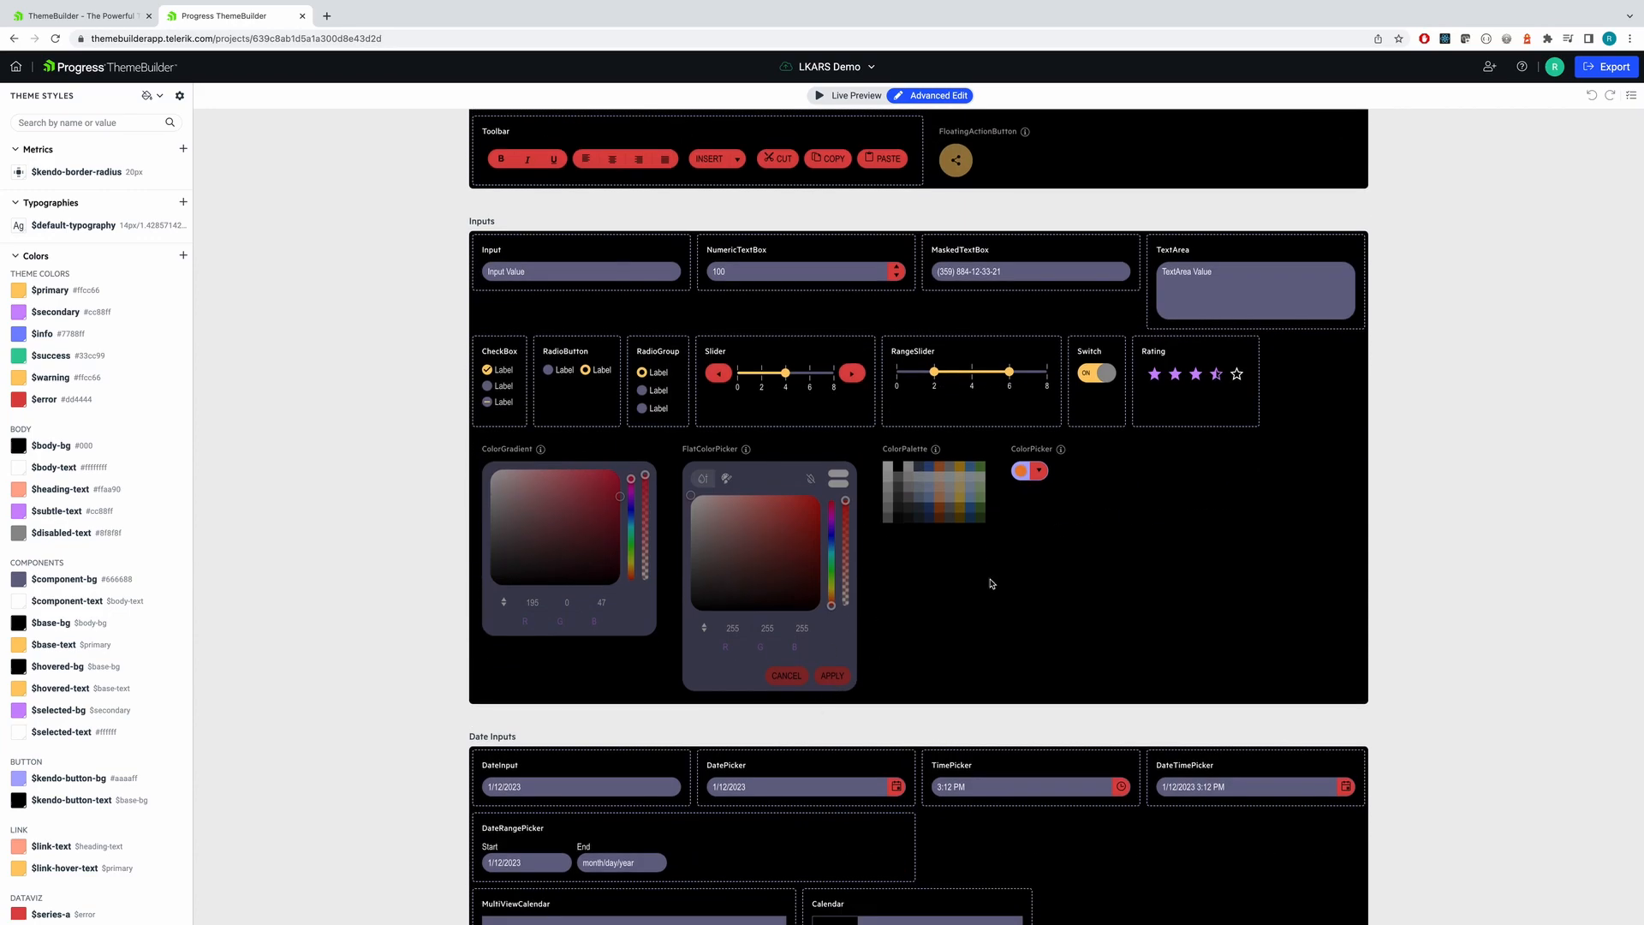
{"action": "scroll", "scroll_direction": "down", "scroll_amount": 3}
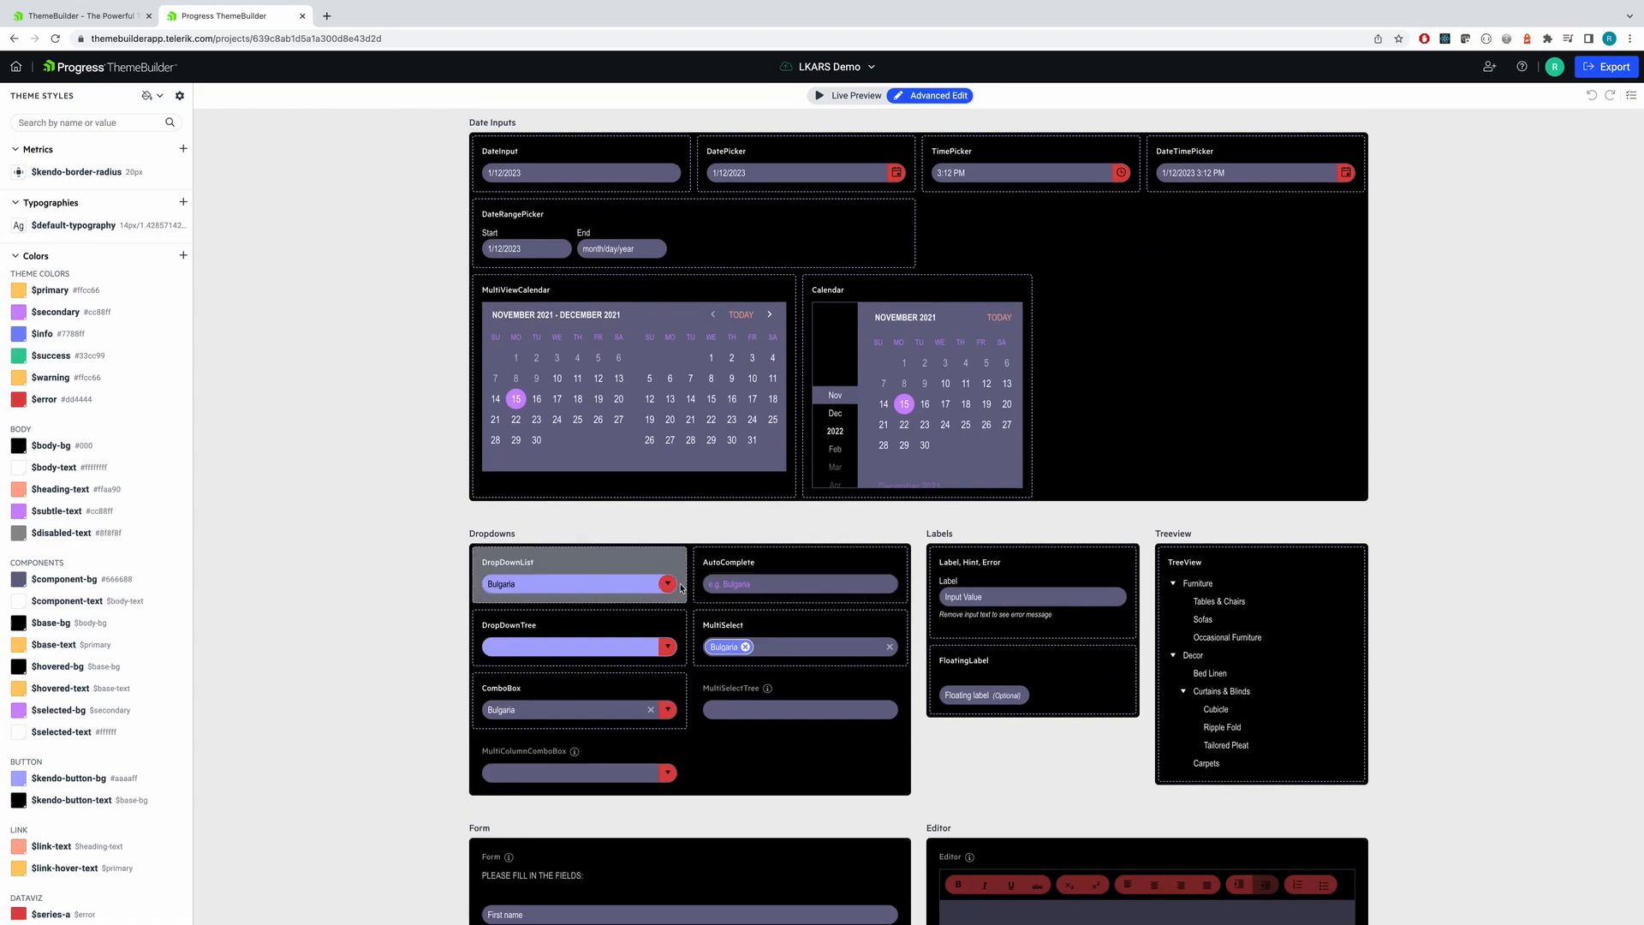
{"action": "scroll", "scroll_direction": "down", "scroll_amount": 3}
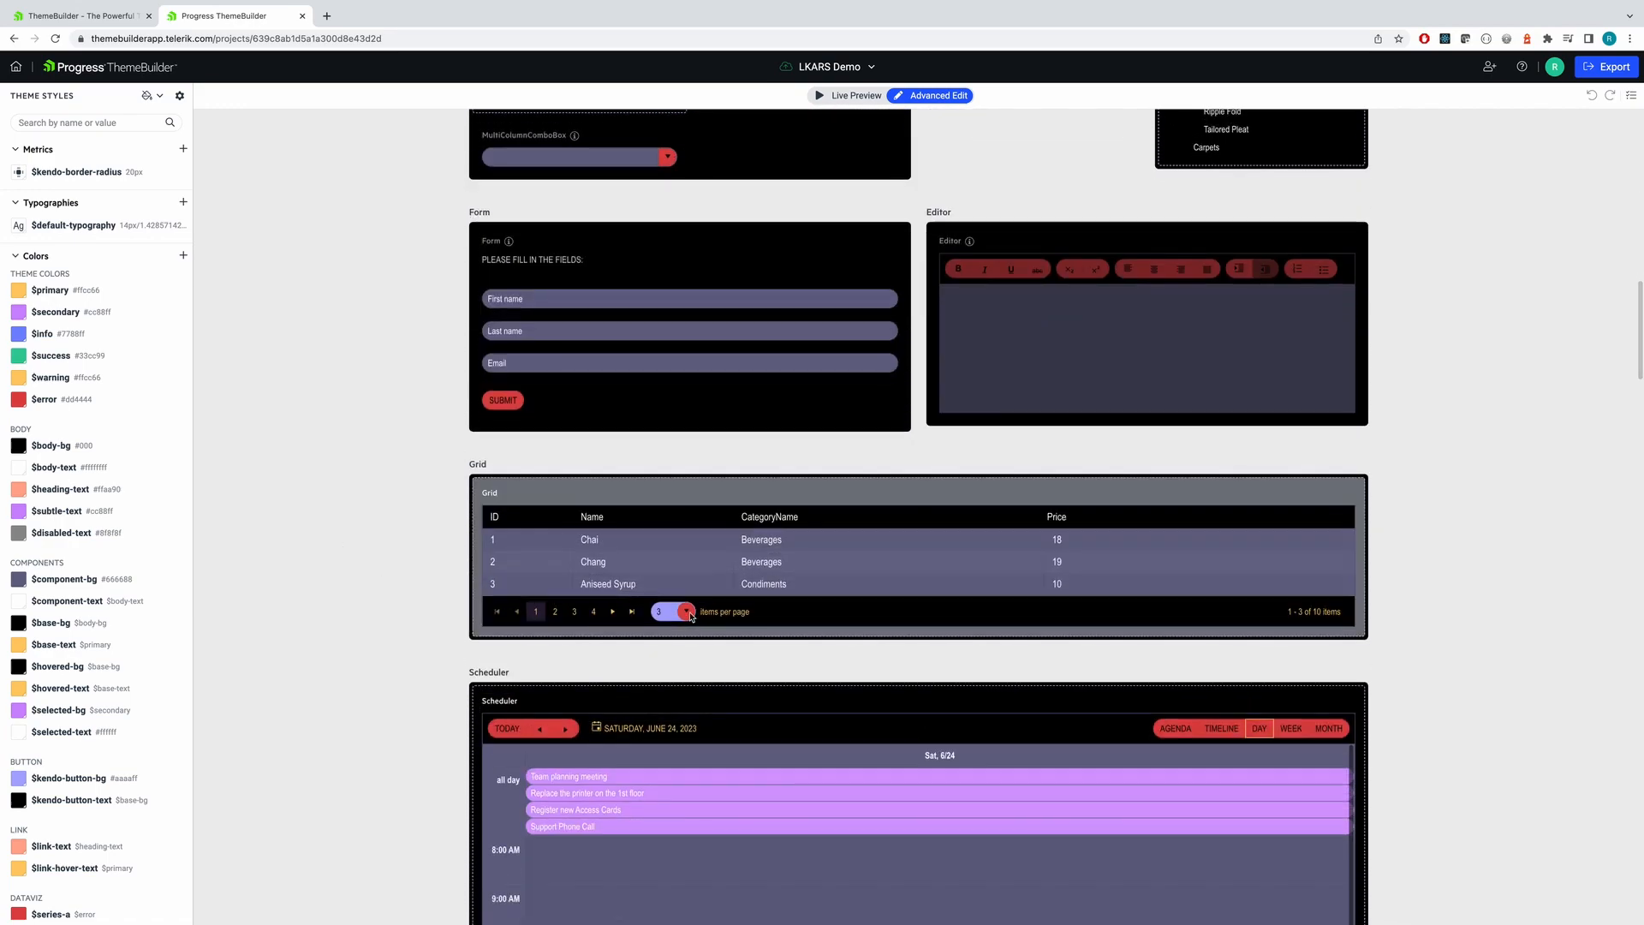
{"action": "scroll", "scroll_direction": "down", "scroll_amount": 3}
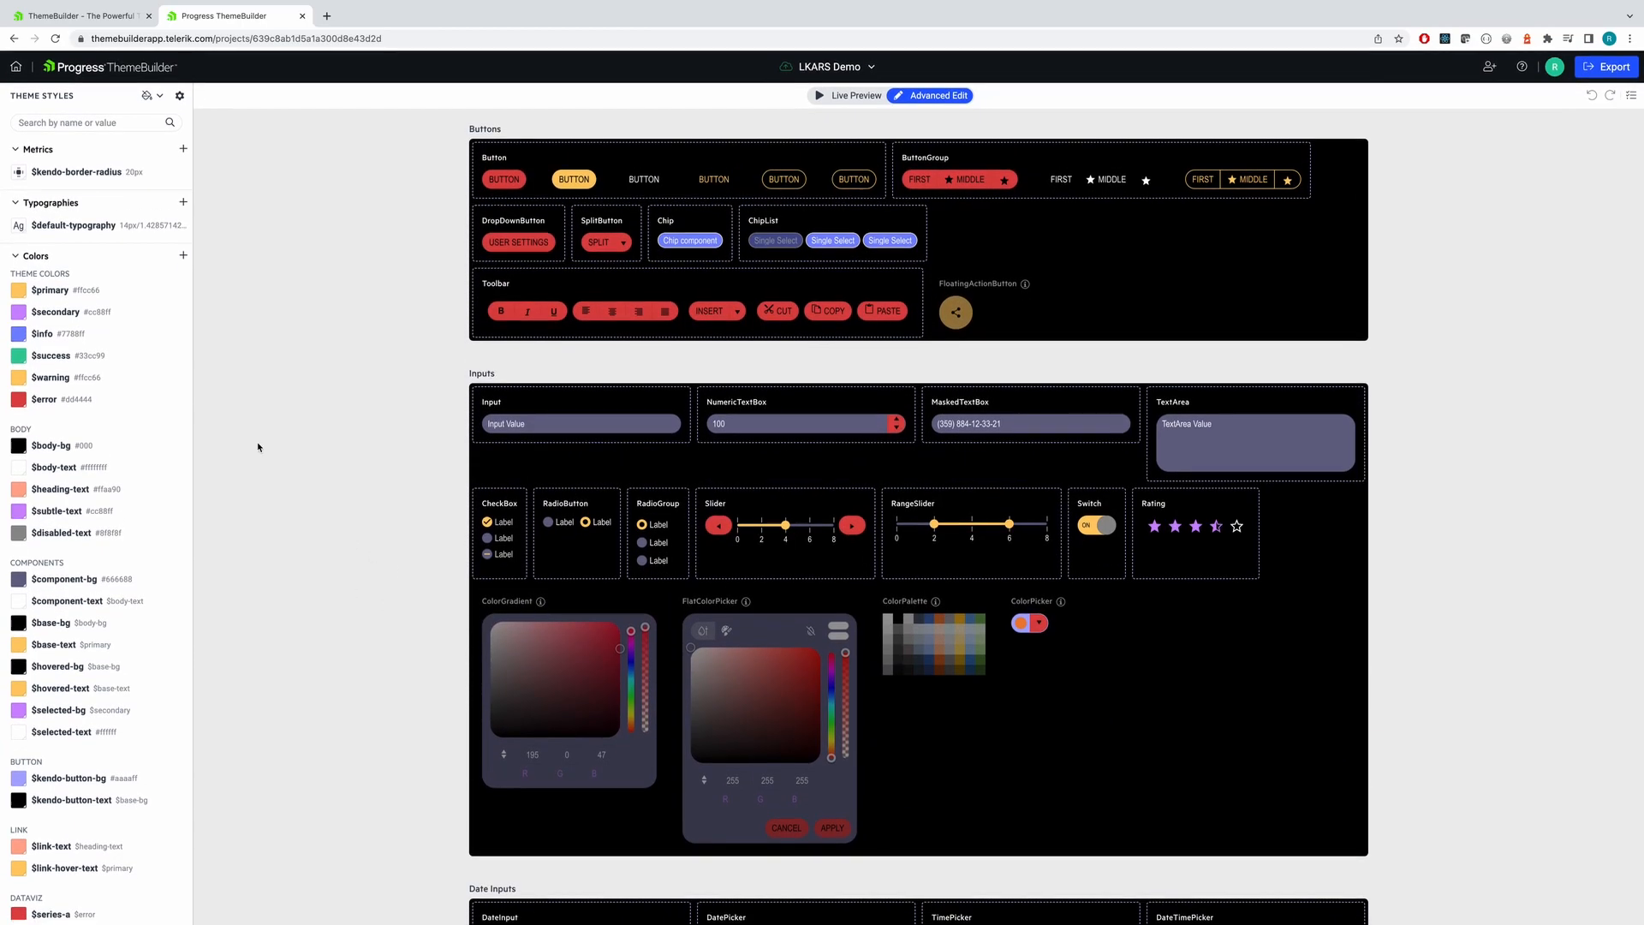
{"action": "mouse_move", "coordinate": [330, 344]}
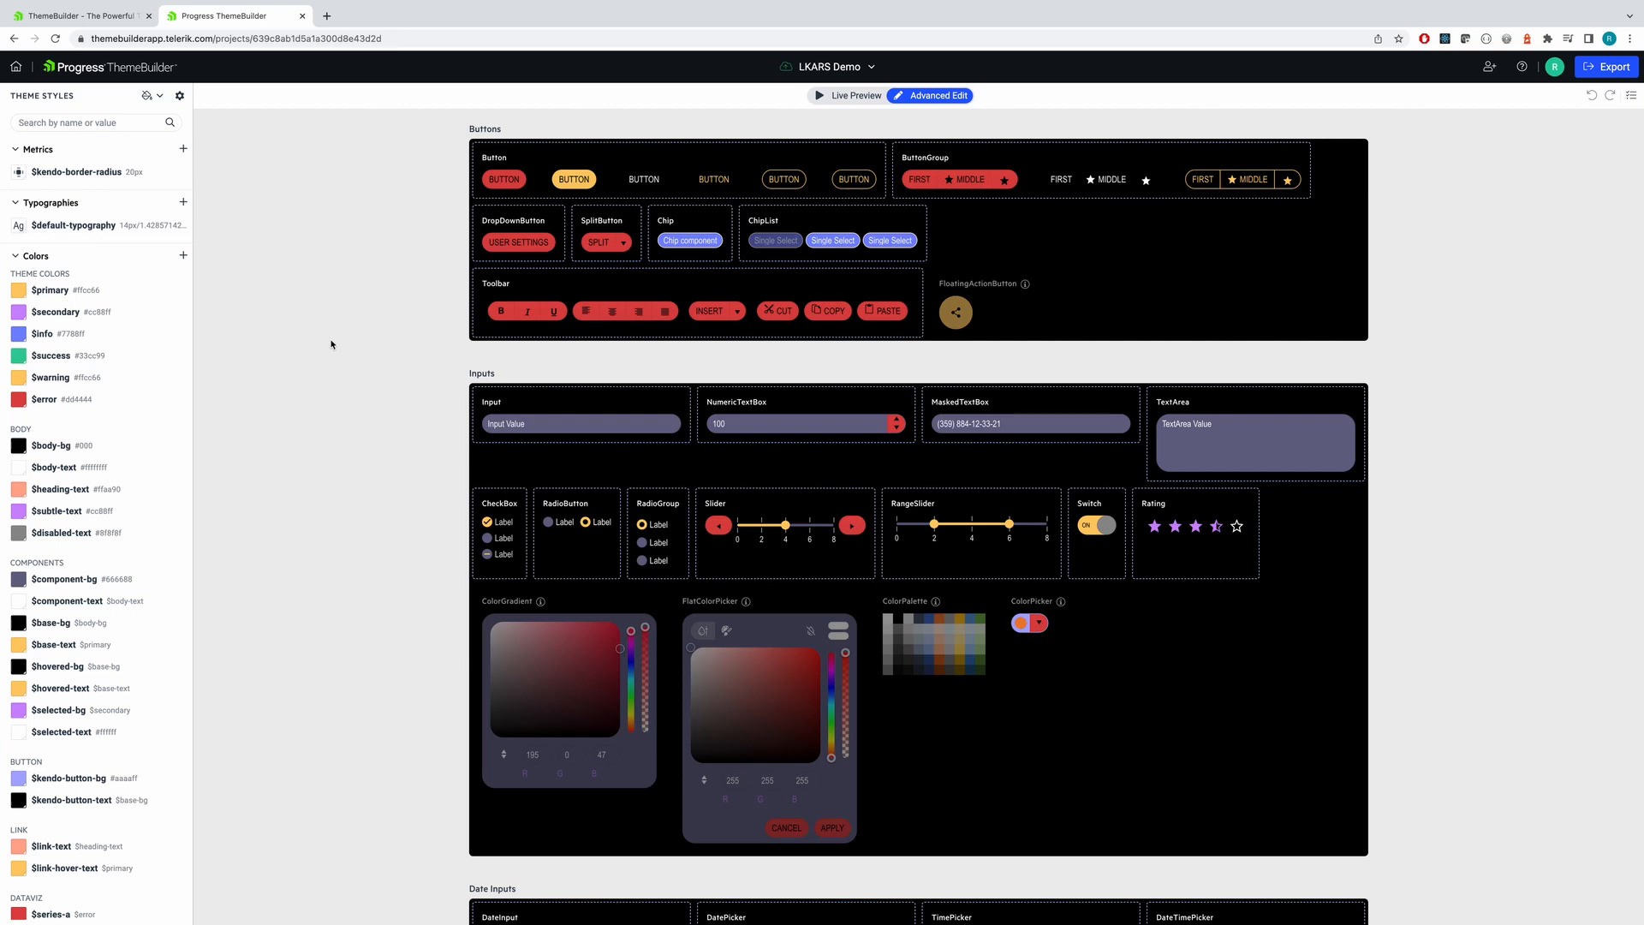
{"action": "mouse_move", "coordinate": [692, 159]}
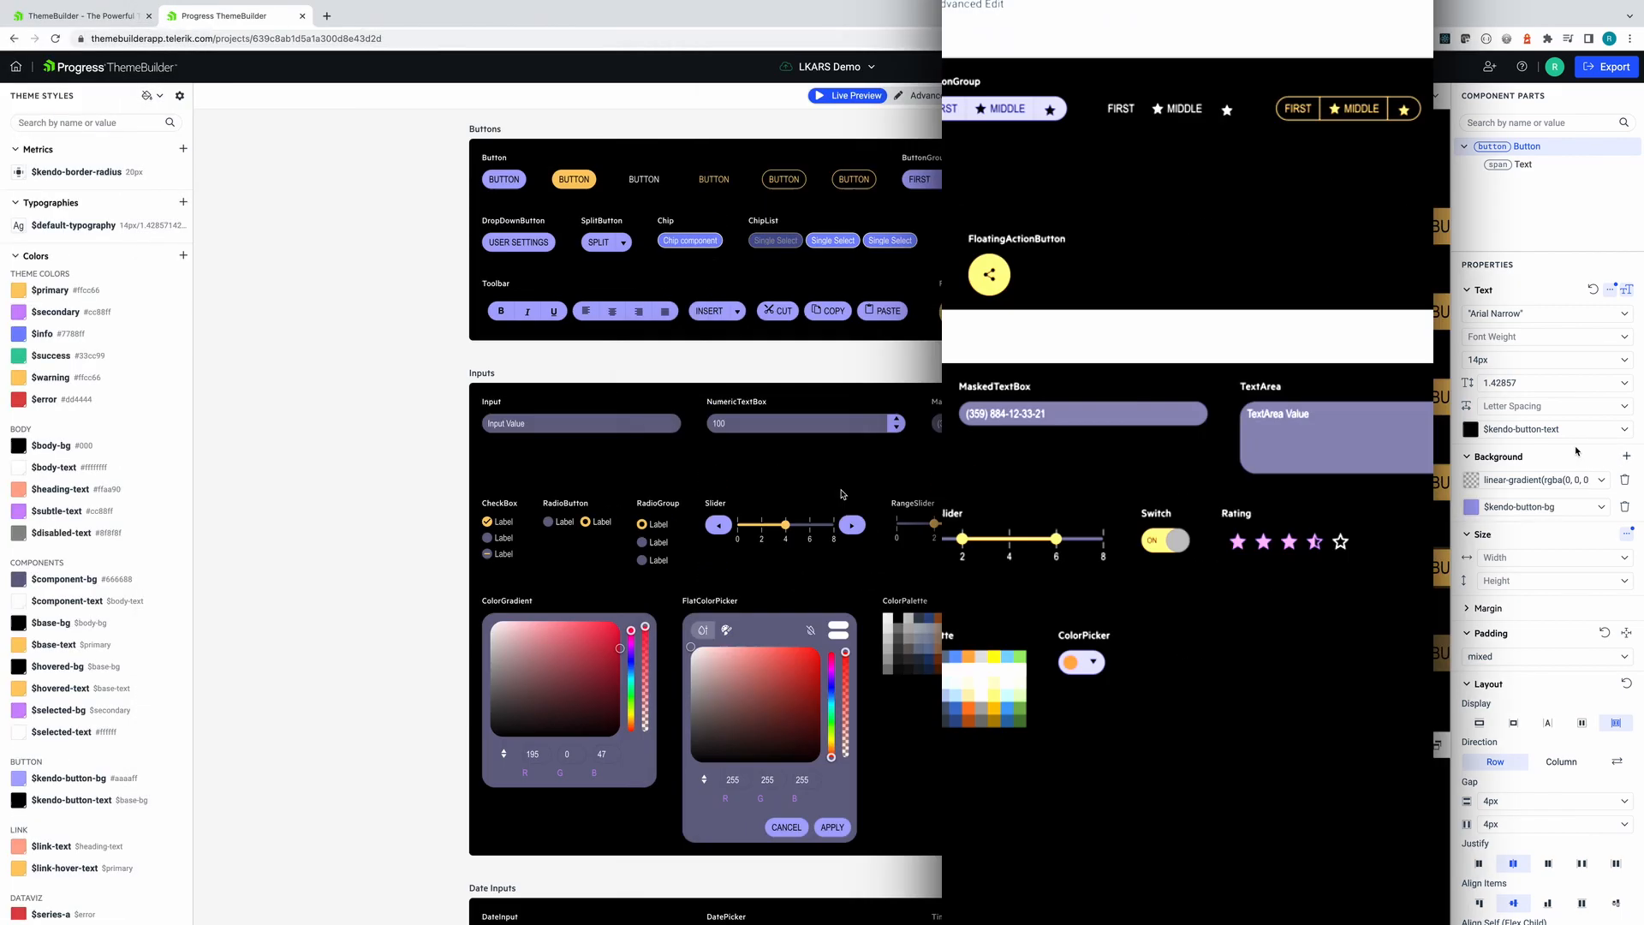
Share LKARS Demo with the teammate's email and dismiss the 'Project shared' notice.
{"action": "left_click", "coordinate": [1490, 66]}
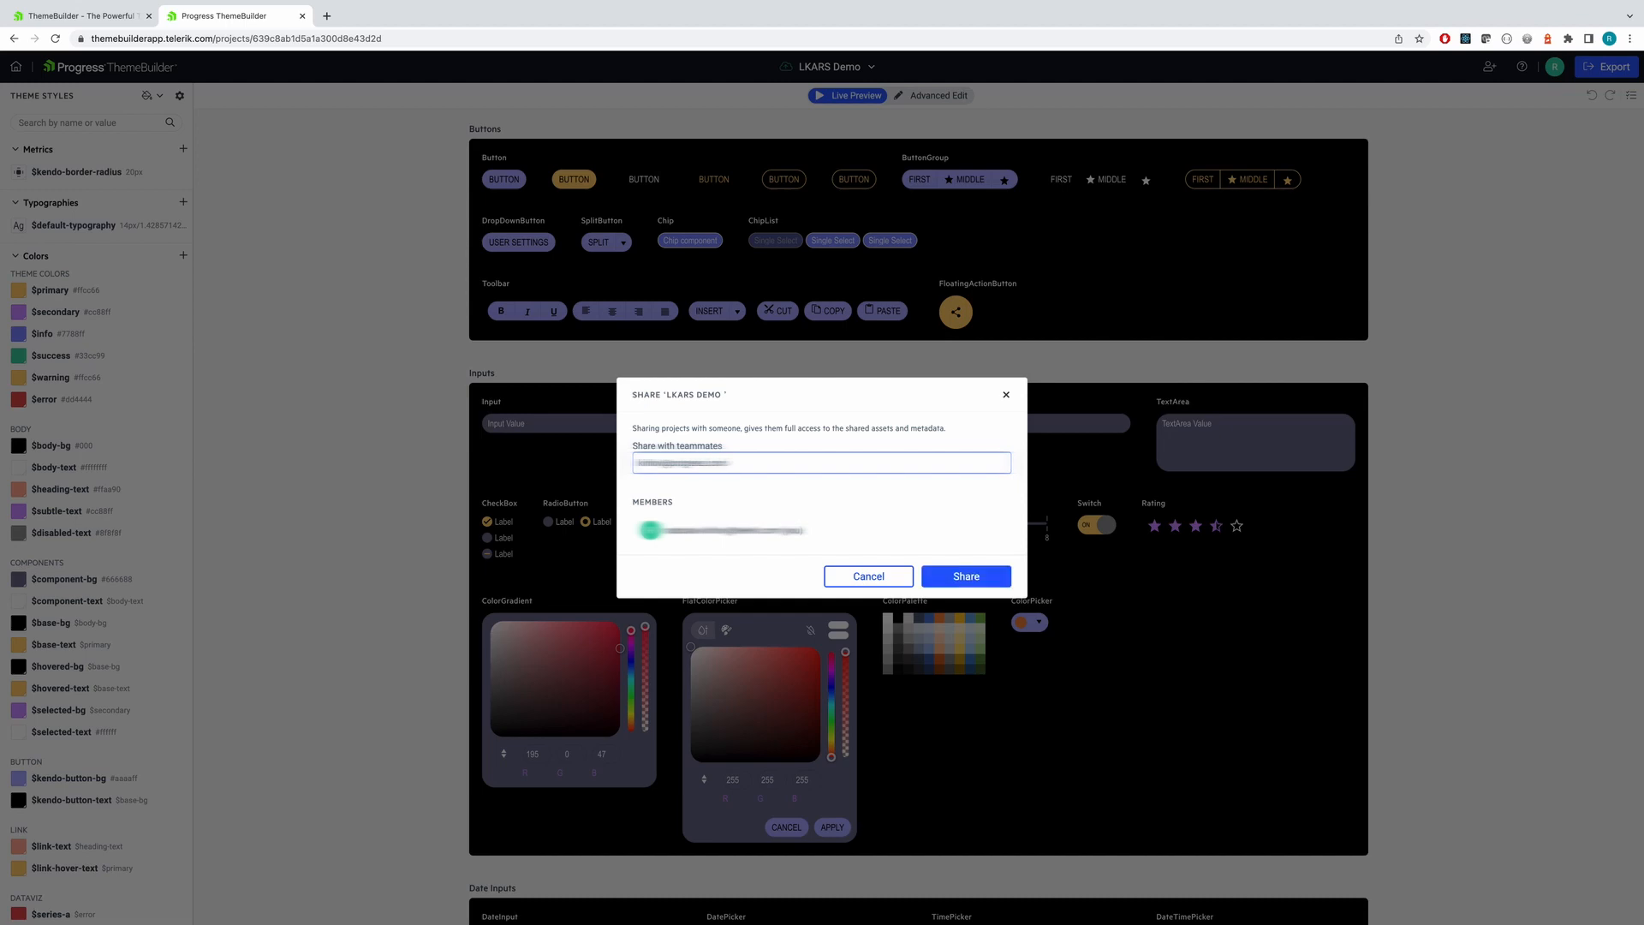
{"action": "left_click", "coordinate": [964, 575]}
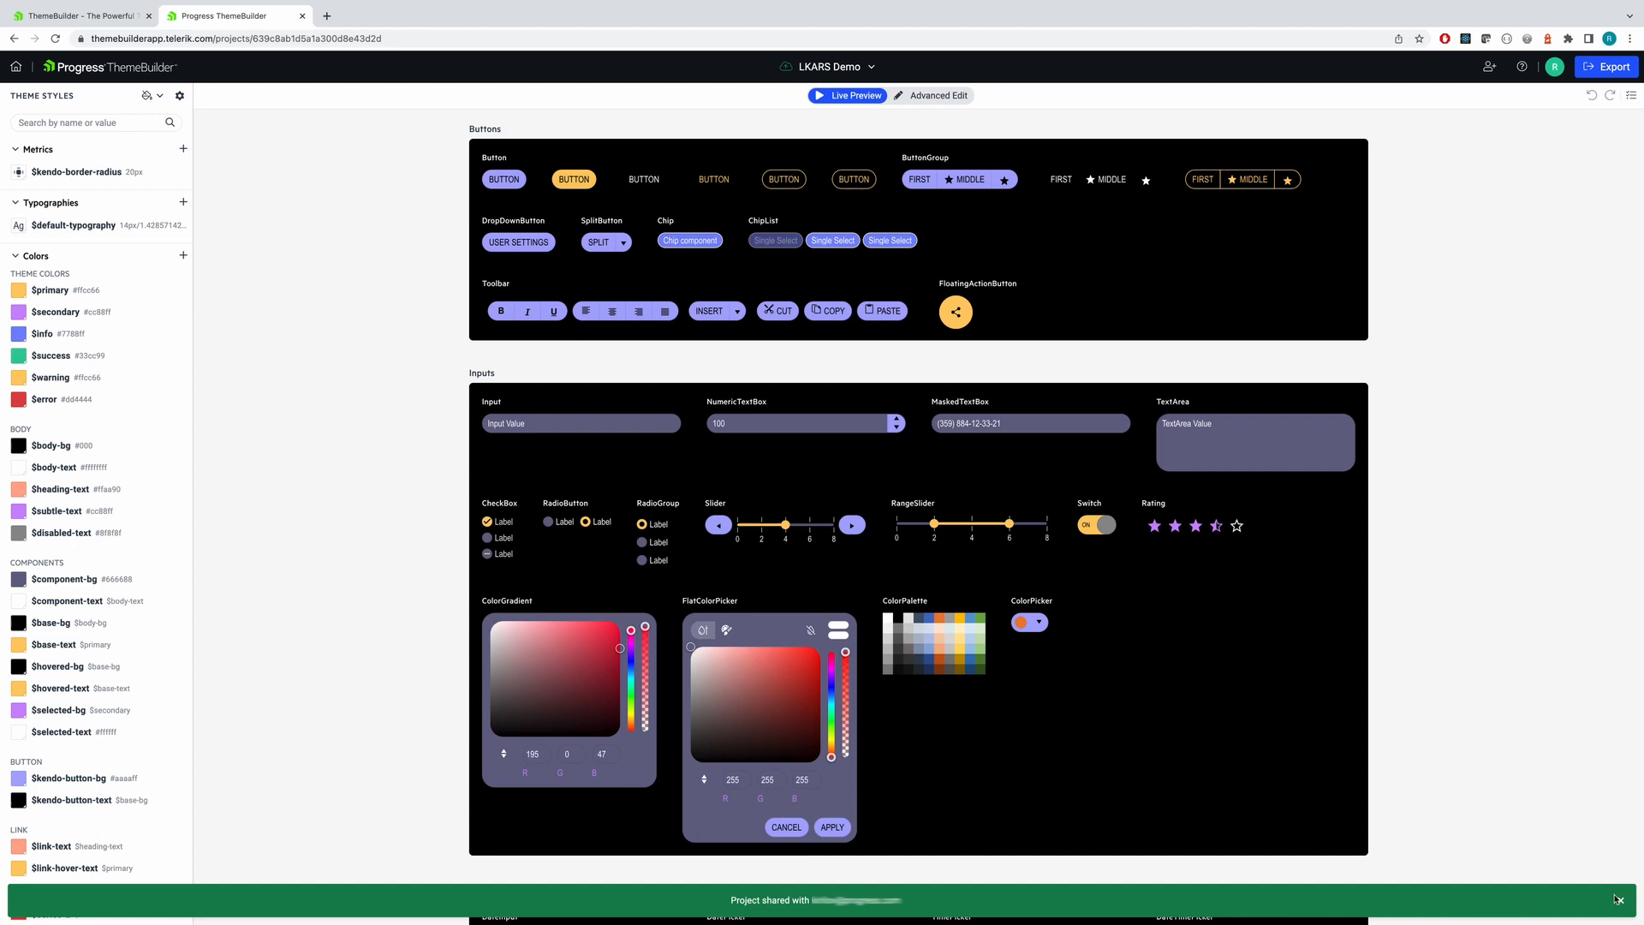
{"action": "left_click", "coordinate": [1619, 899]}
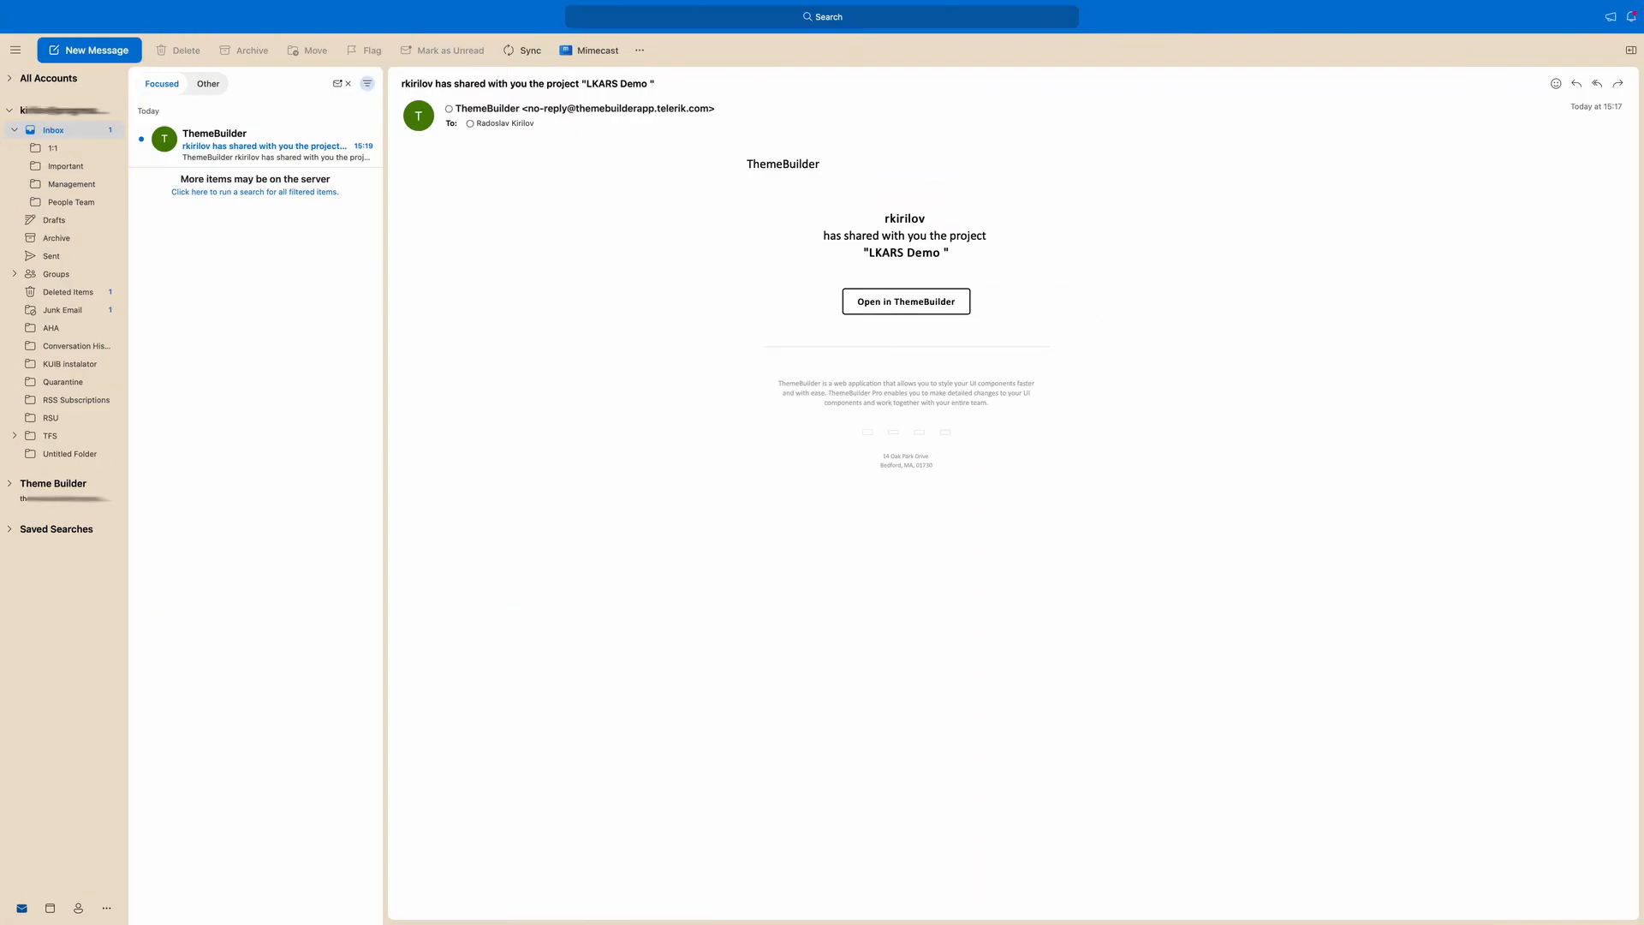
From the ThemeBuilder share email, open the shared LKARS Demo project.
{"action": "left_click", "coordinate": [442, 49]}
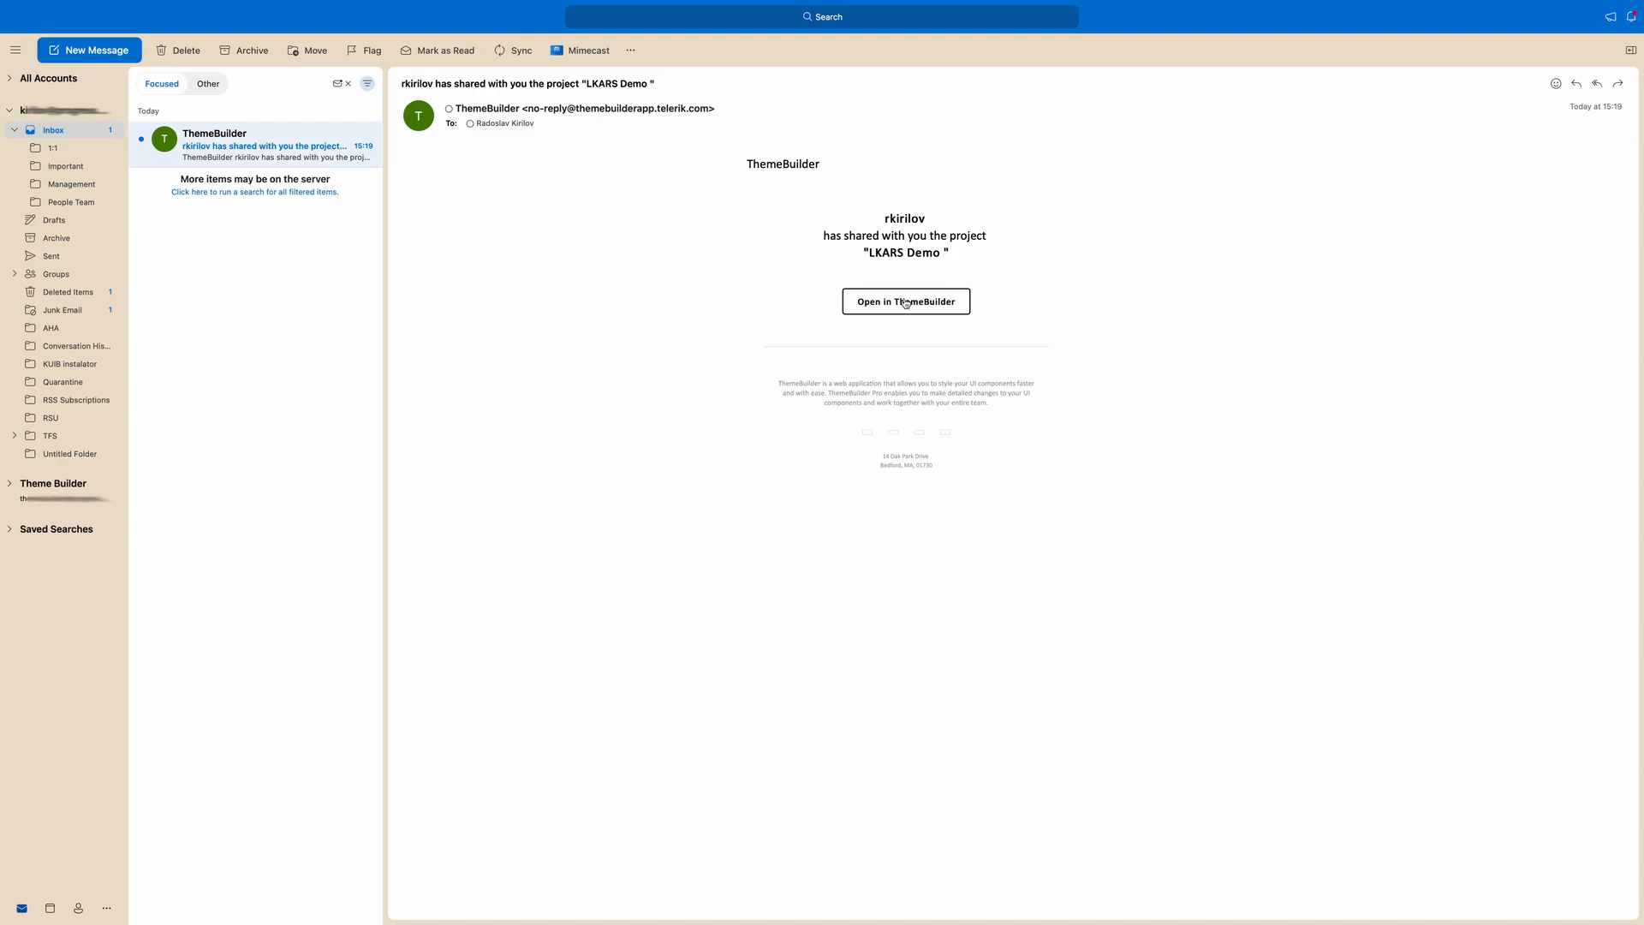
{"action": "left_click", "coordinate": [904, 302]}
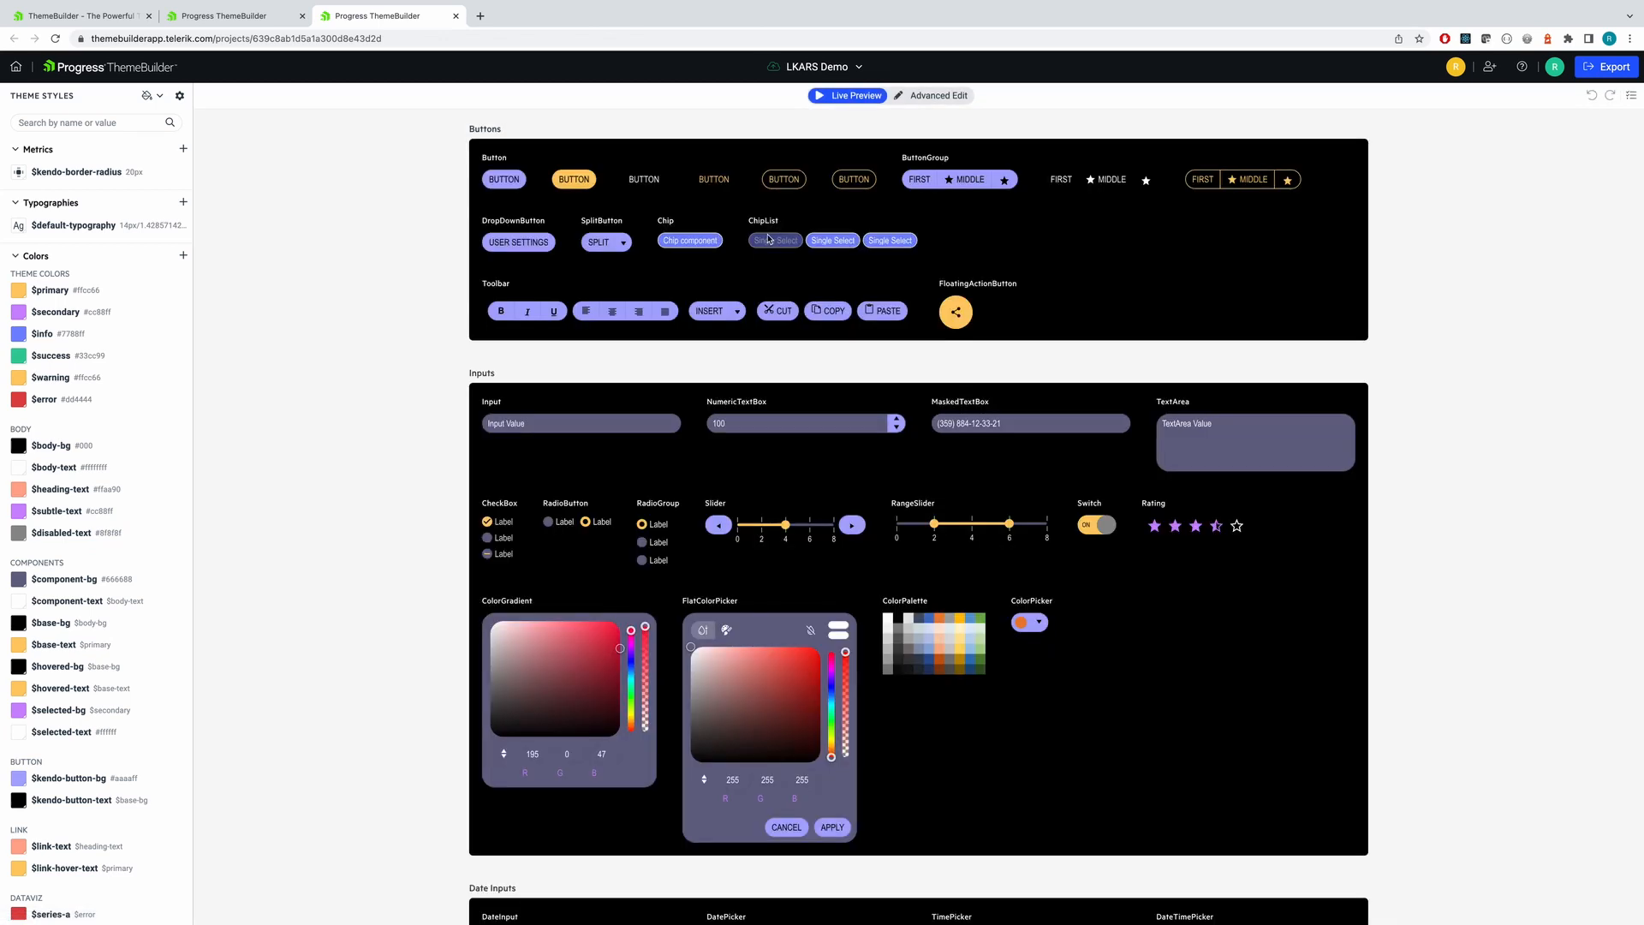
Export LKARS Demo's styles and save the zip to the TB projects folder.
{"action": "scroll", "scroll_direction": "down", "scroll_amount": 3}
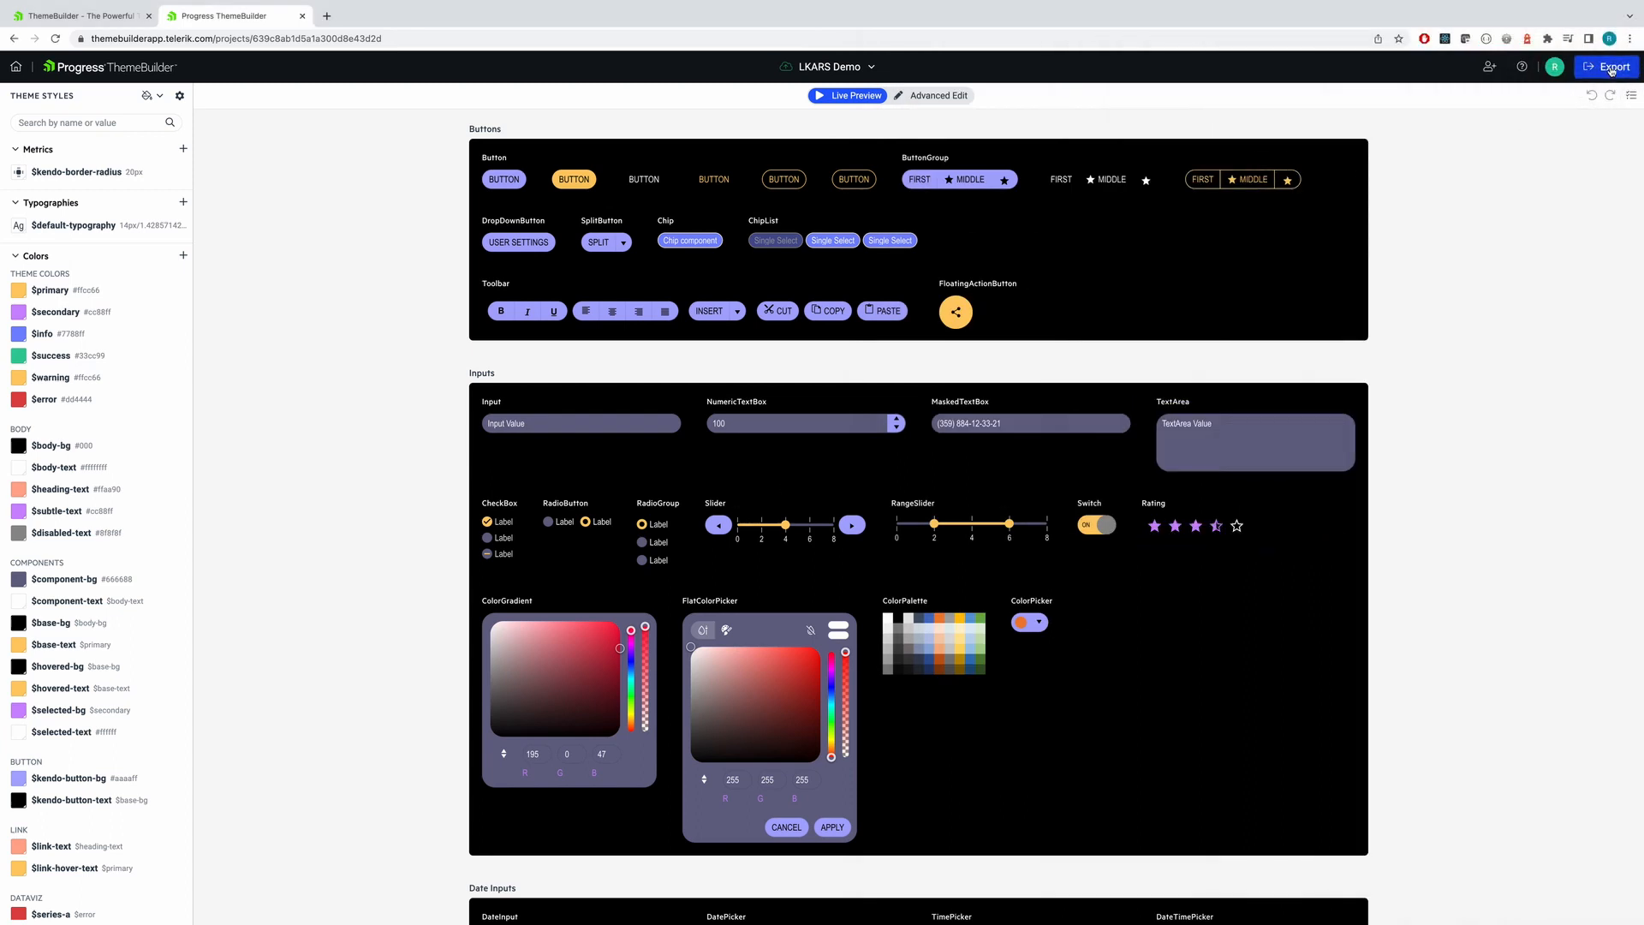
{"action": "left_click", "coordinate": [1604, 67]}
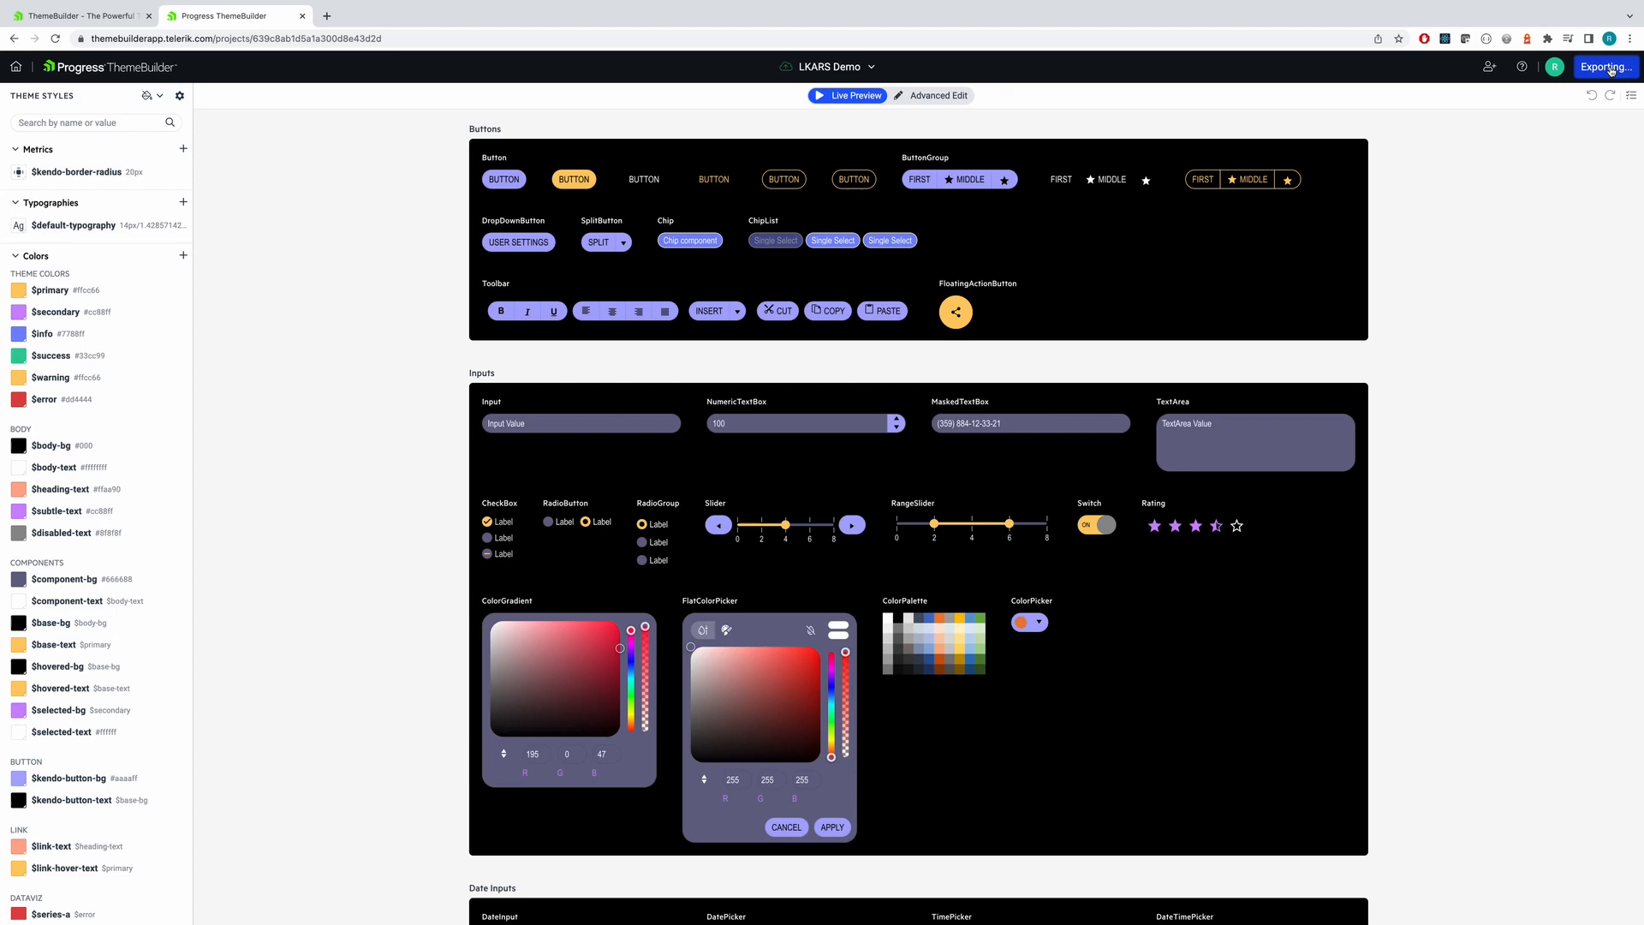
{"action": "left_click", "coordinate": [1604, 67]}
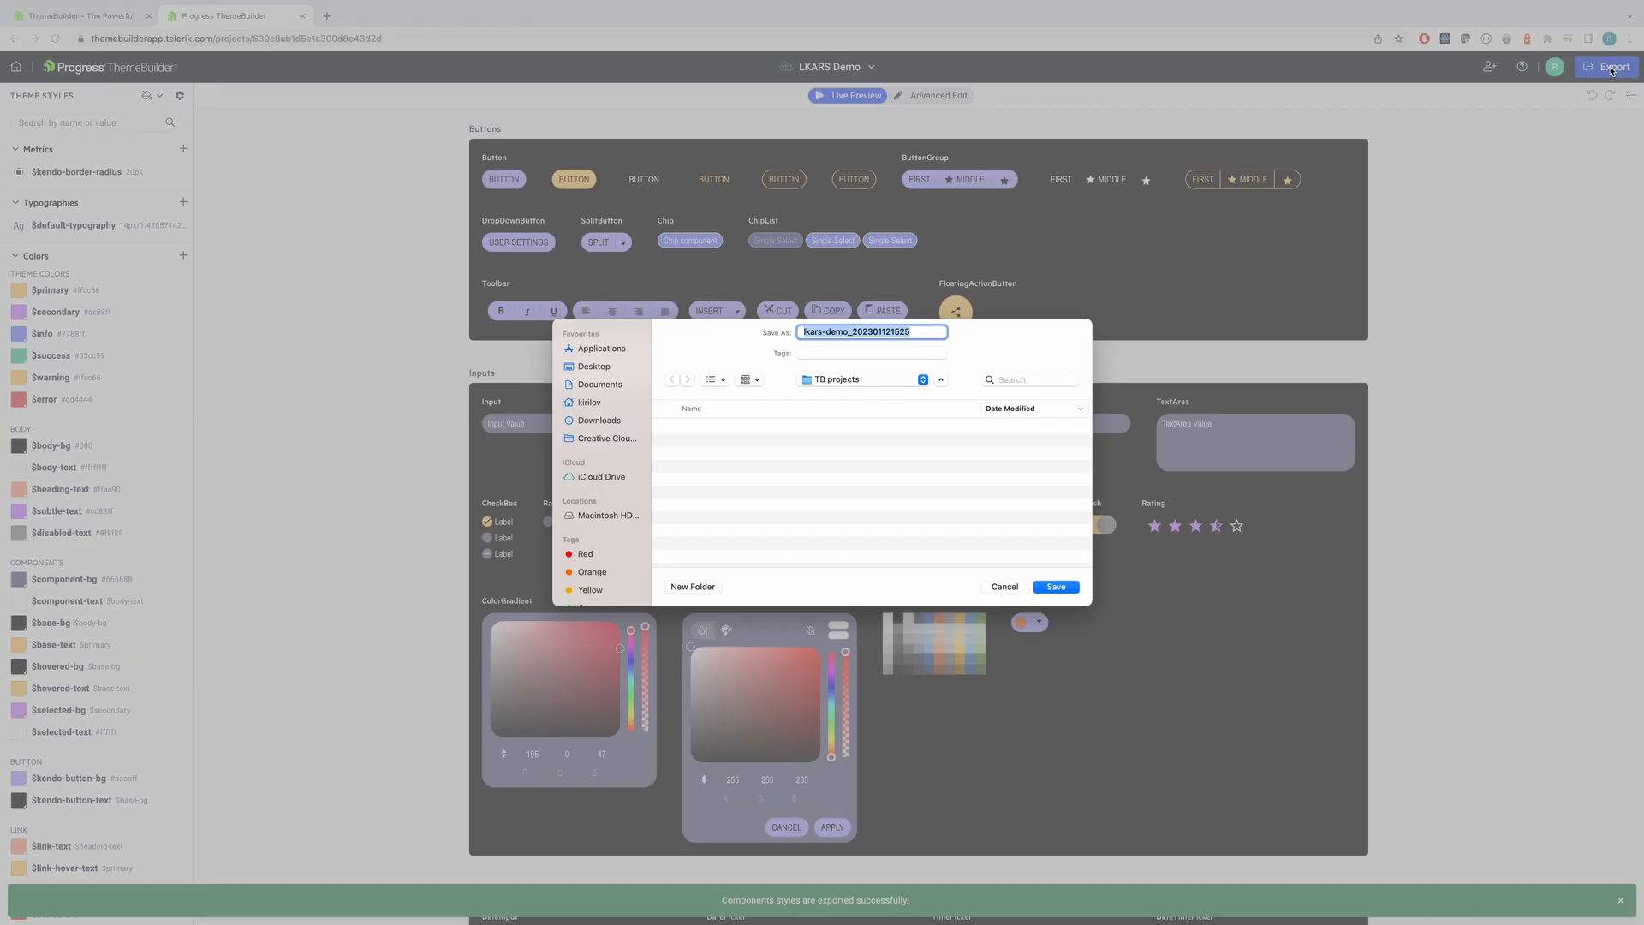
{"action": "left_click", "coordinate": [1054, 586]}
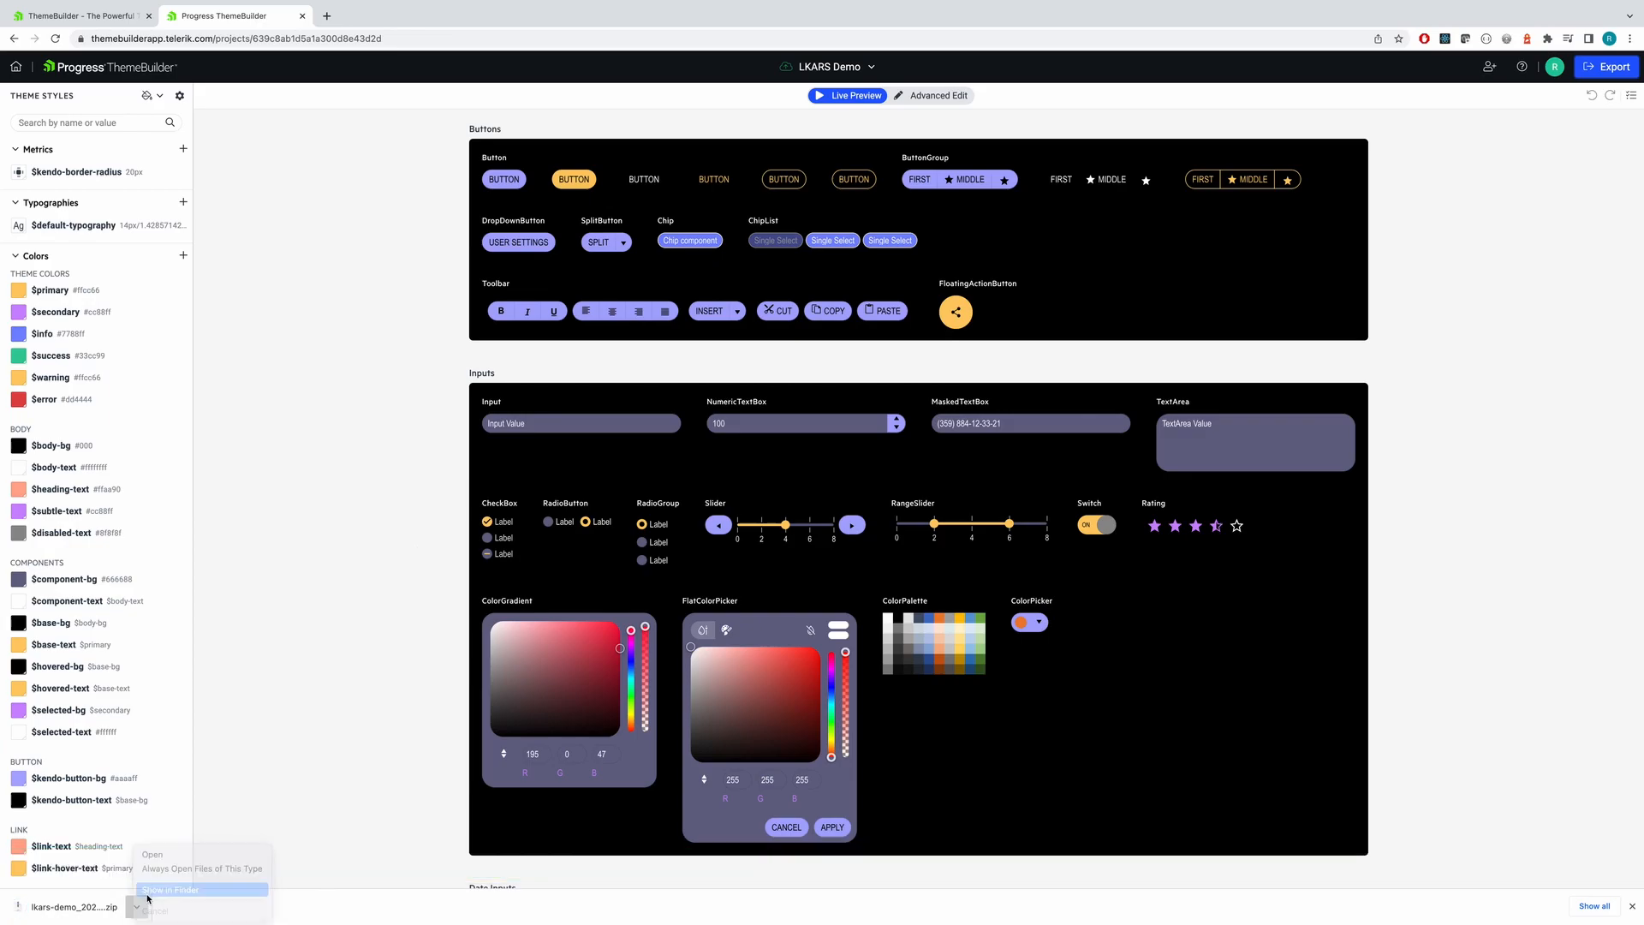
Reveal the downloaded lkars-demo zip in Finder and extract its SCSS theme files.
{"action": "left_click", "coordinate": [170, 889]}
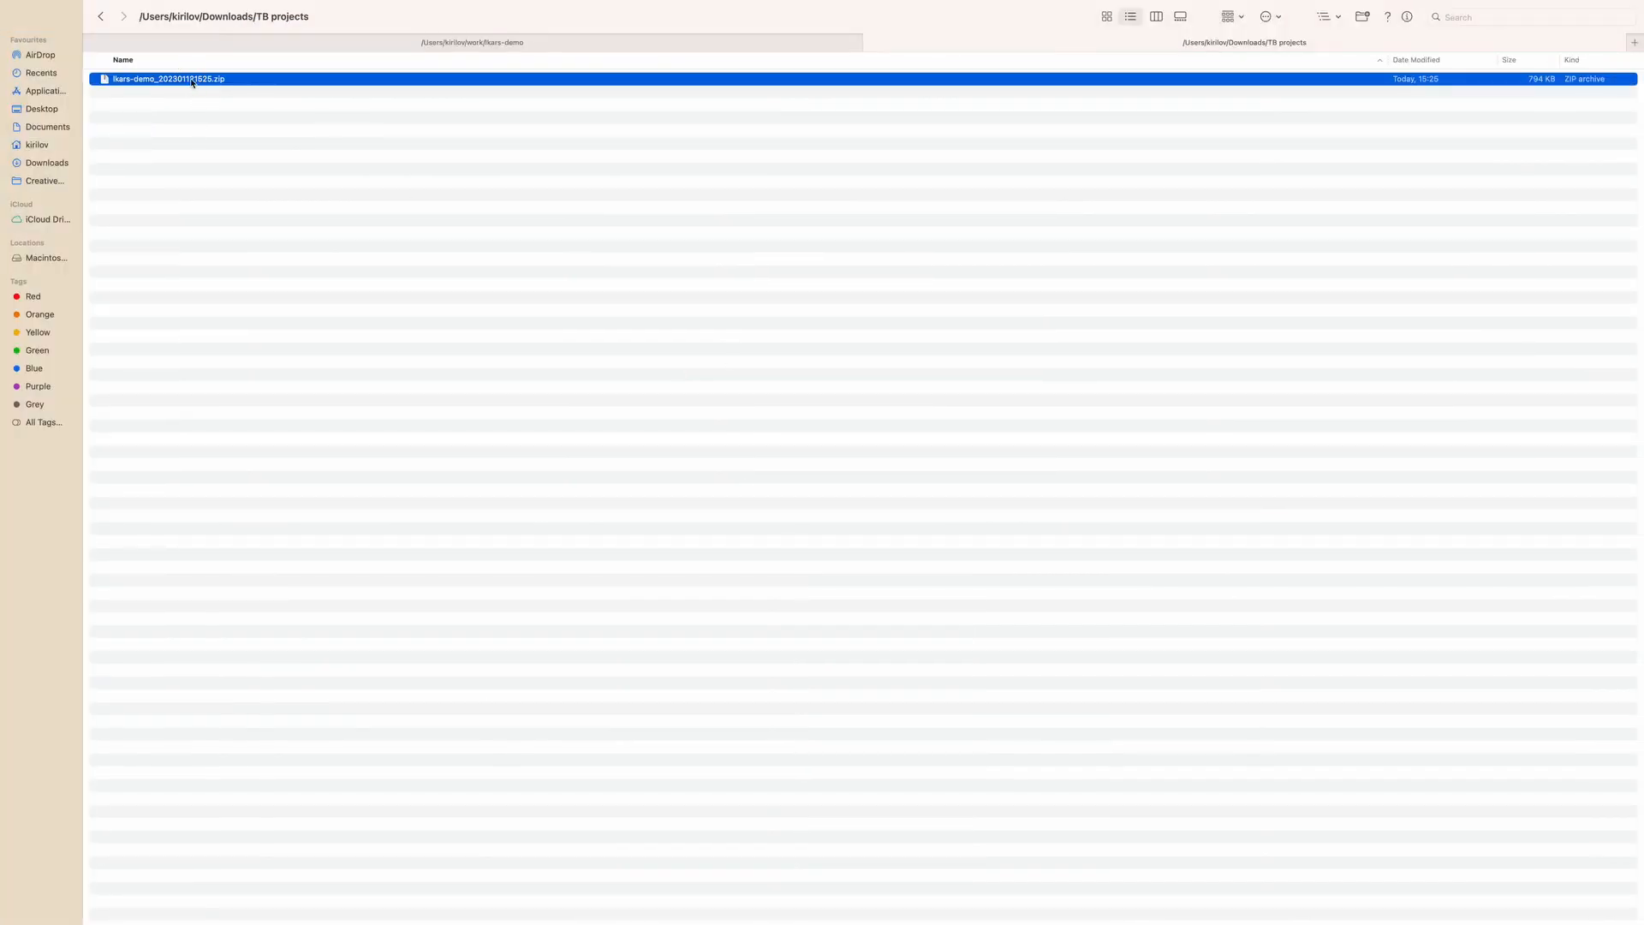
{"action": "double_click", "coordinate": [169, 79]}
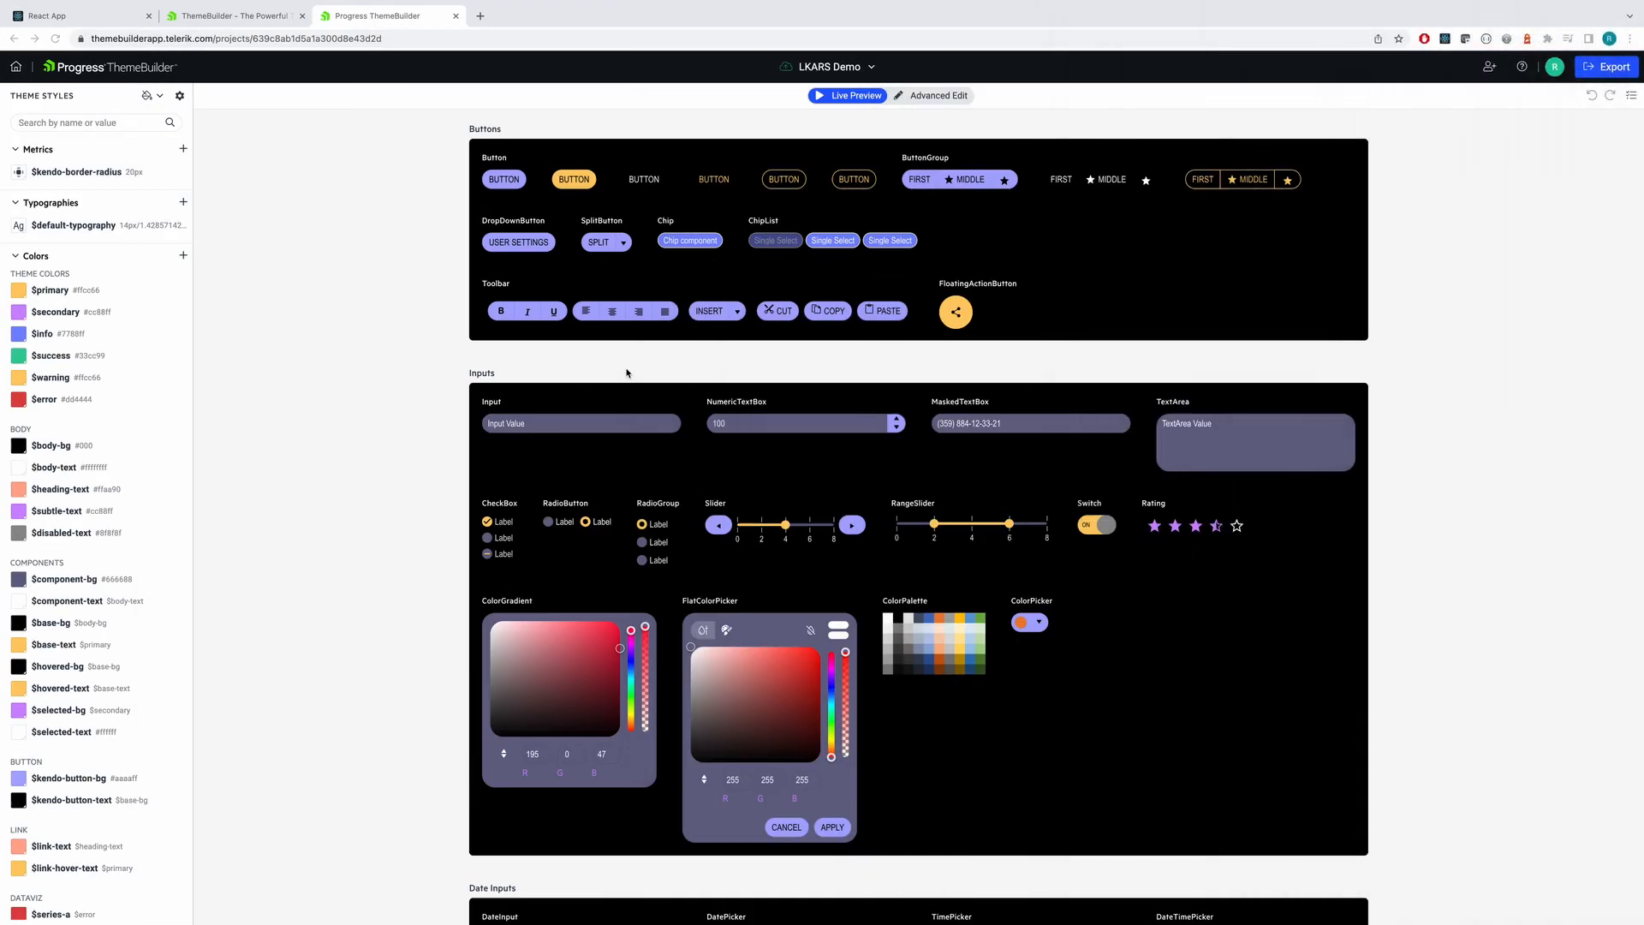
{"action": "mouse_move", "coordinate": [627, 371]}
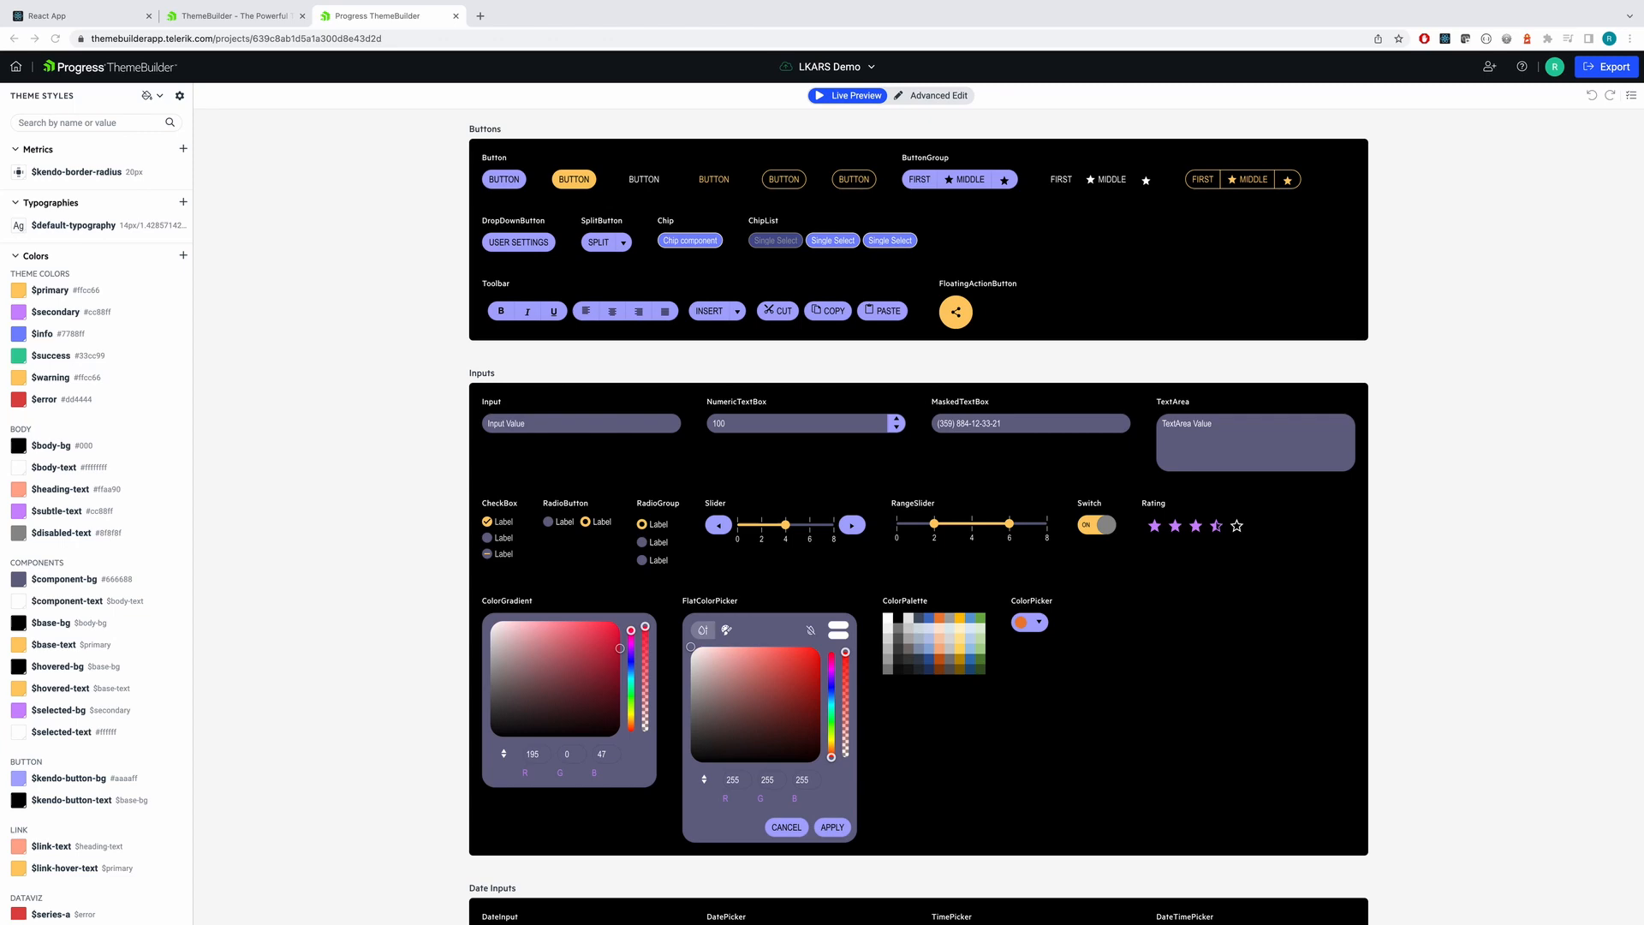
{"action": "left_click", "coordinate": [79, 16]}
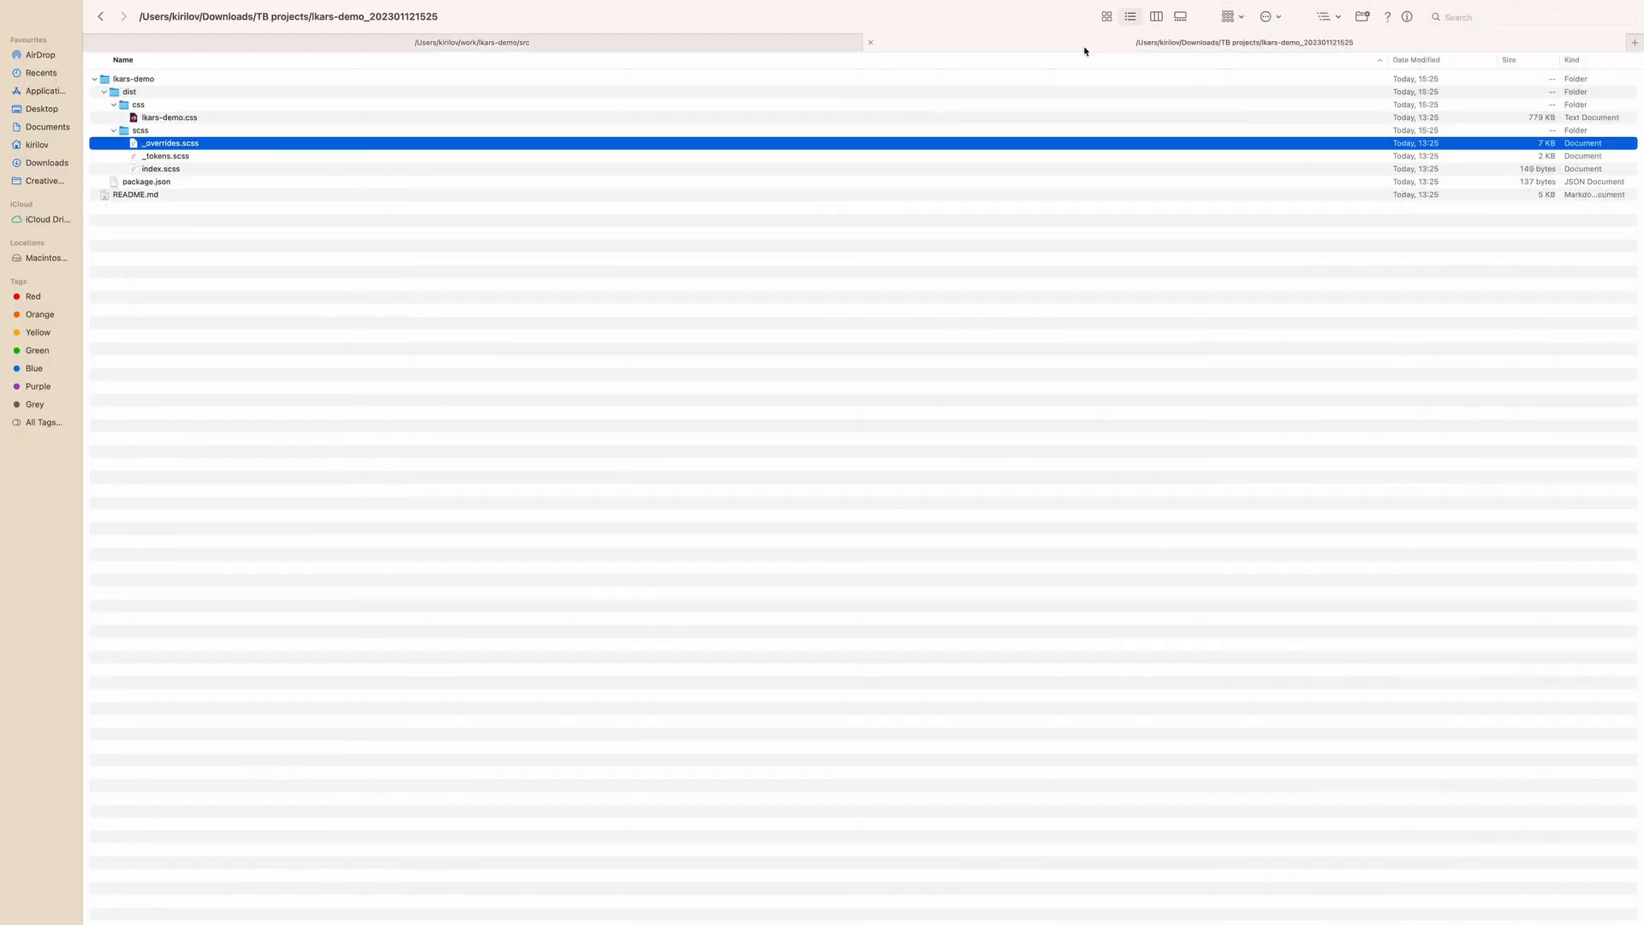
Select the three SCSS files and move them to the React project's src folder.
{"action": "left_click", "coordinate": [161, 170]}
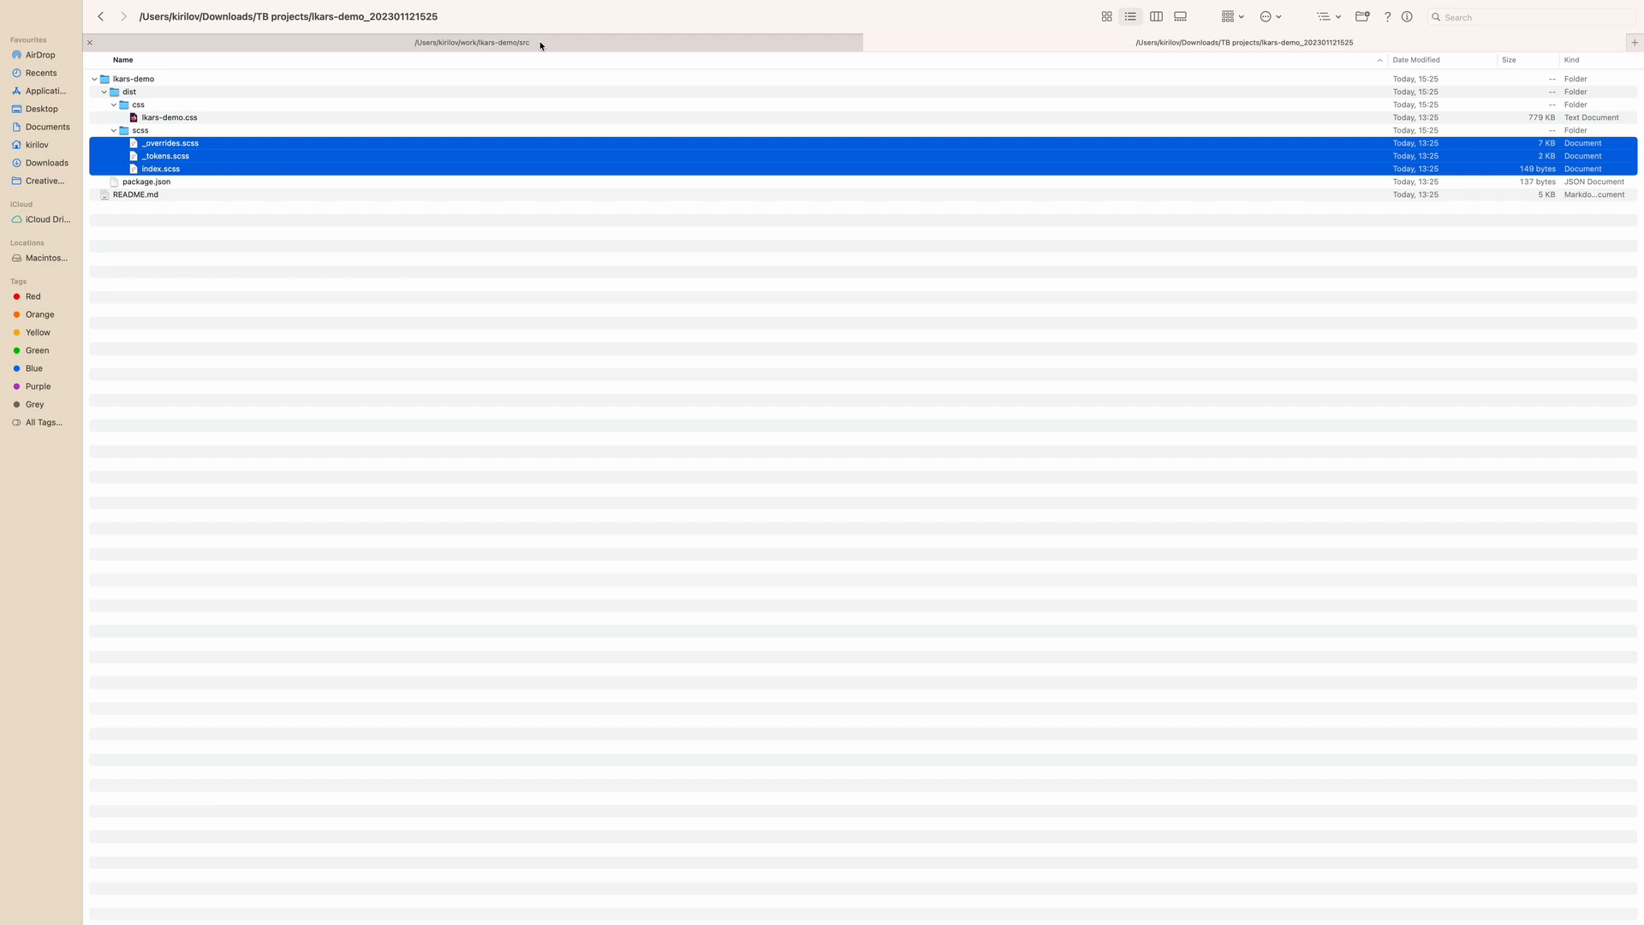
{"action": "left_click", "coordinate": [469, 41]}
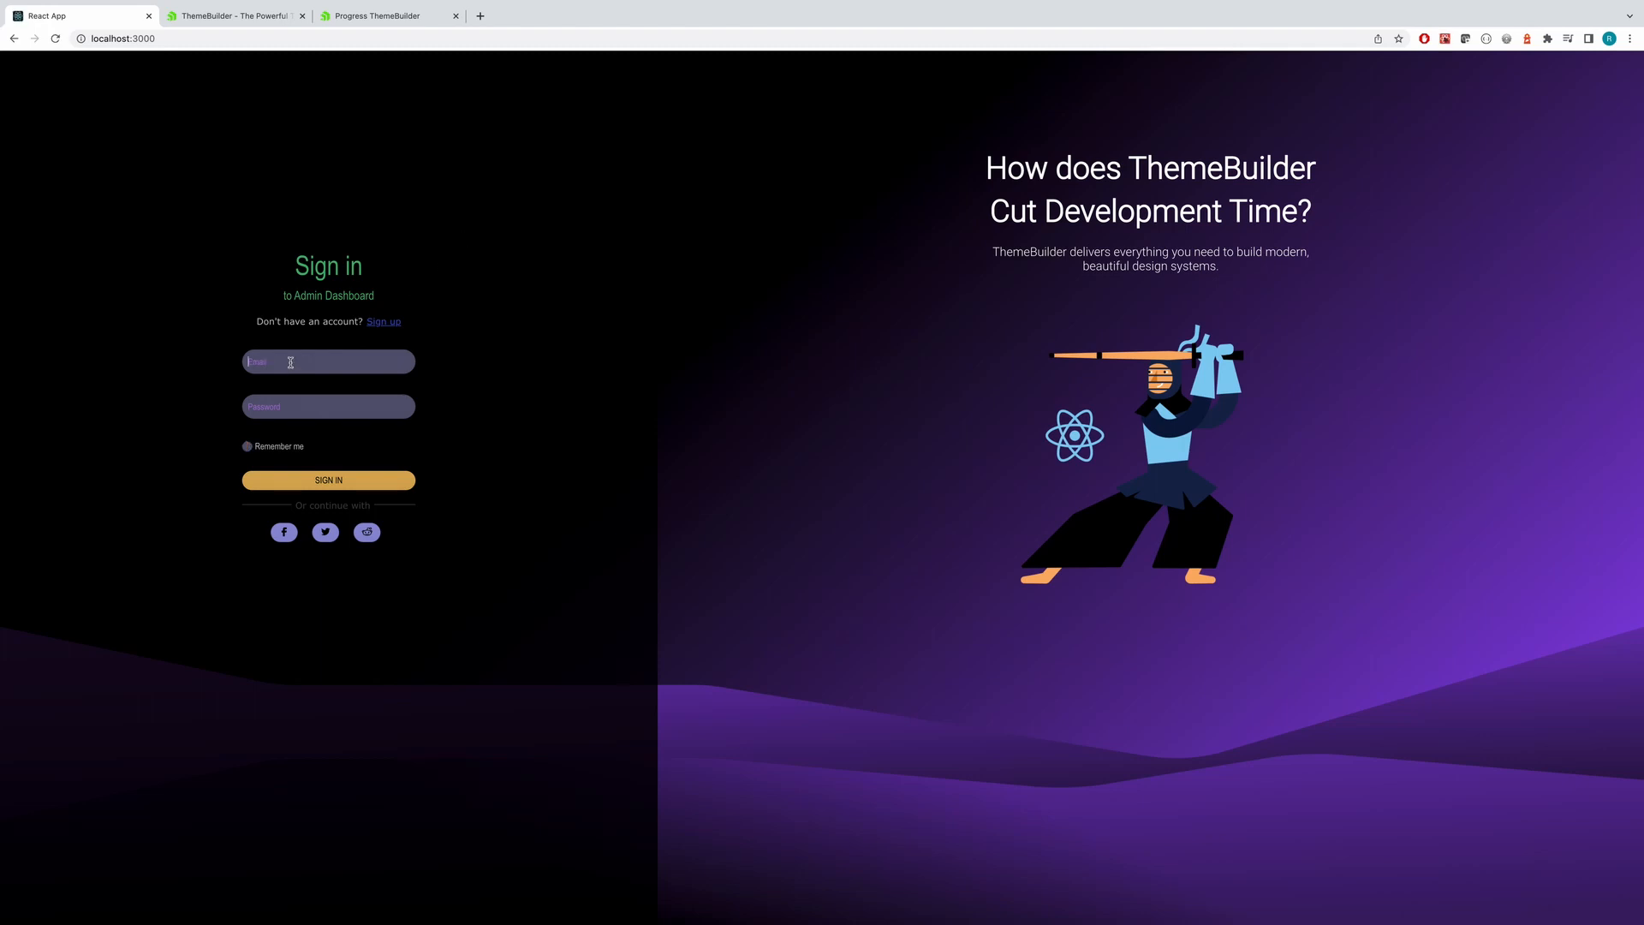
Enter 'example' in the sign-in email field and tick Remember me.
{"action": "type", "text": "a"}
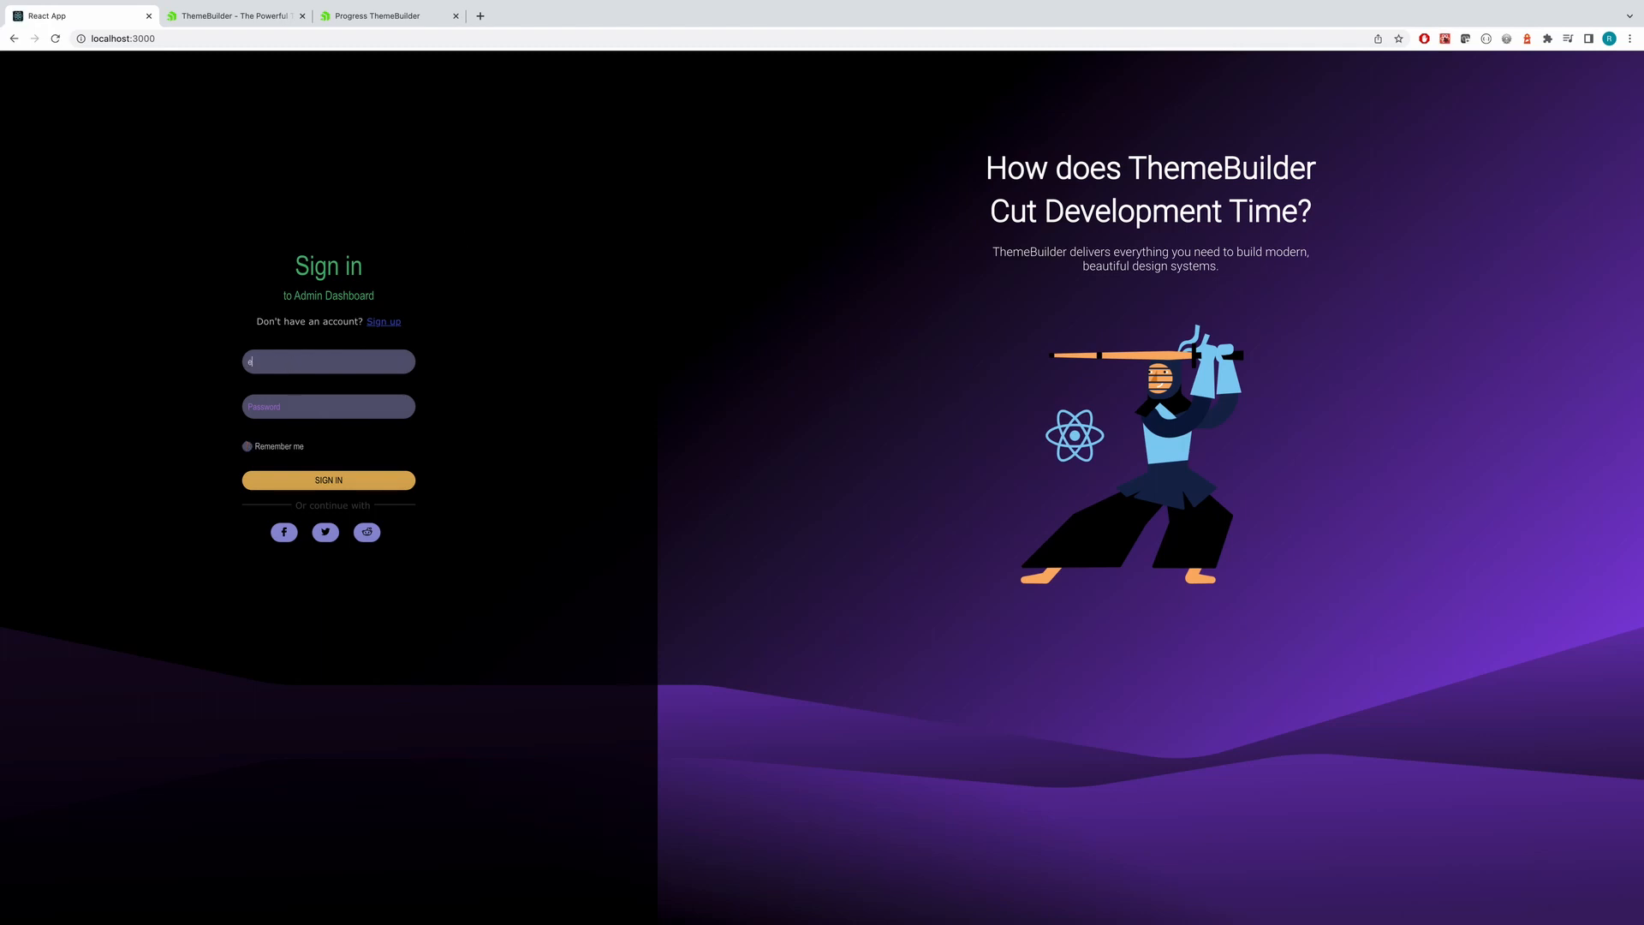
{"action": "type", "text": "example"}
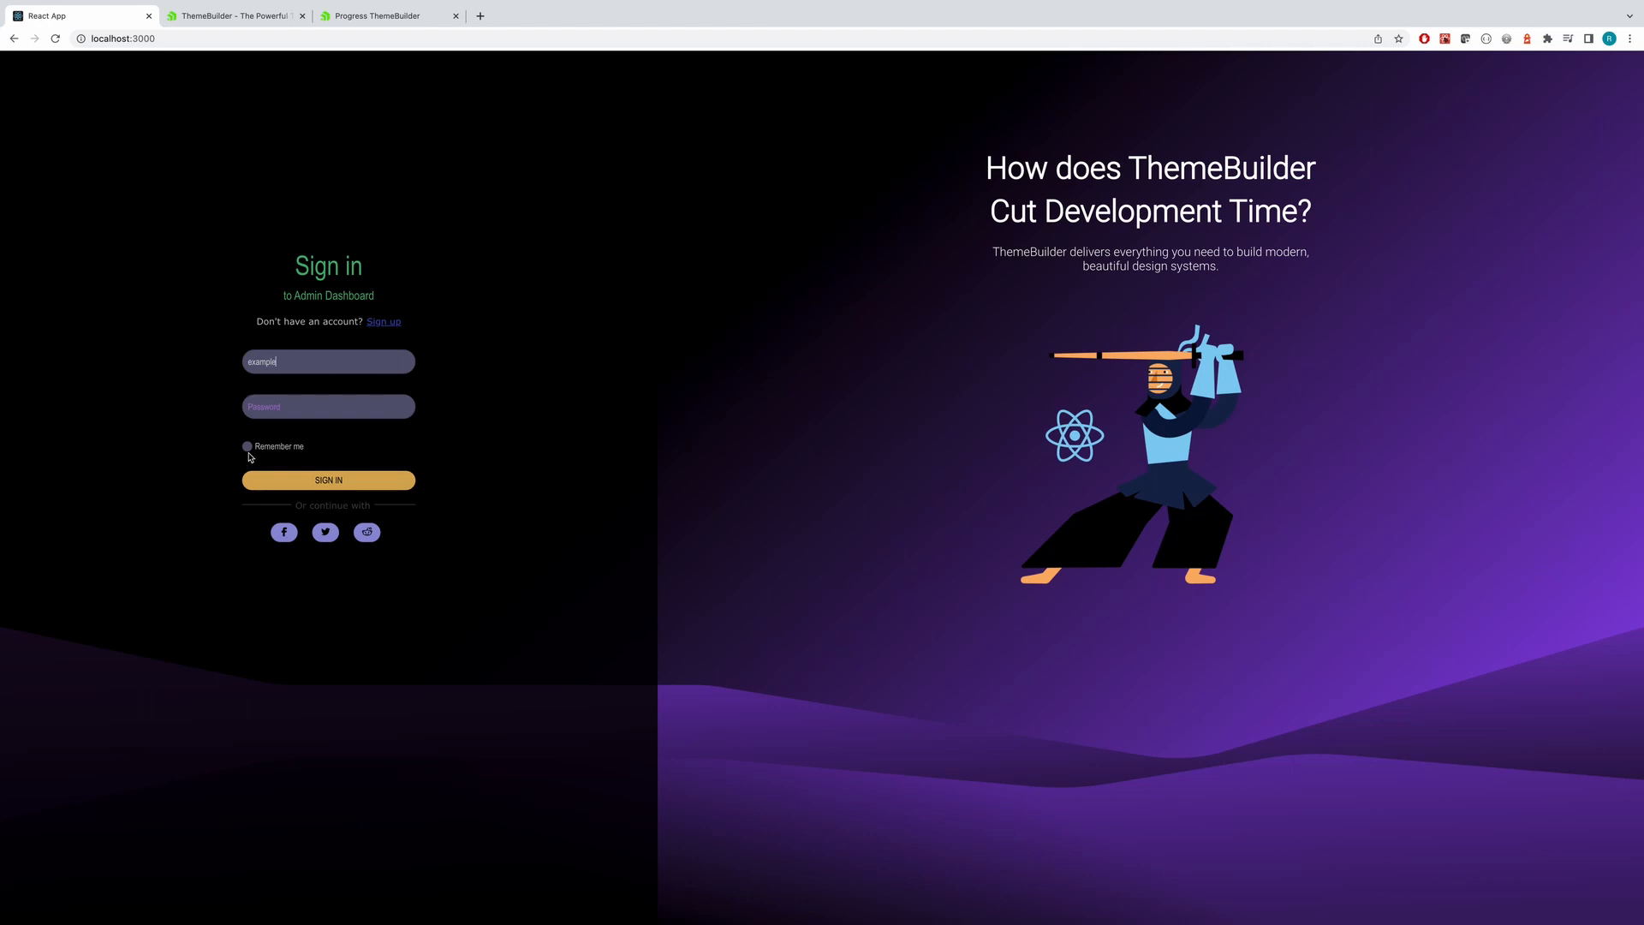
{"action": "left_click", "coordinate": [247, 445]}
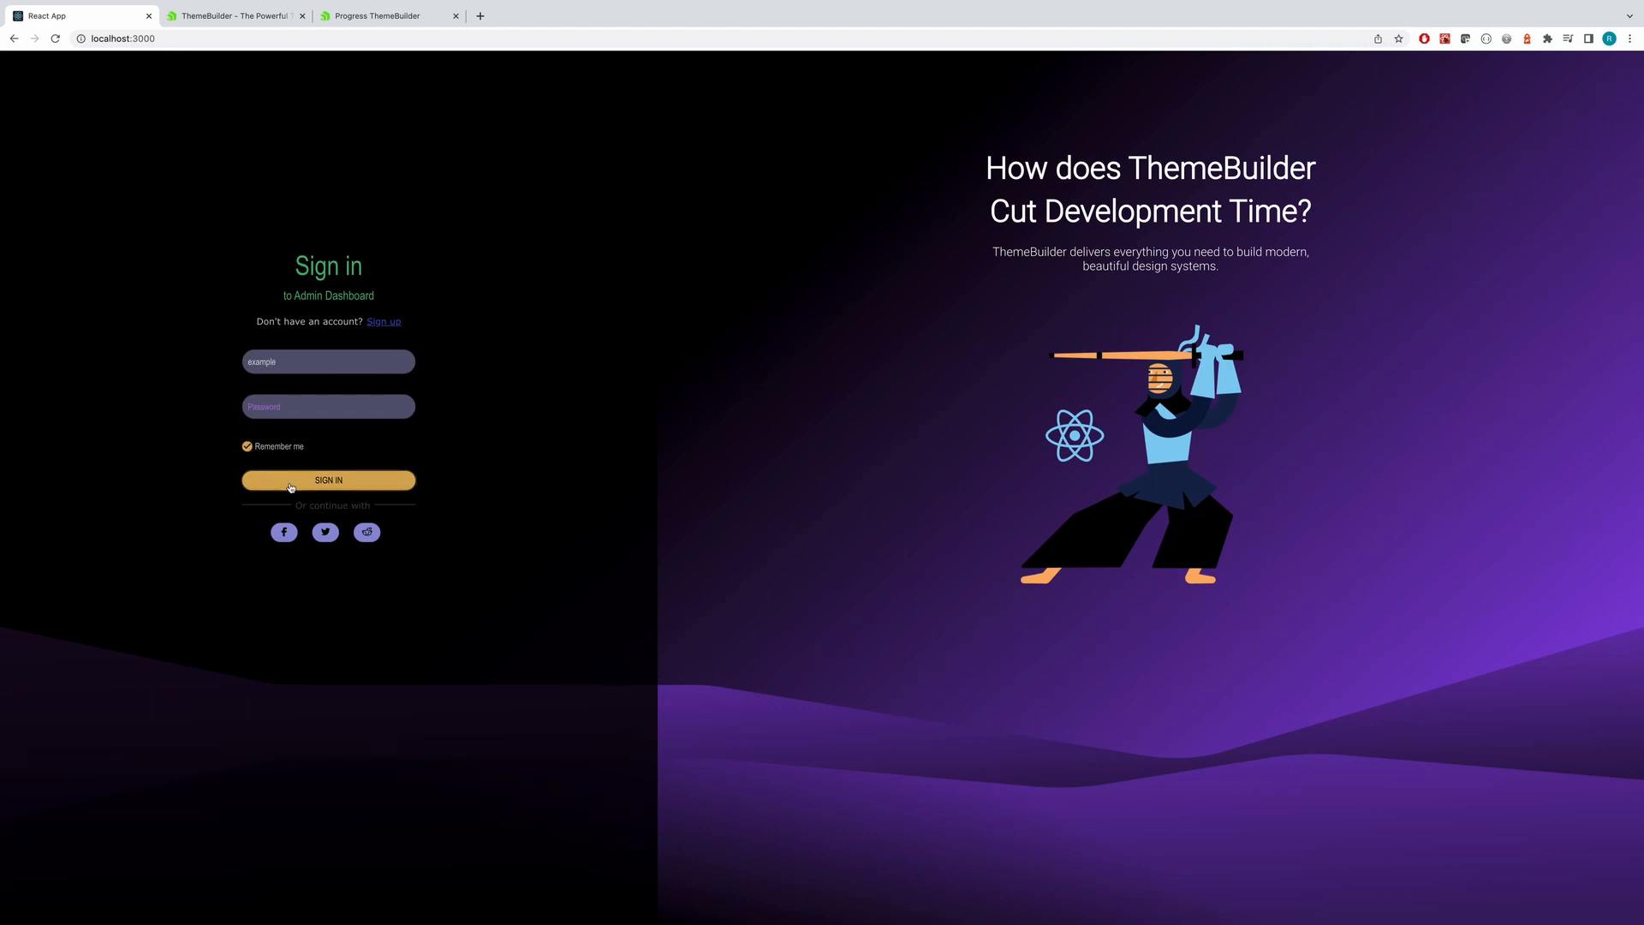
{"action": "mouse_move", "coordinate": [394, 533]}
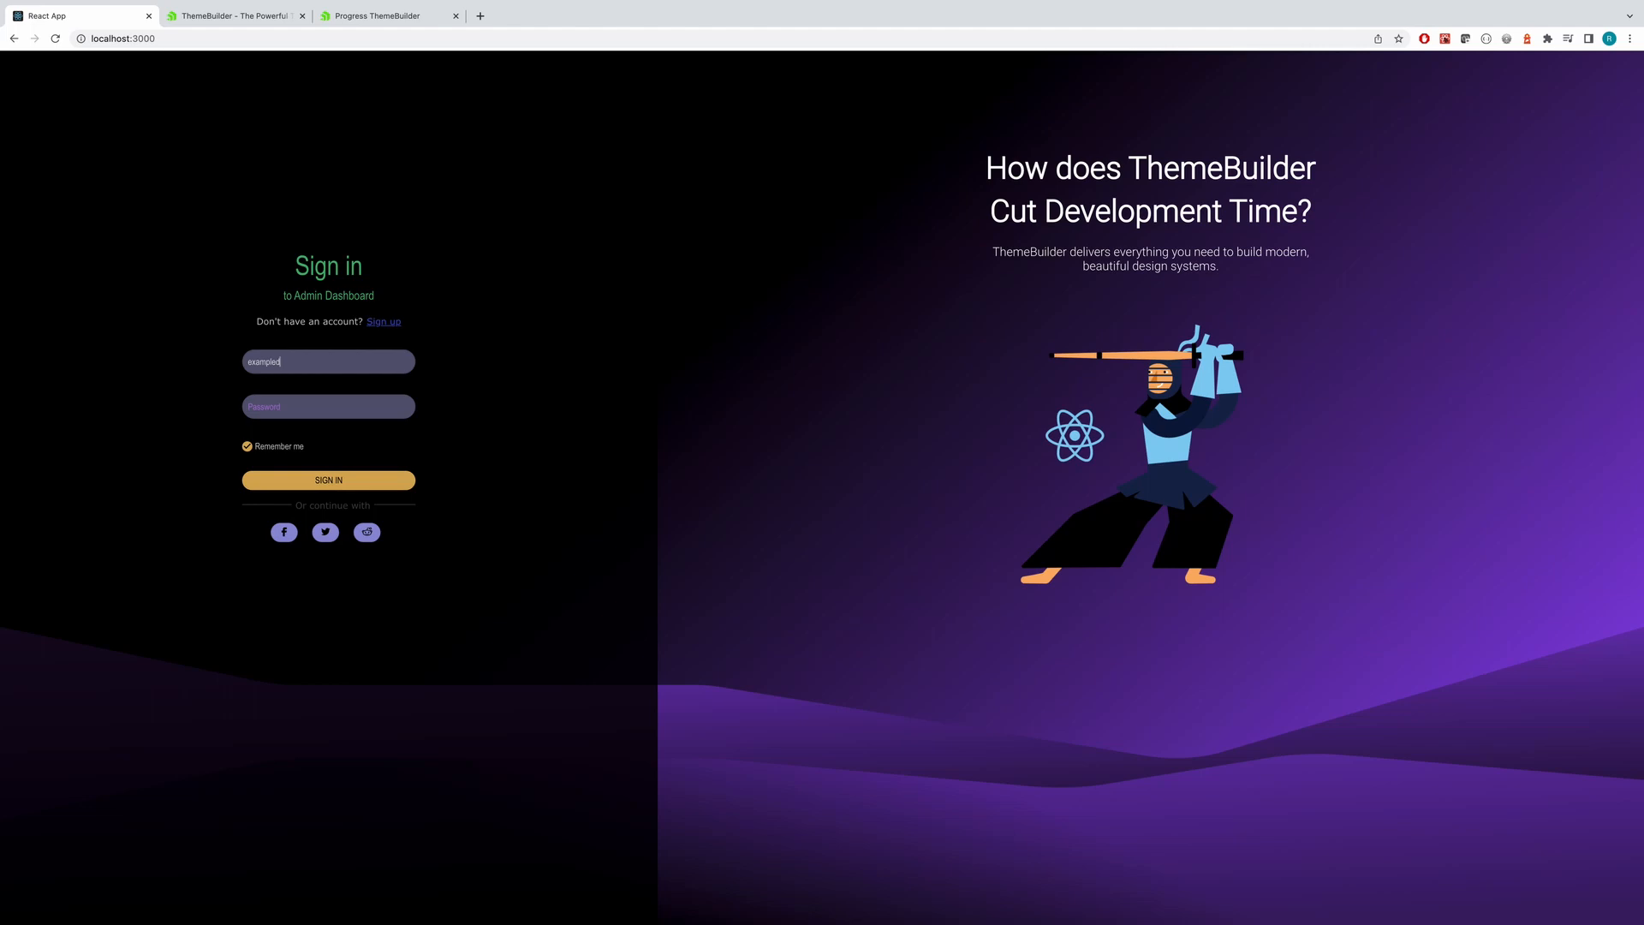
{"action": "left_click", "coordinate": [231, 16]}
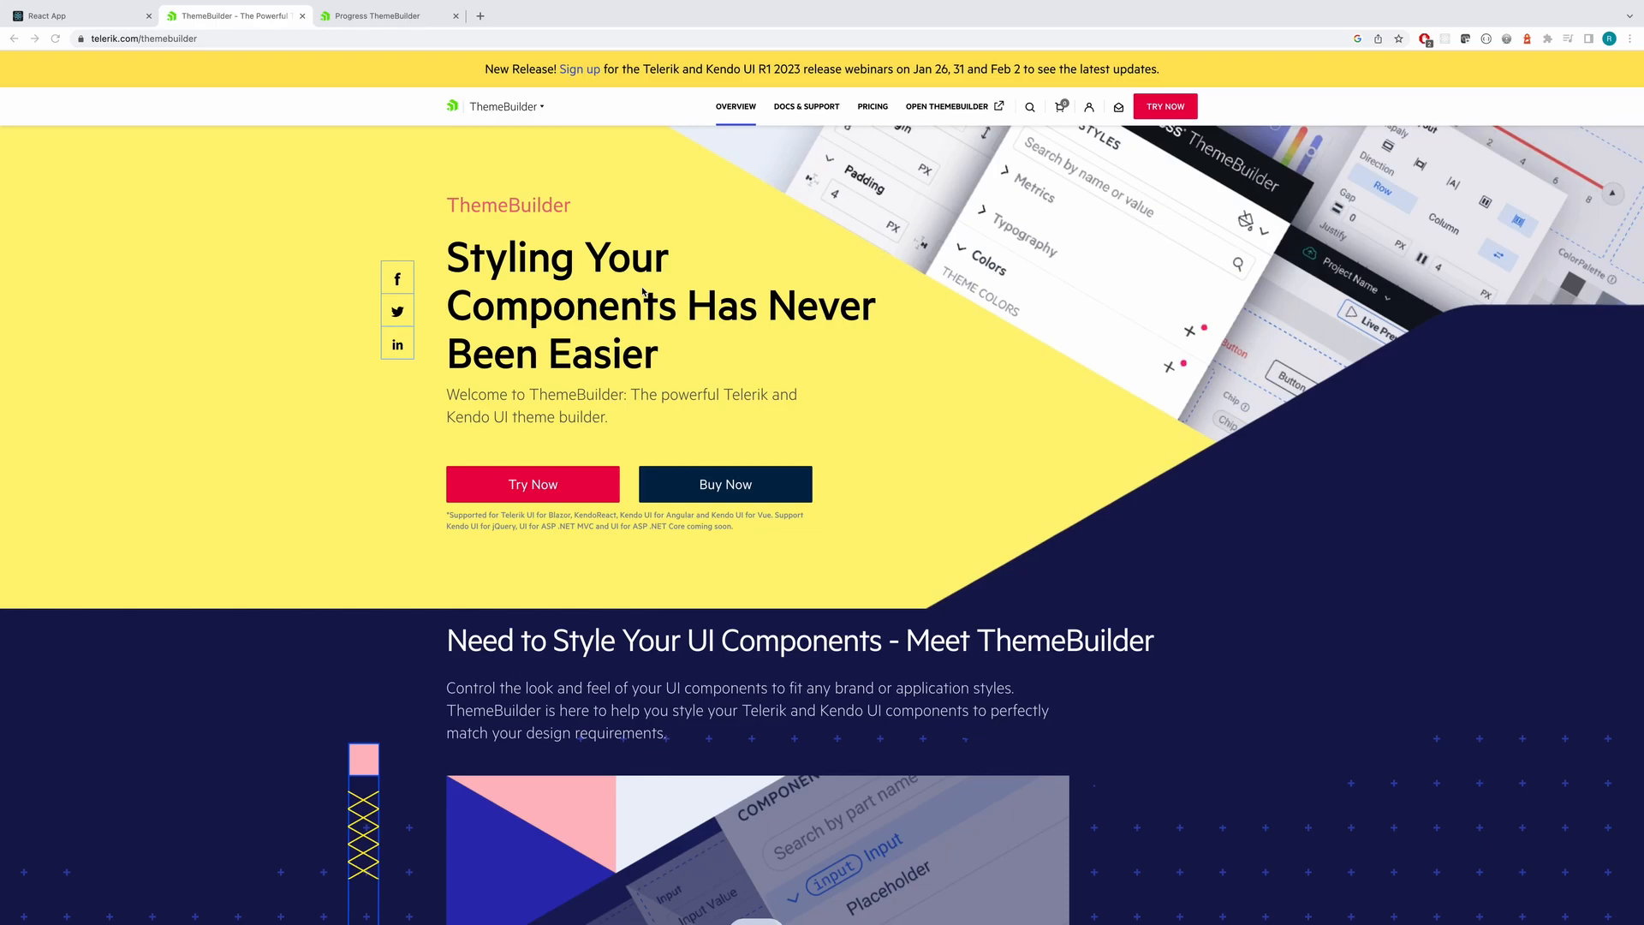
Scroll down to the 'Level up! Invite the Whole Team' section with Pro pricing.
{"action": "scroll", "scroll_direction": "down", "scroll_amount": 3}
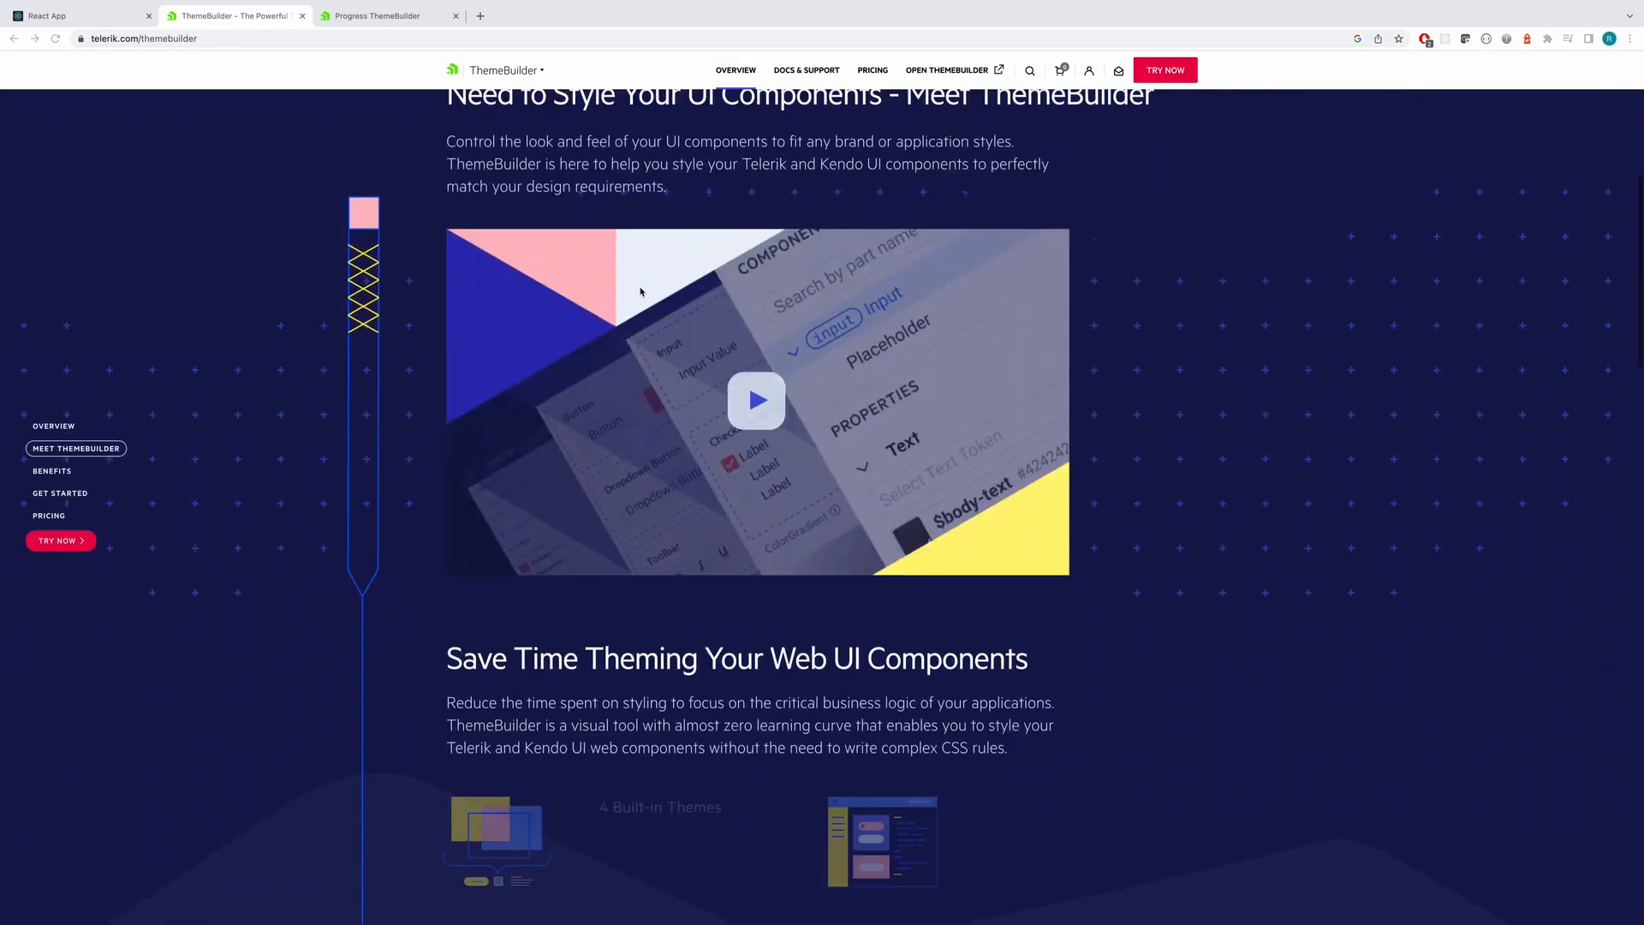
{"action": "scroll", "scroll_direction": "down", "scroll_amount": 3}
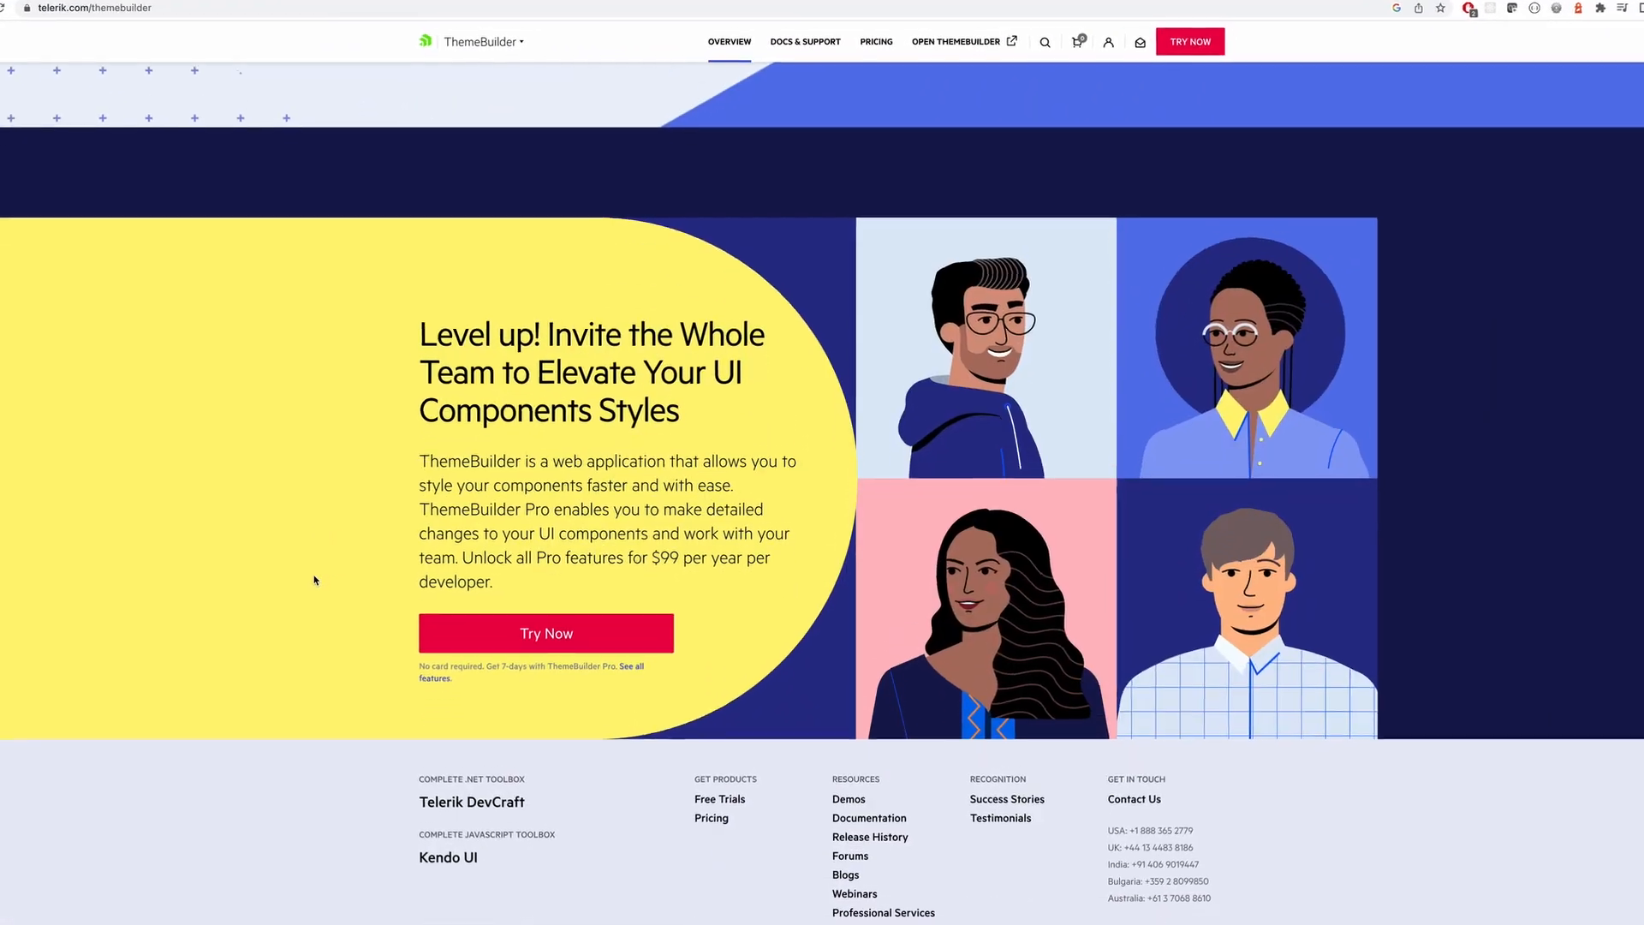
{"action": "scroll", "scroll_direction": "down", "scroll_amount": 3}
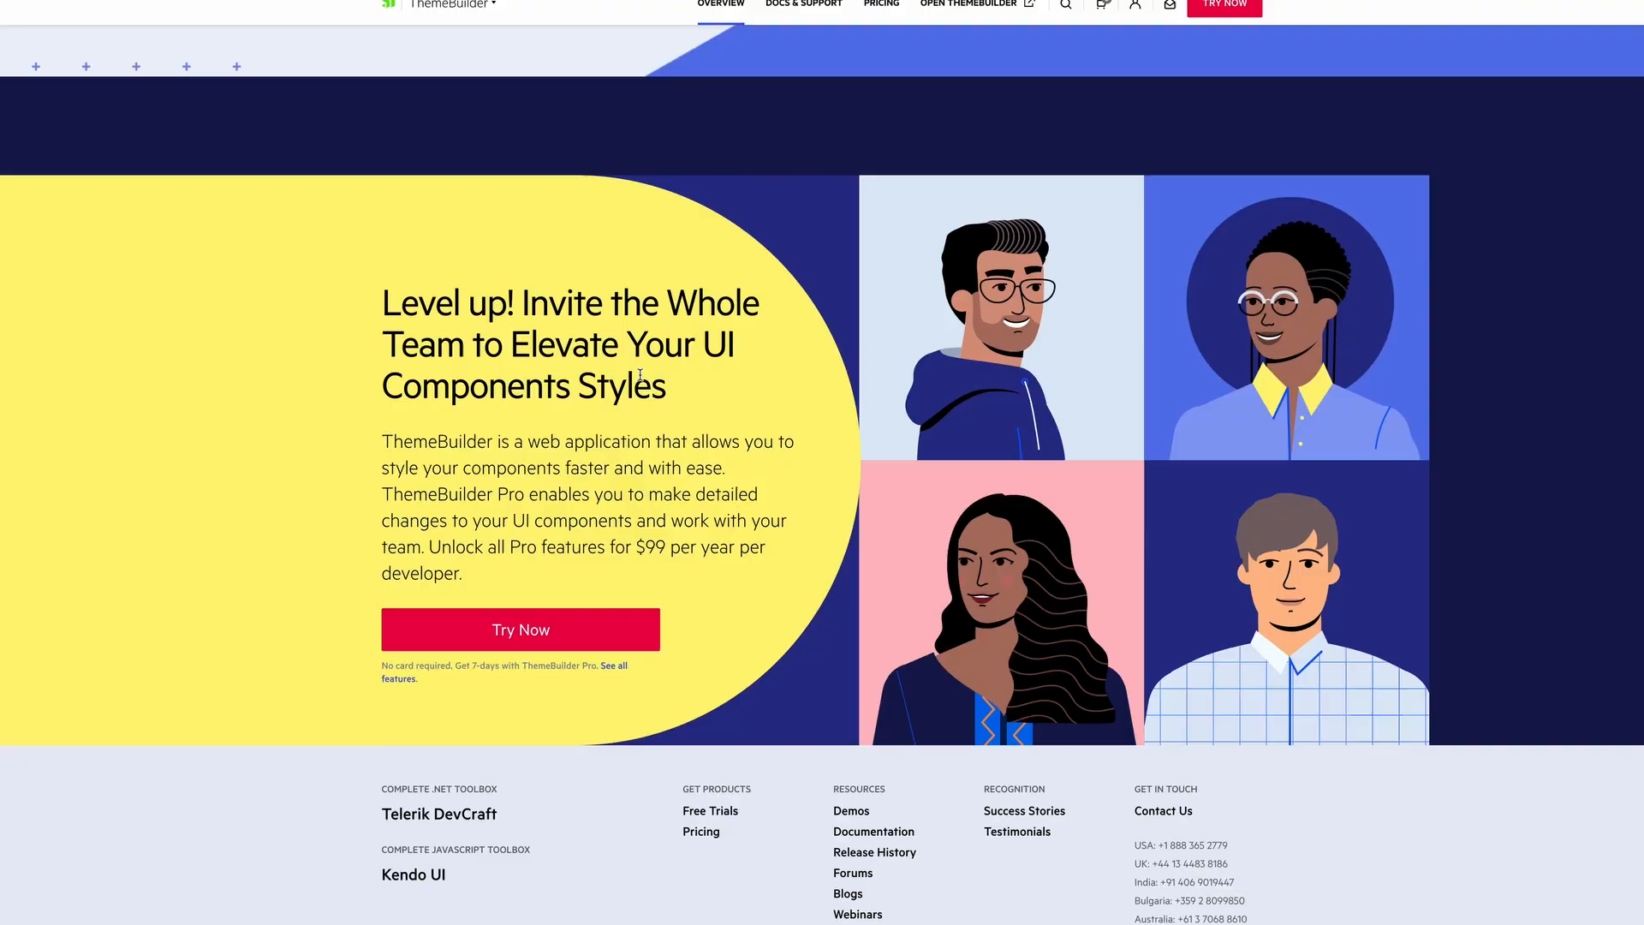